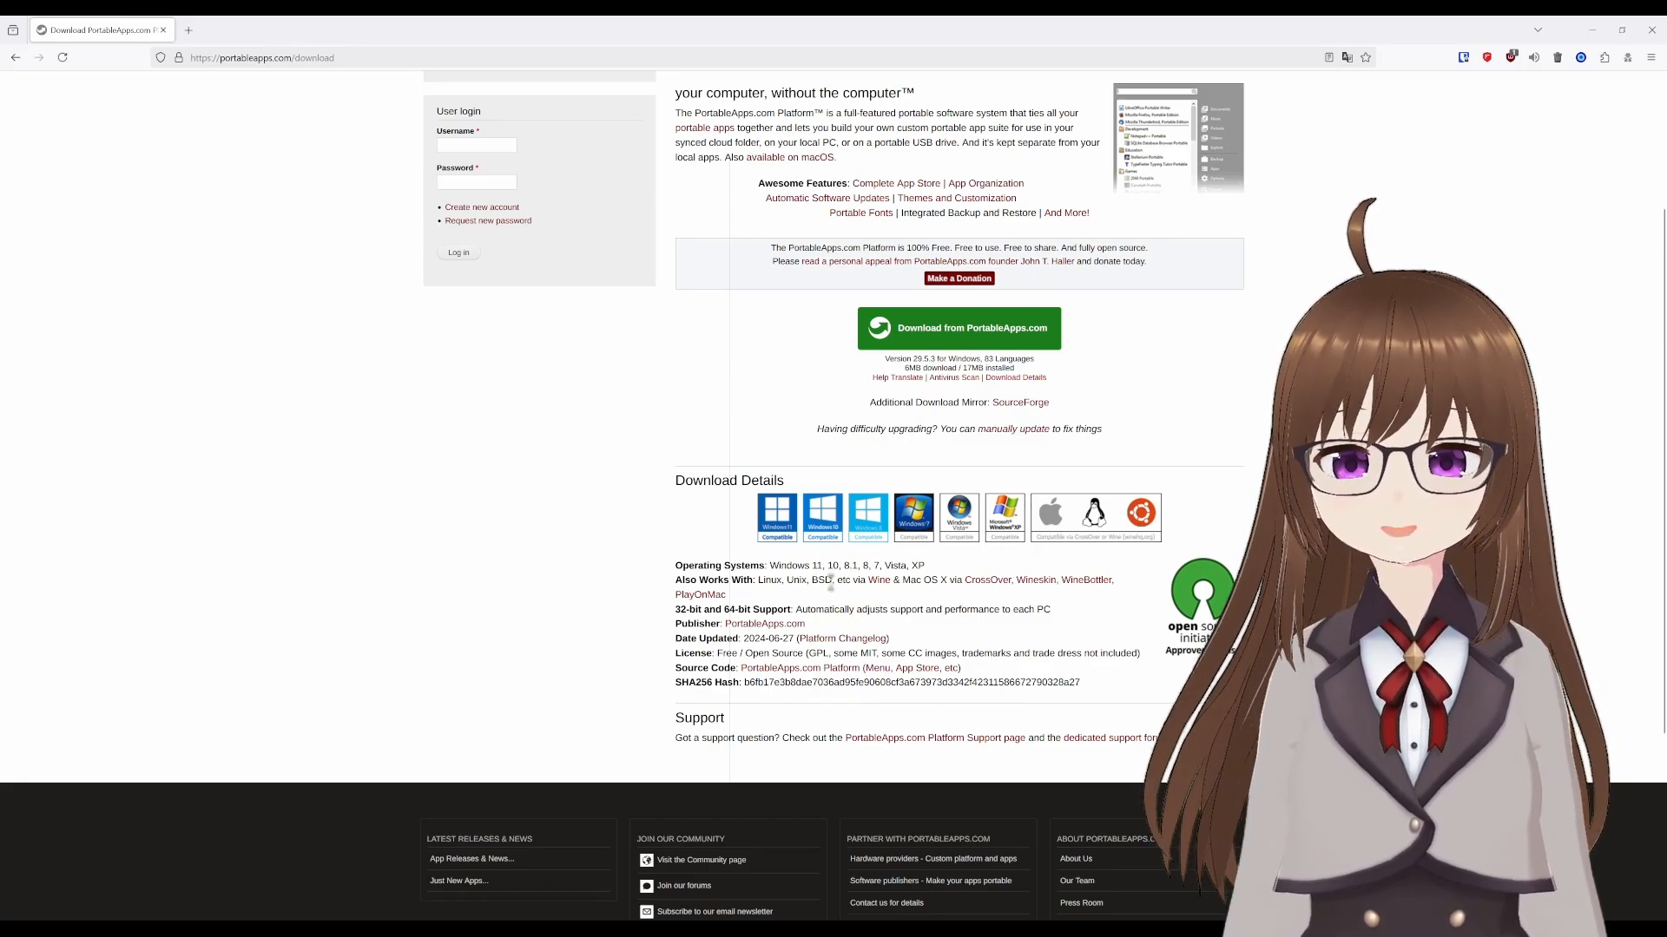
mouse_move(1033, 579)
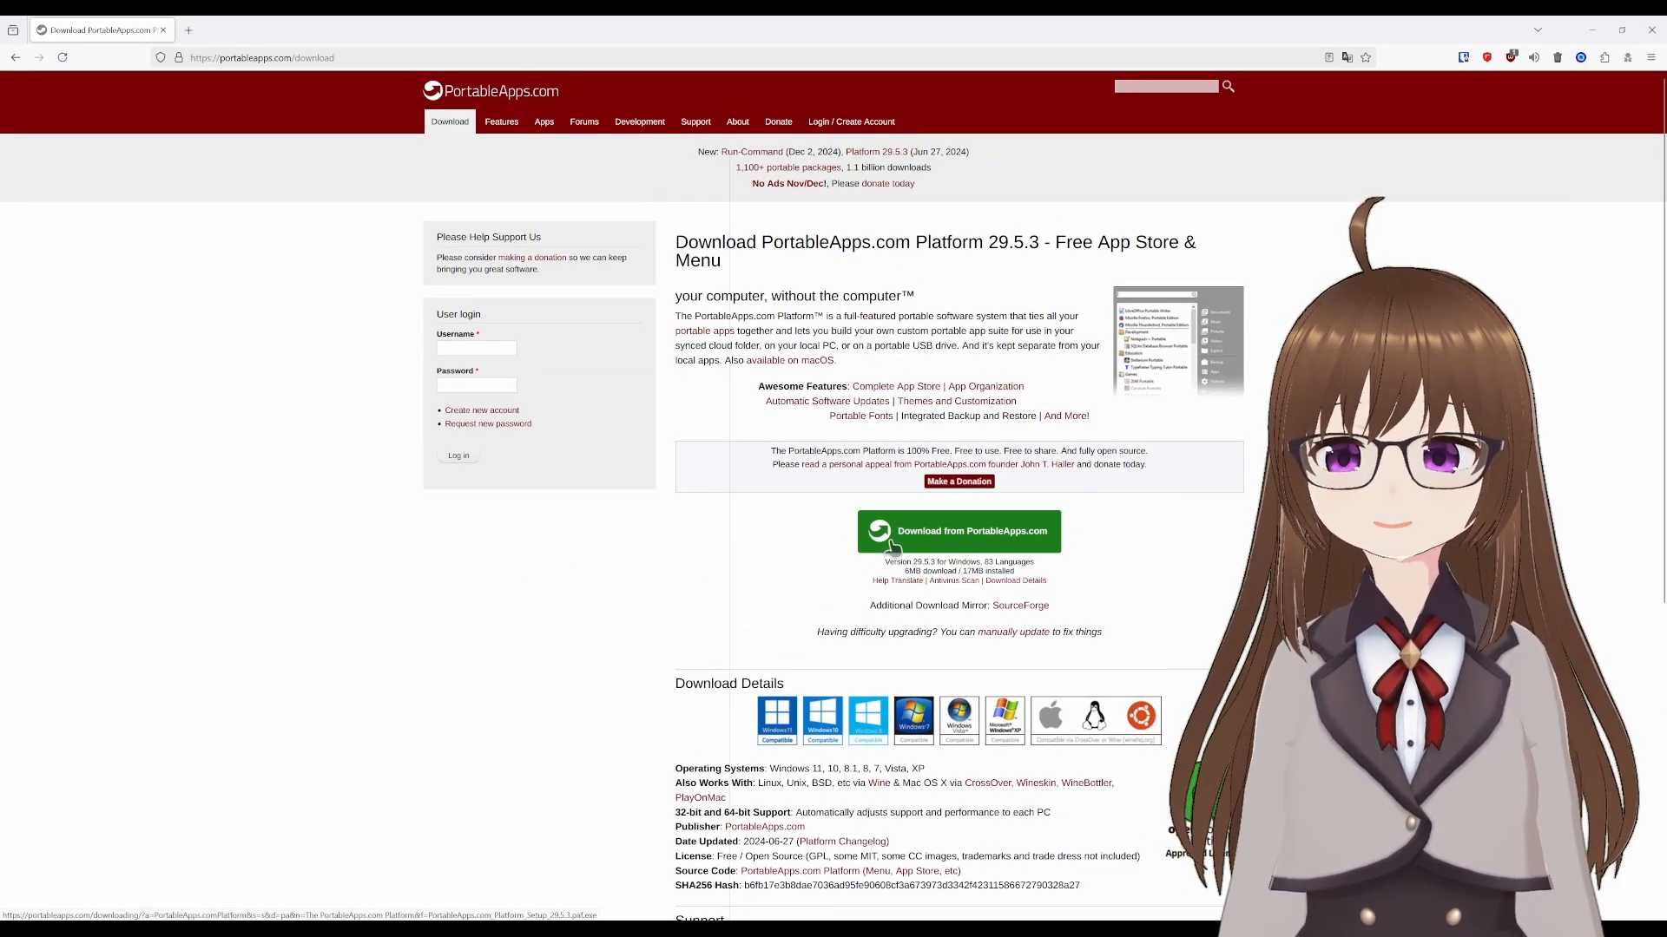
Run the downloaded platform installer in English (British) and accept the licence agreement.
click(957, 530)
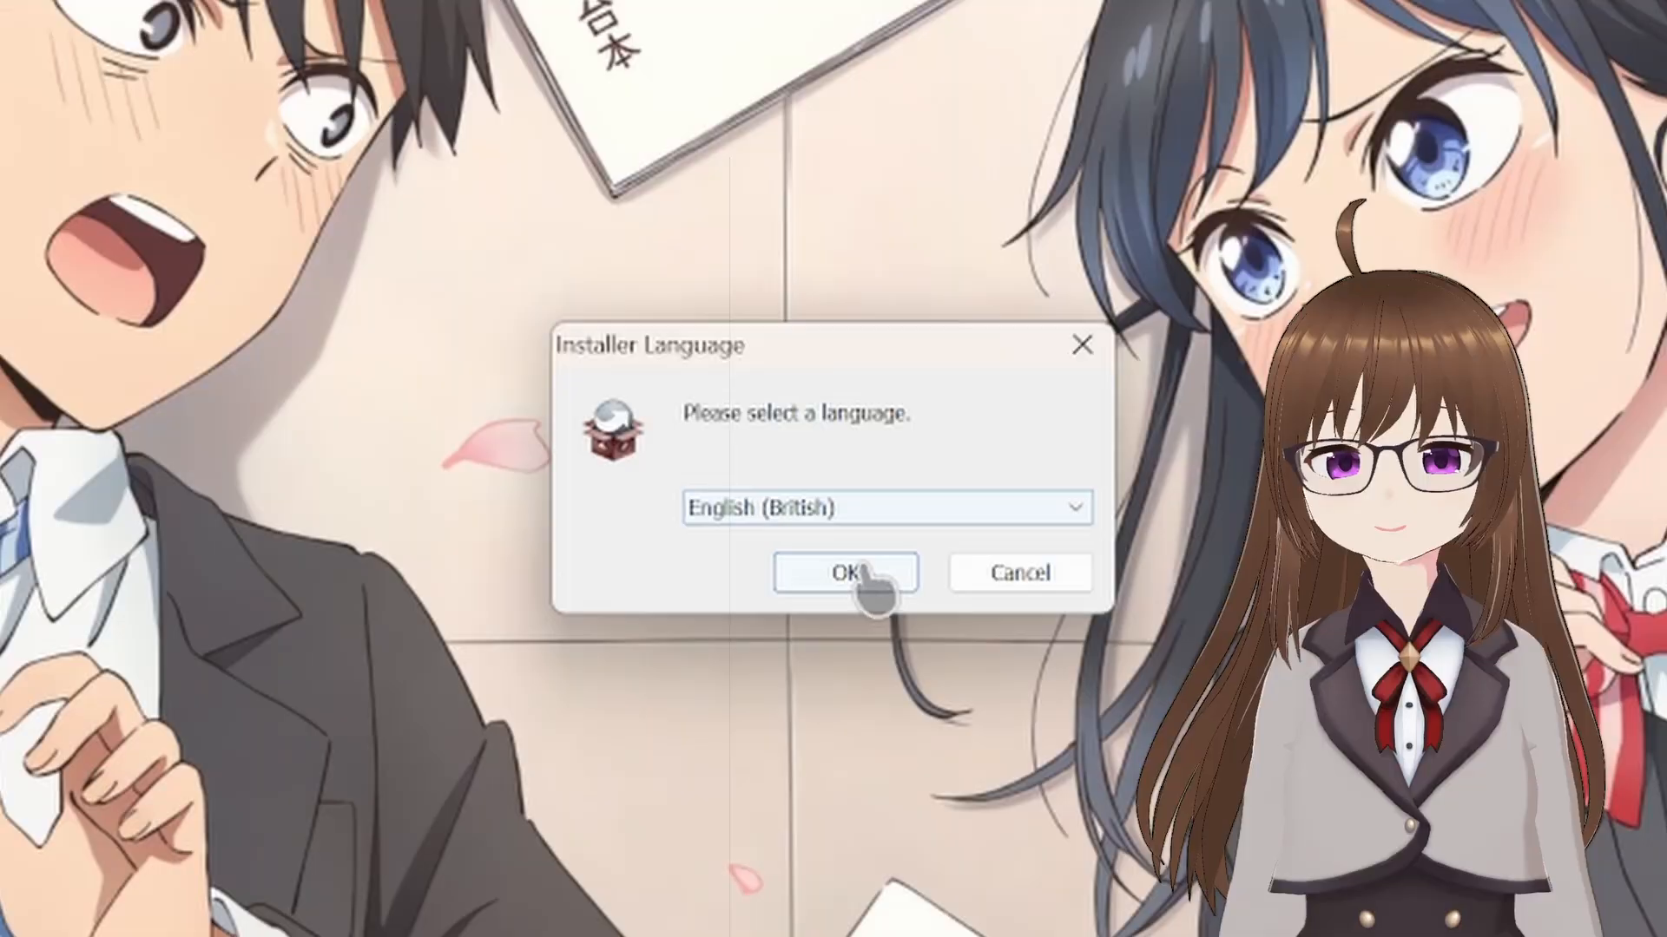
click(845, 572)
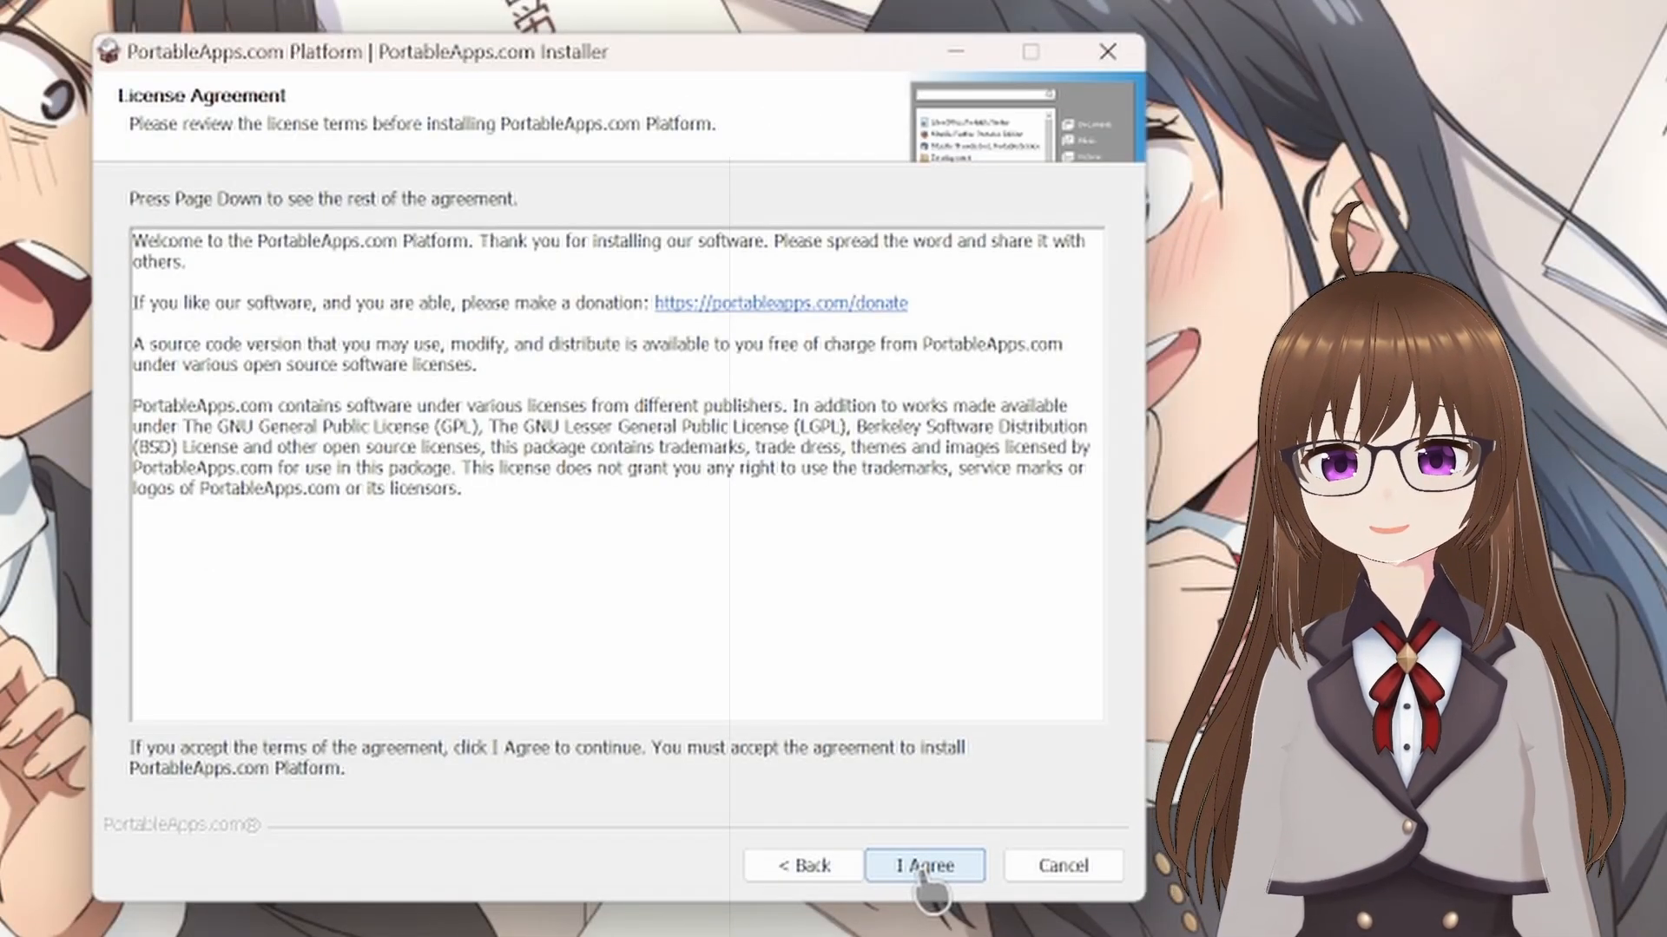
click(923, 865)
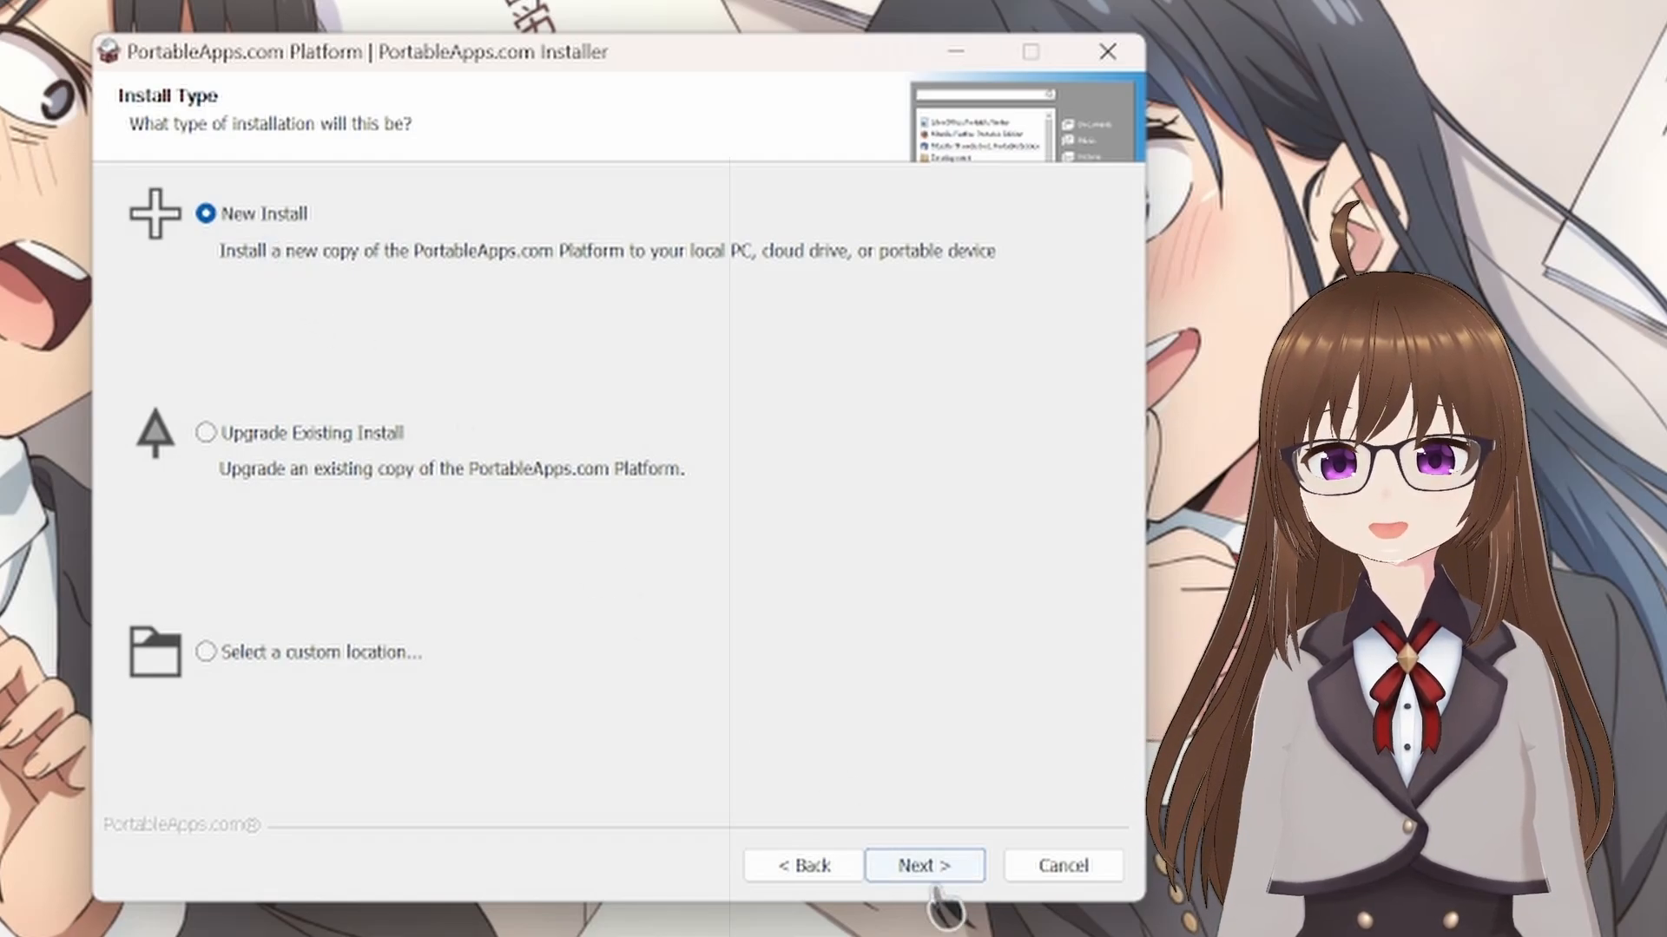
Install the platform as a New Install, Portable type, to D:\.
click(922, 865)
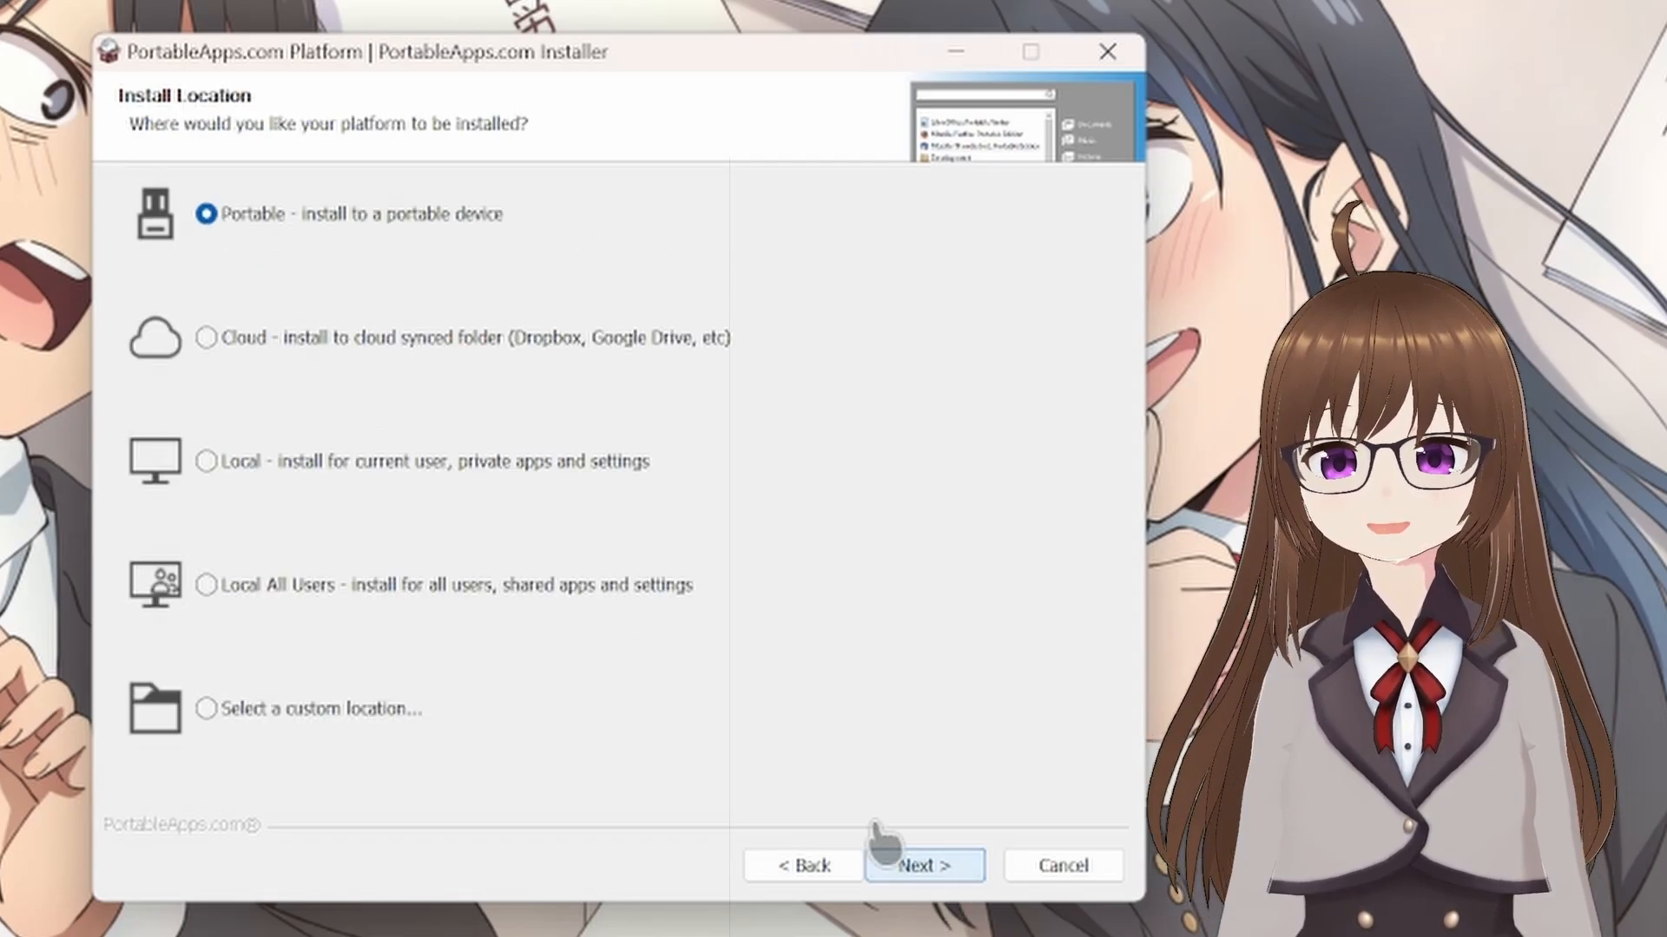
mouse_move(332, 265)
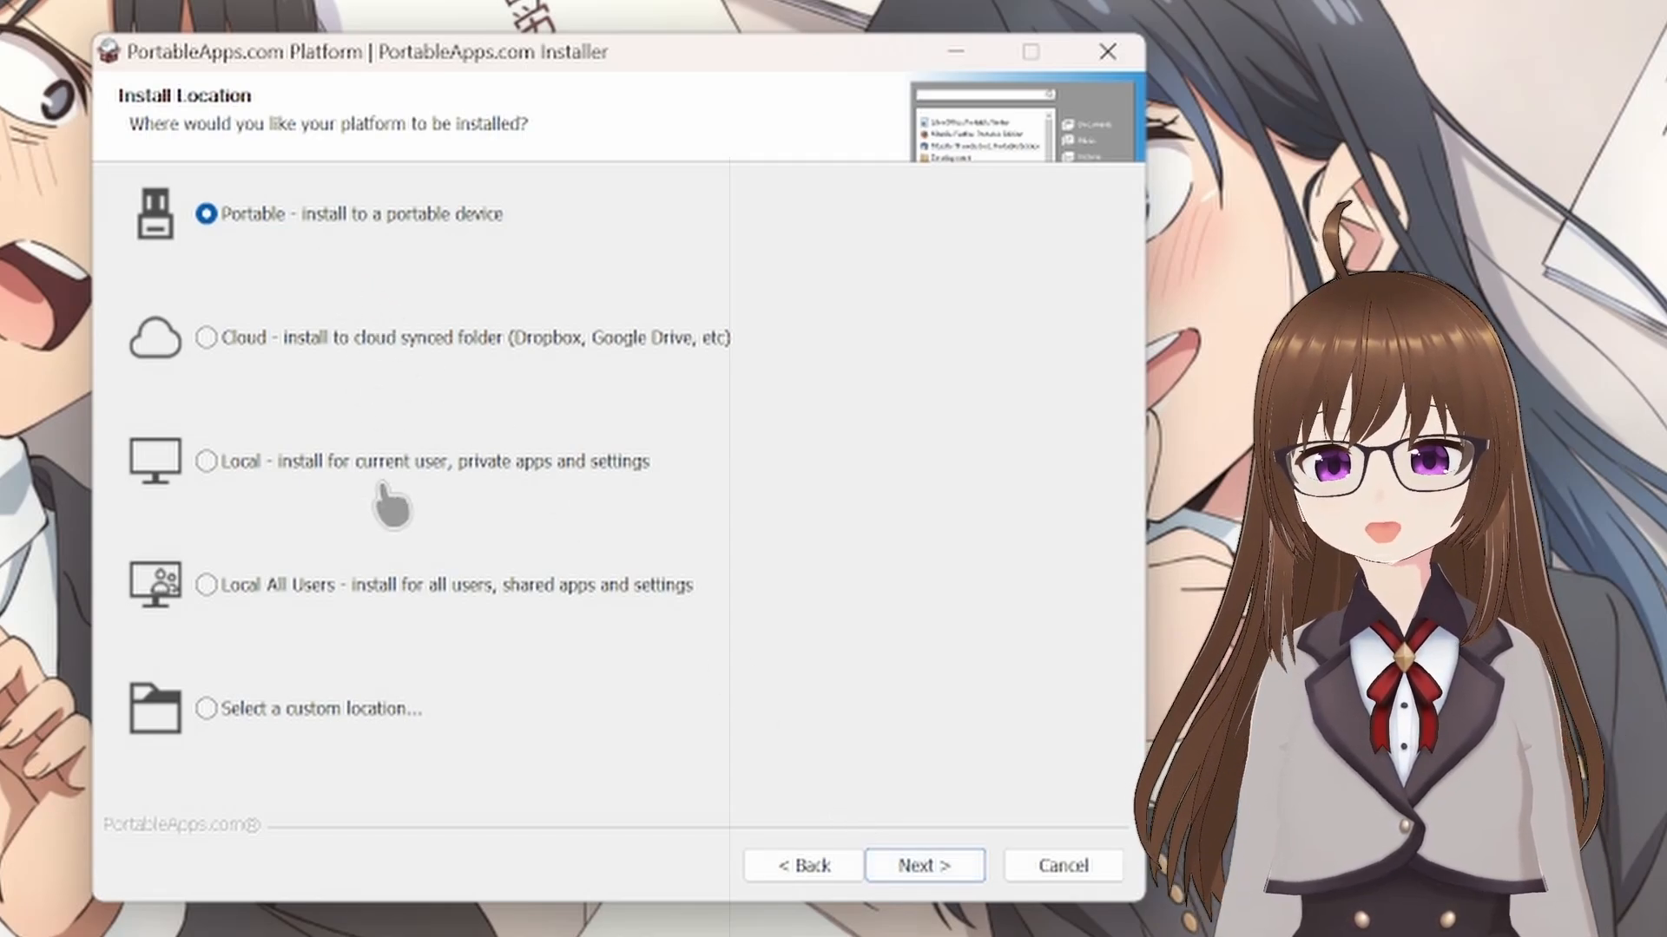
mouse_move(359, 754)
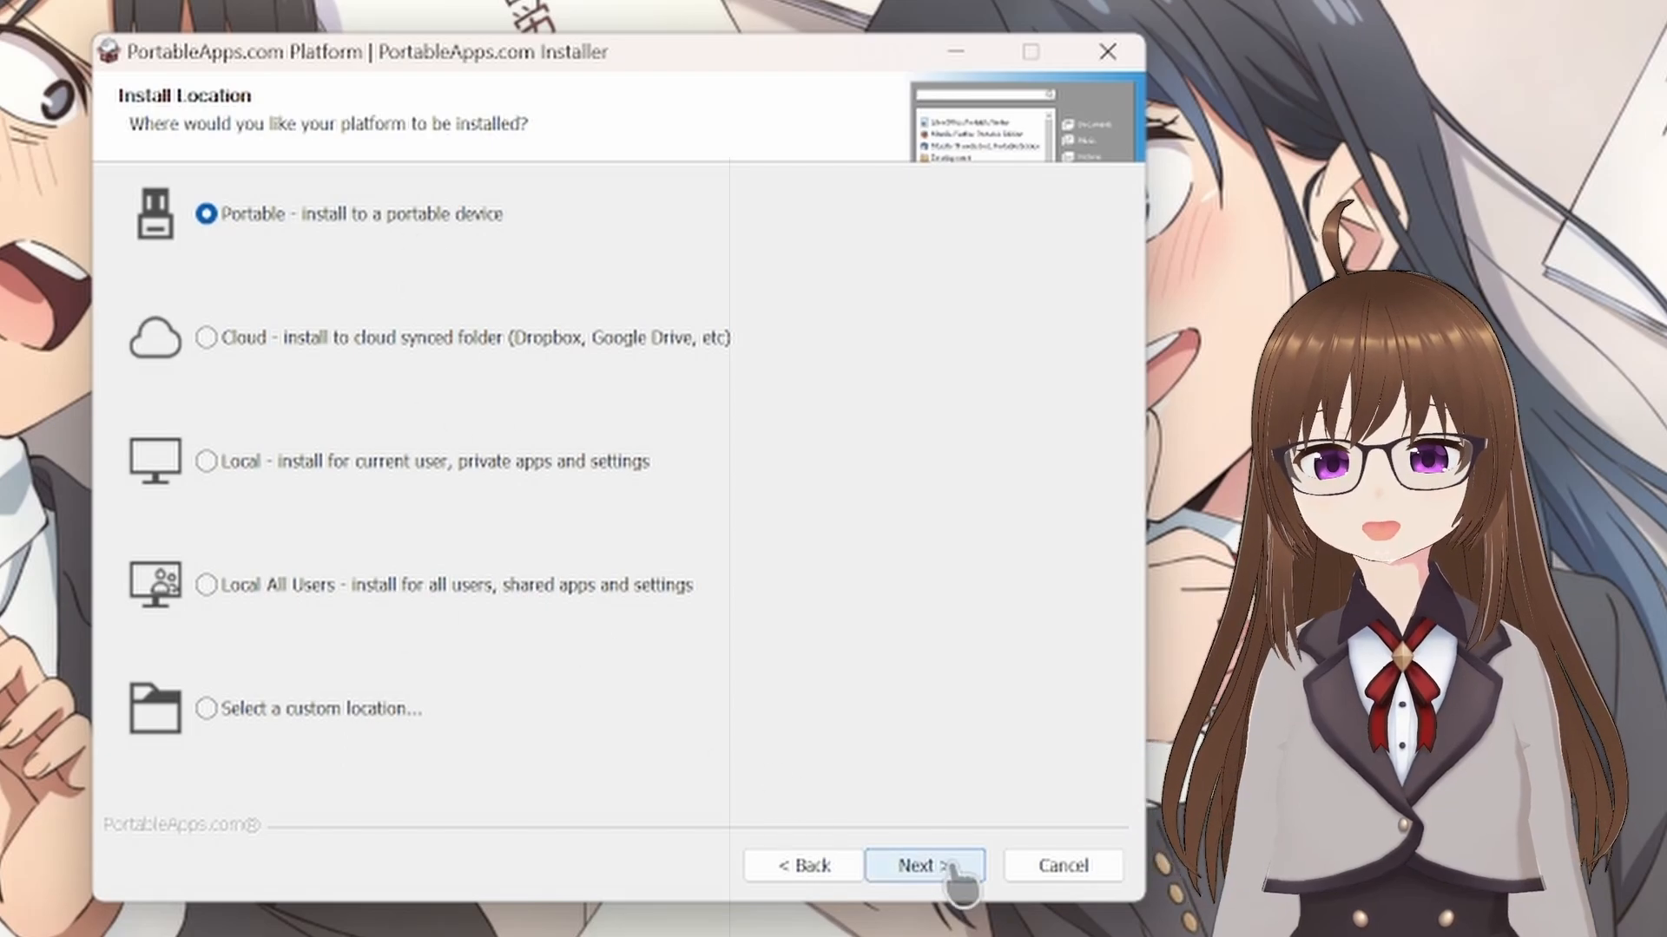
click(923, 866)
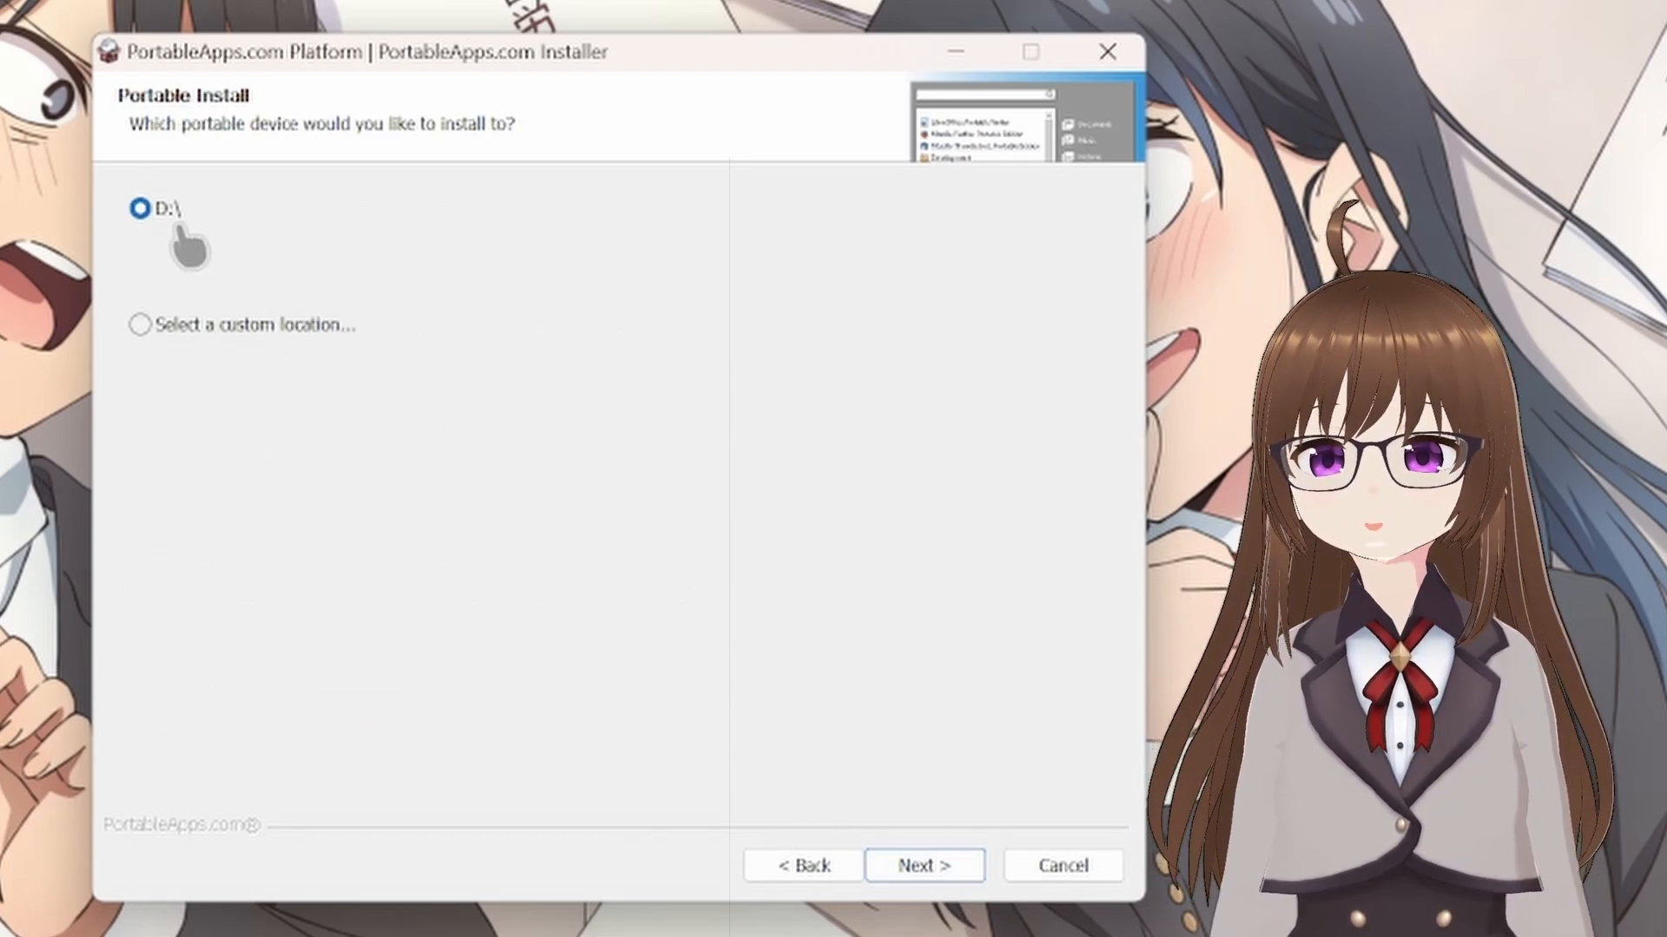
mouse_move(818, 689)
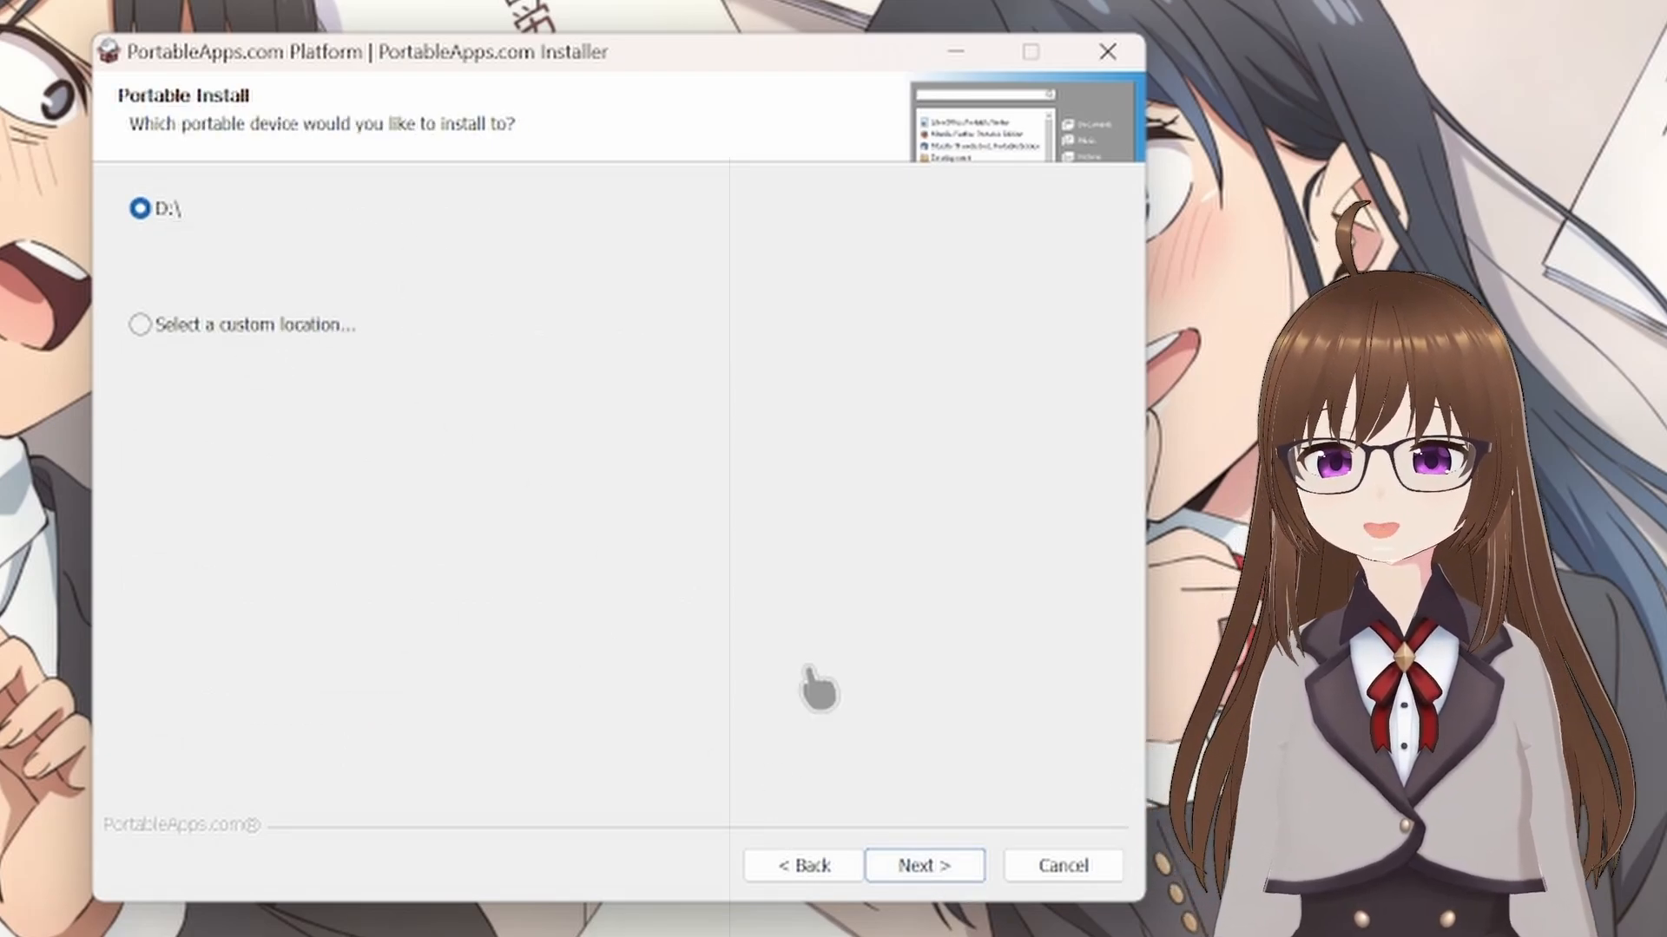
click(923, 865)
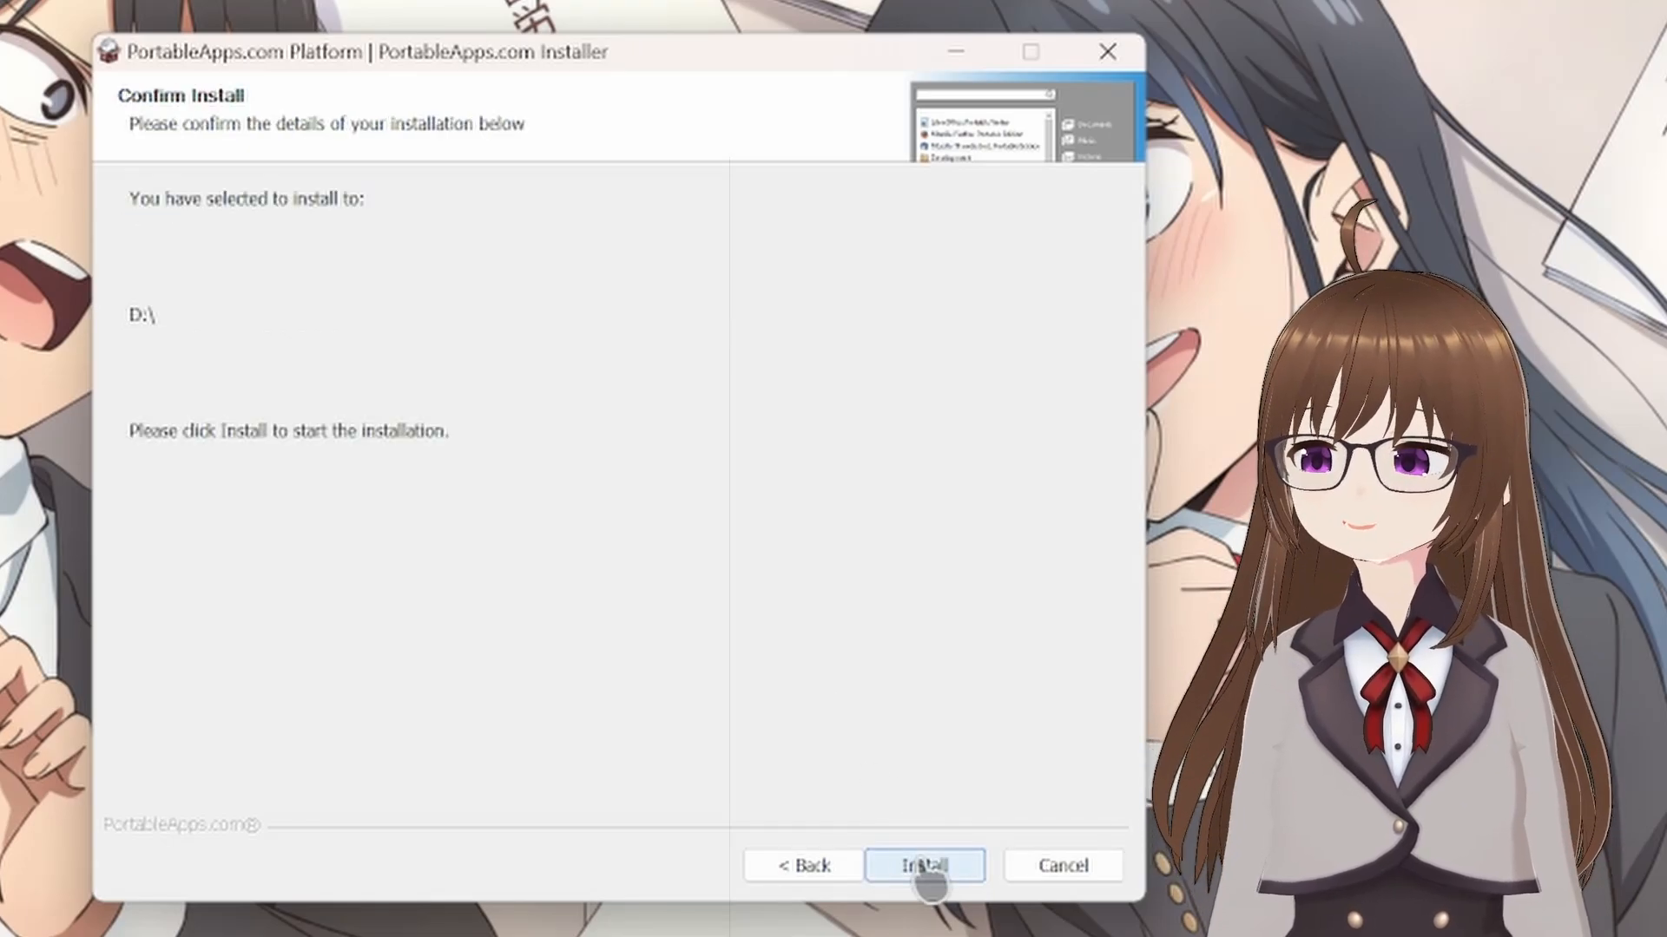
click(924, 866)
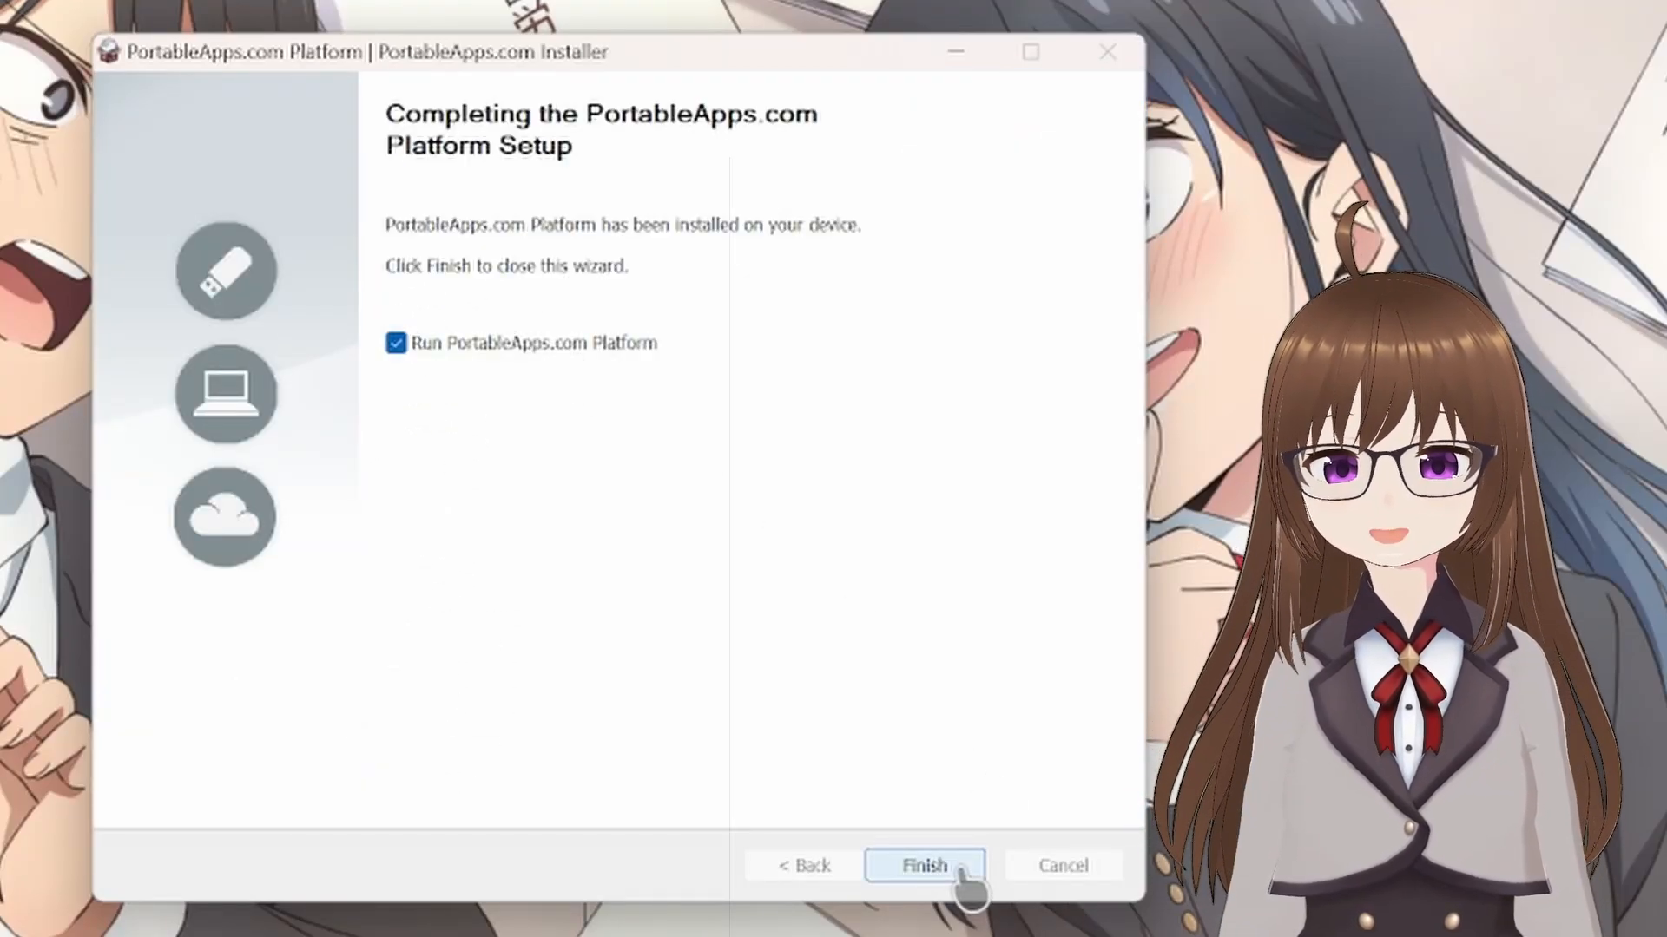
Finish setup launching the menu, close What's New, and open Apps > Get More Apps.
click(923, 866)
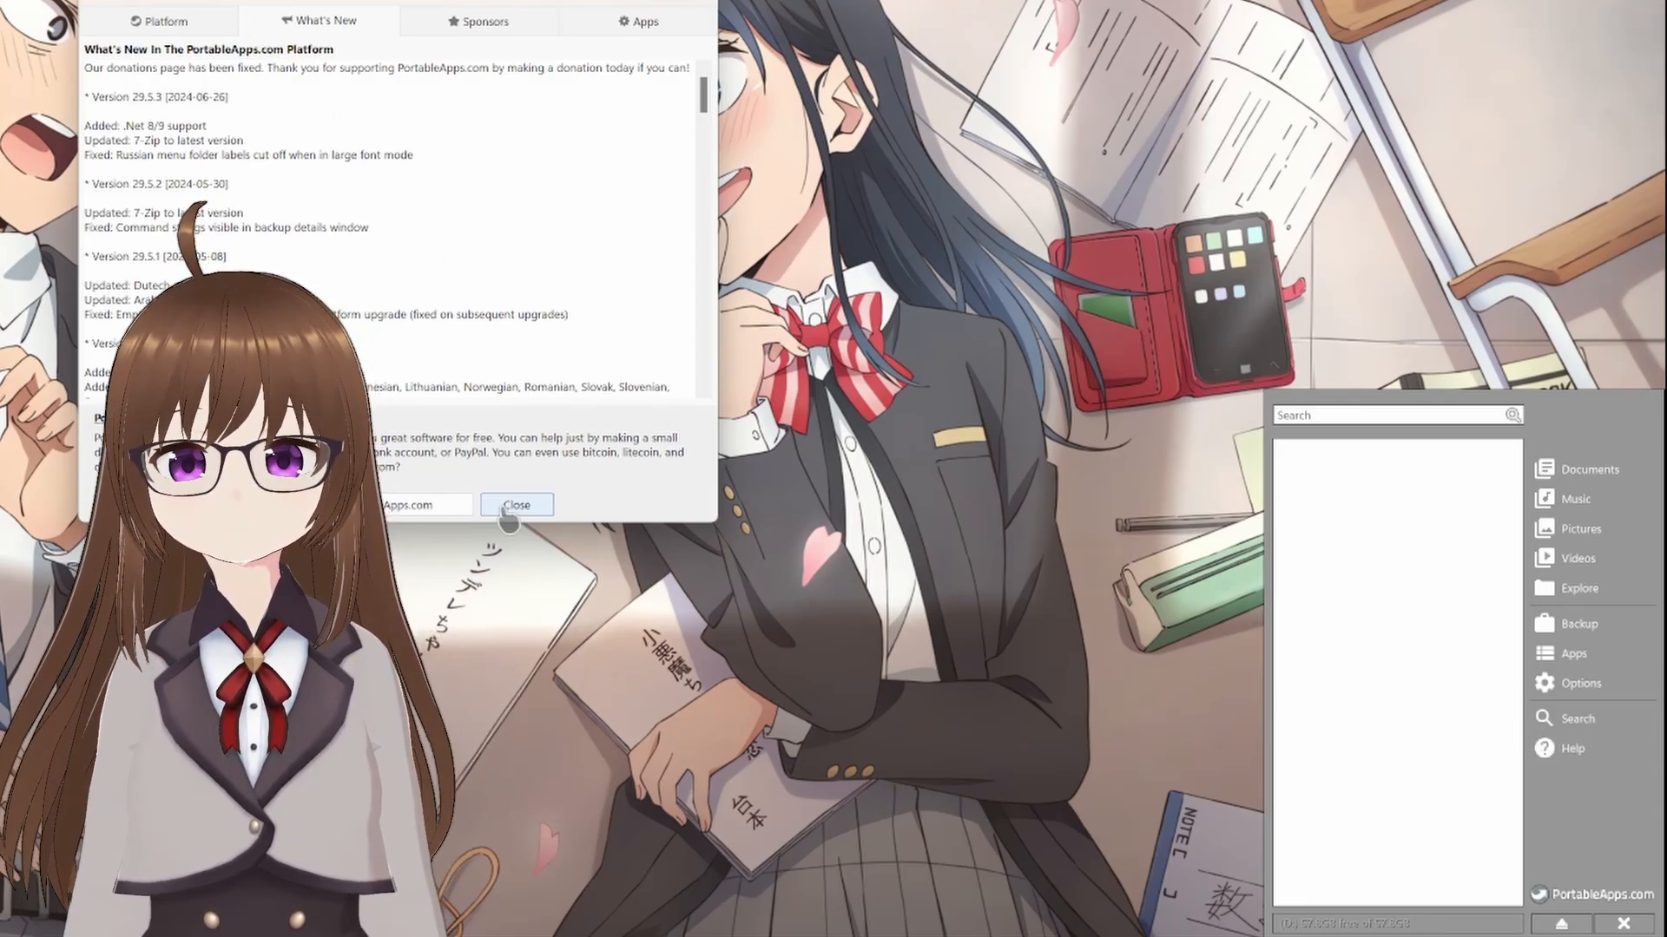
click(516, 505)
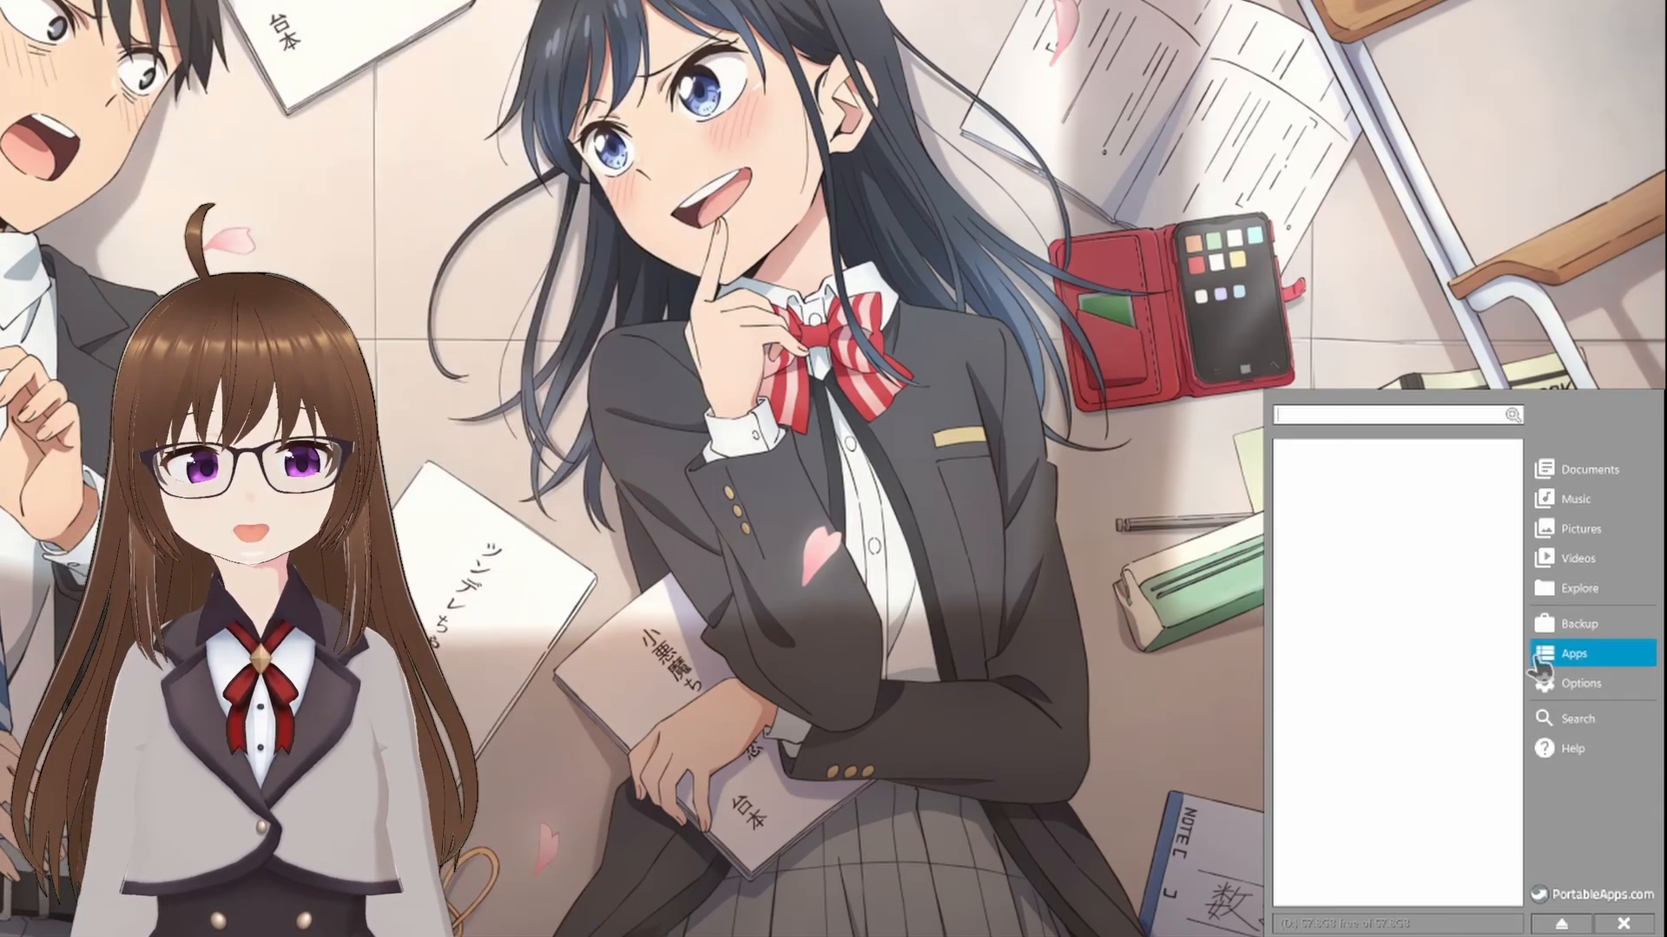
click(1573, 654)
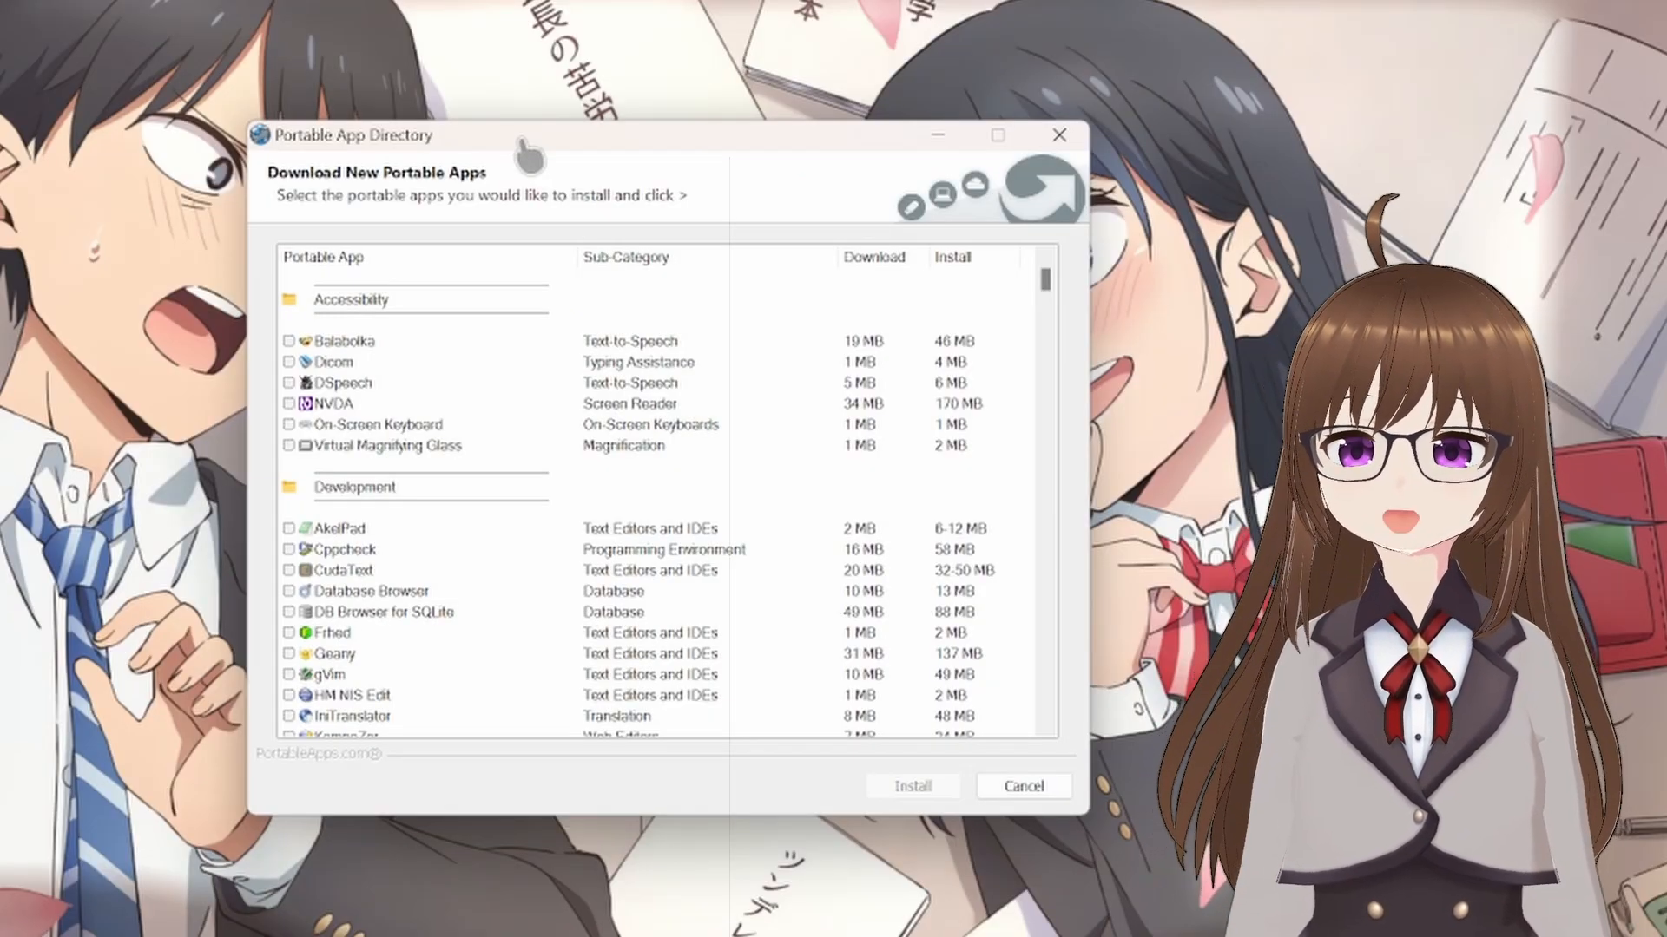
mouse_move(531, 458)
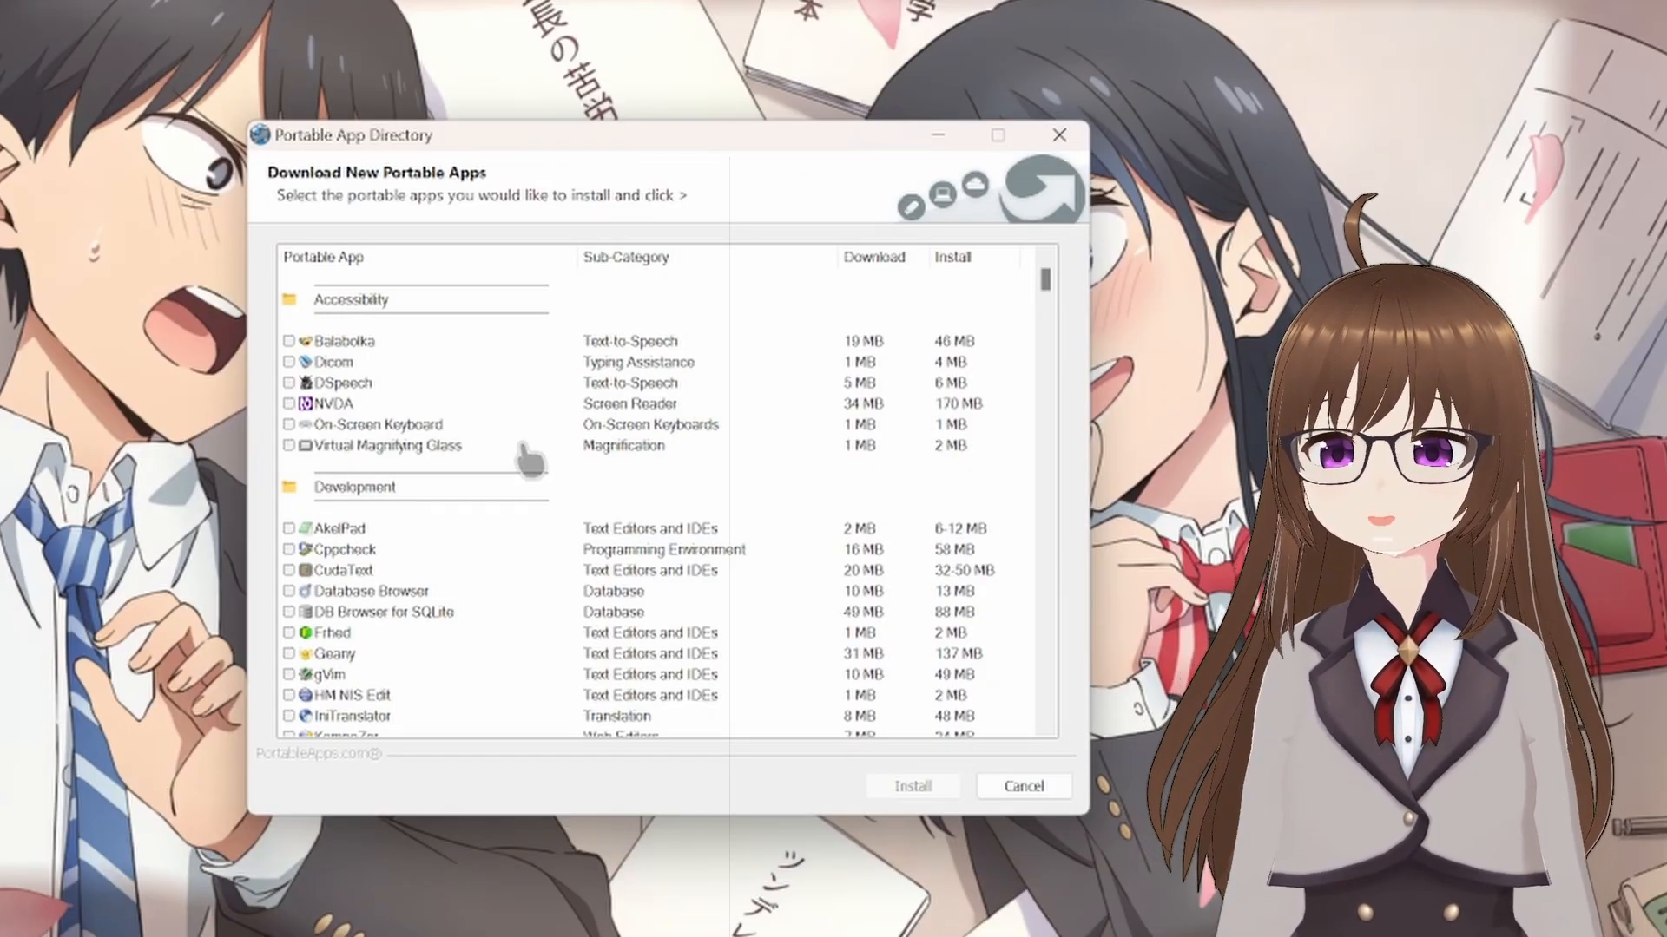
scroll(down, 3)
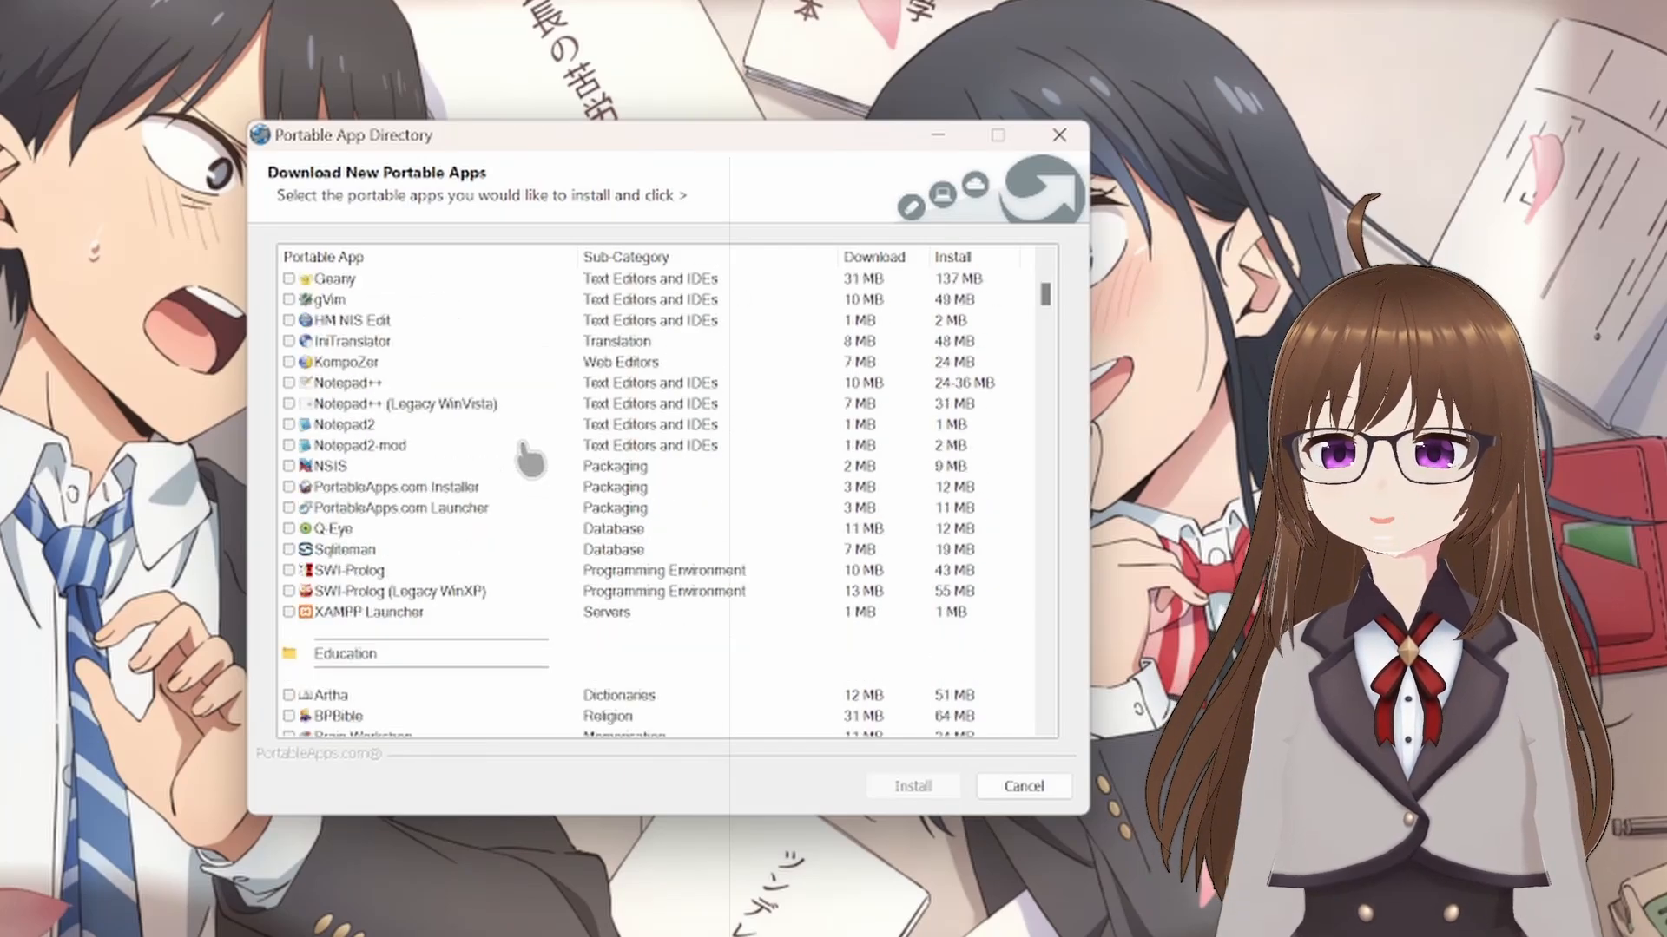
scroll(down, 3)
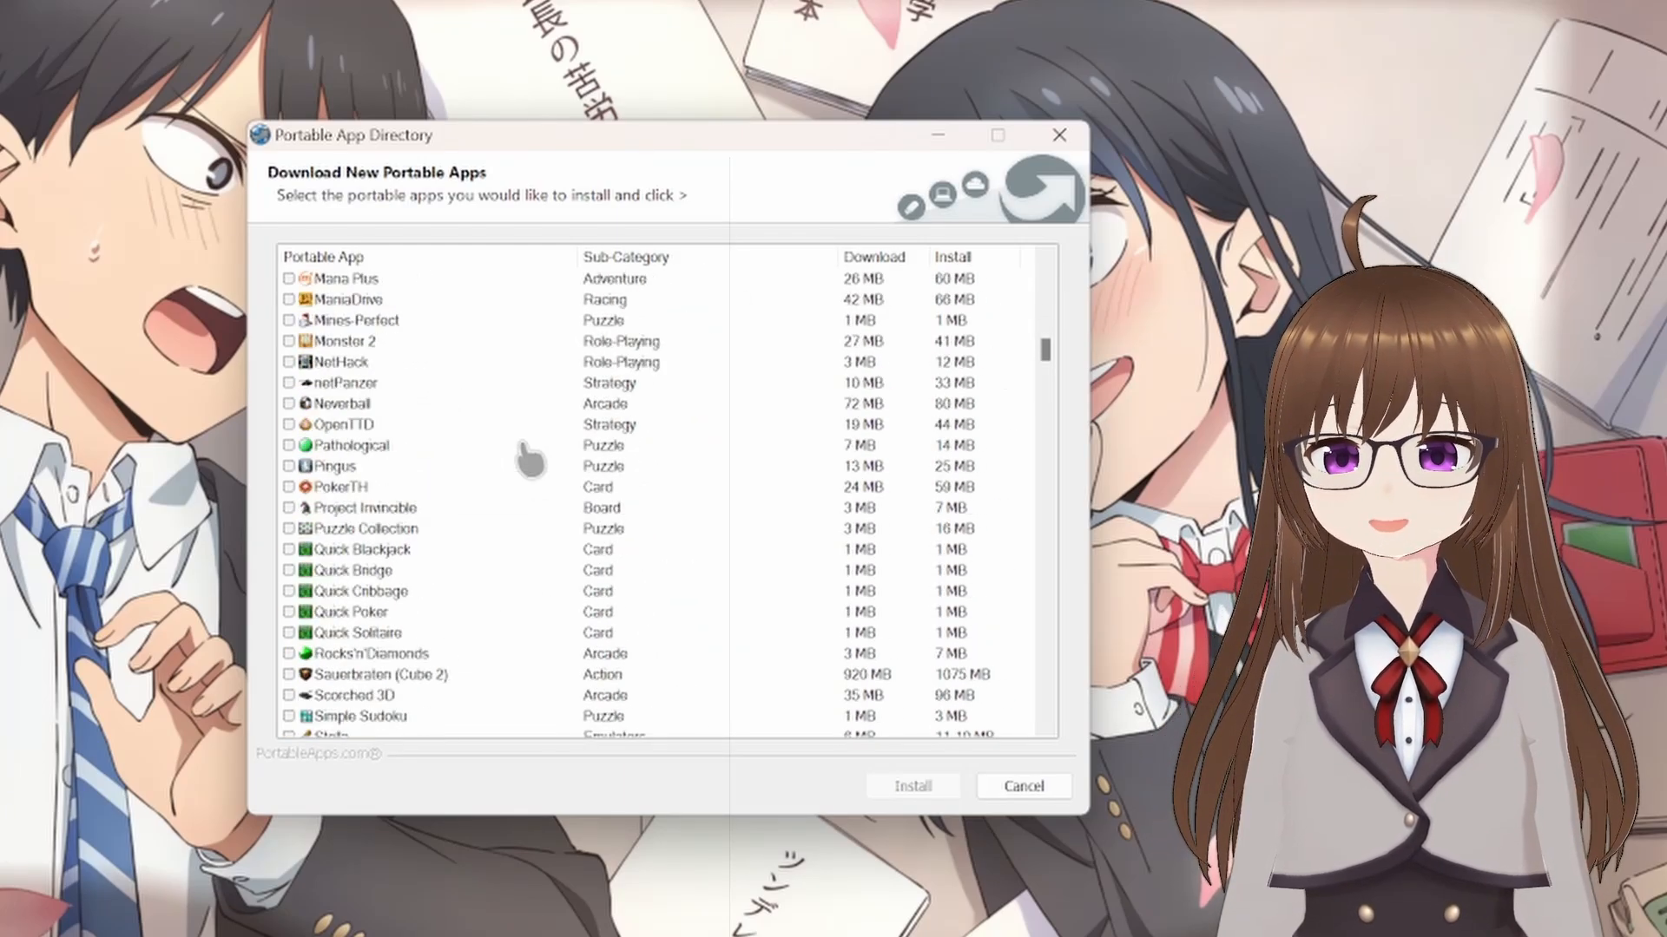
scroll(down, 3)
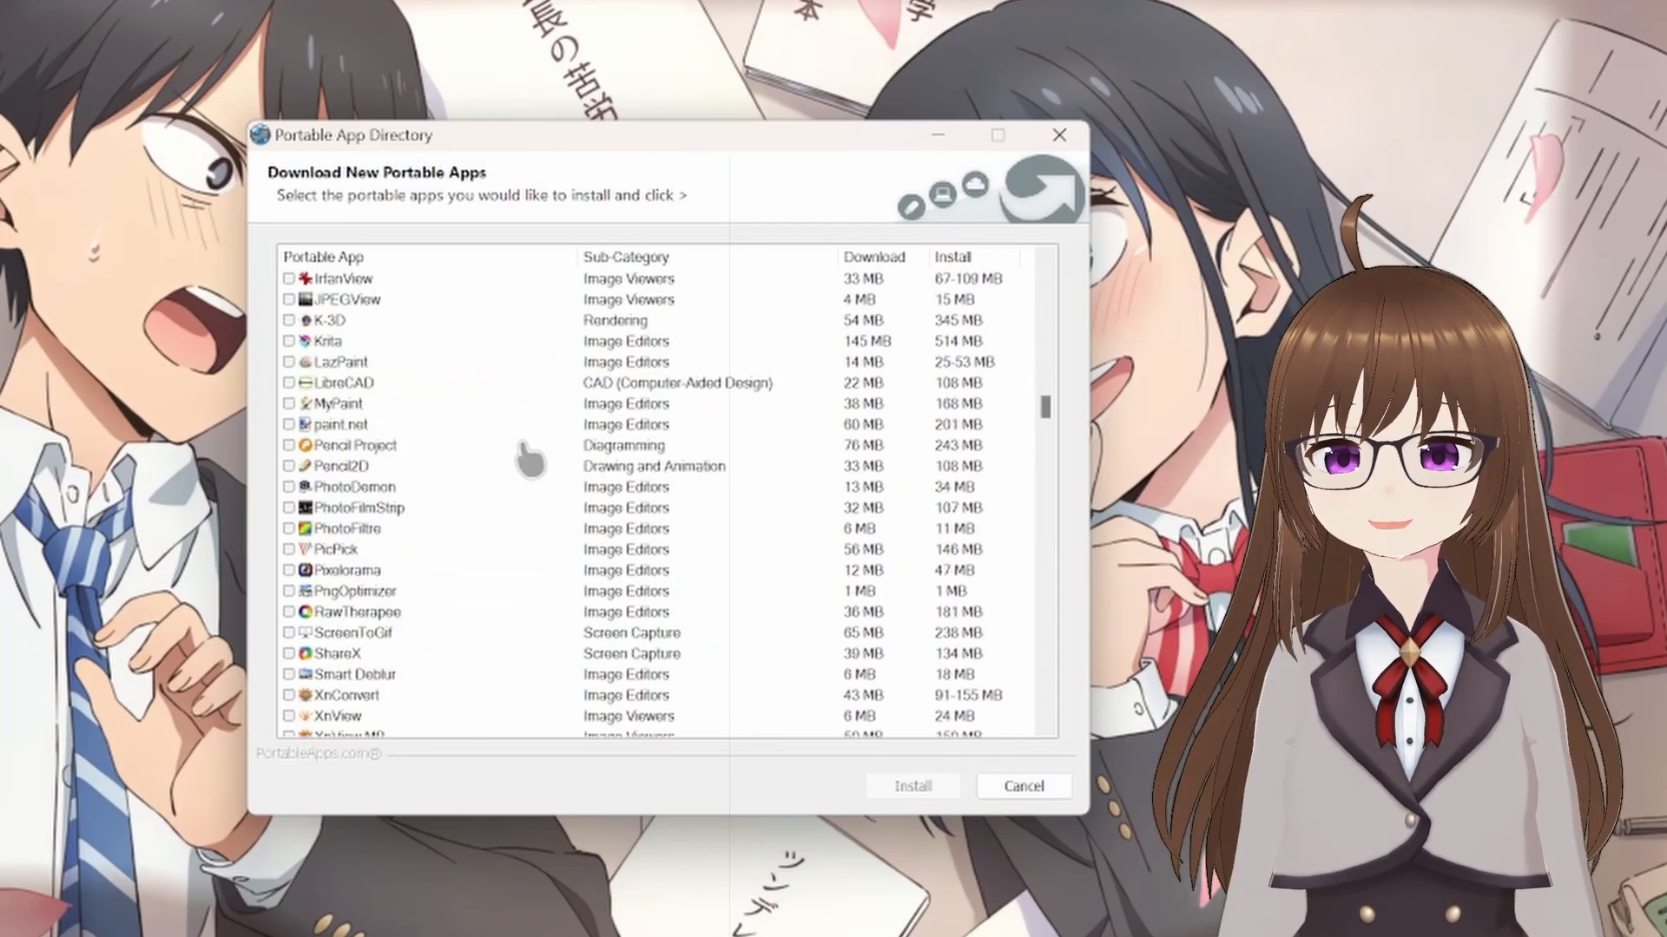
scroll(down, 3)
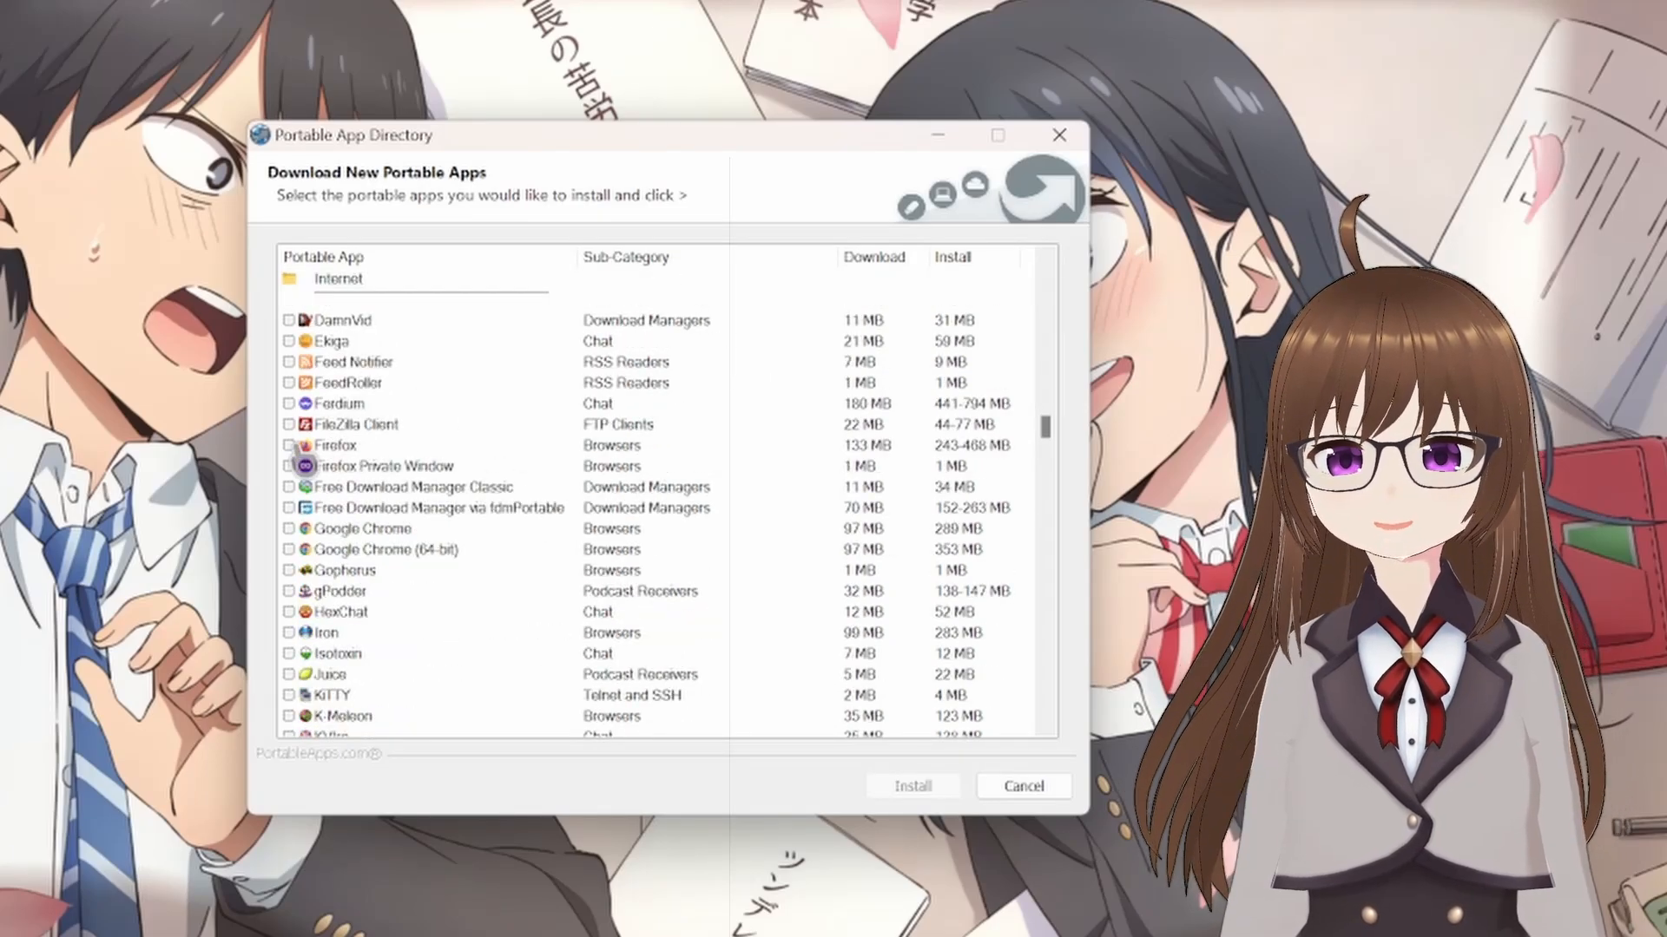
scroll(down, 3)
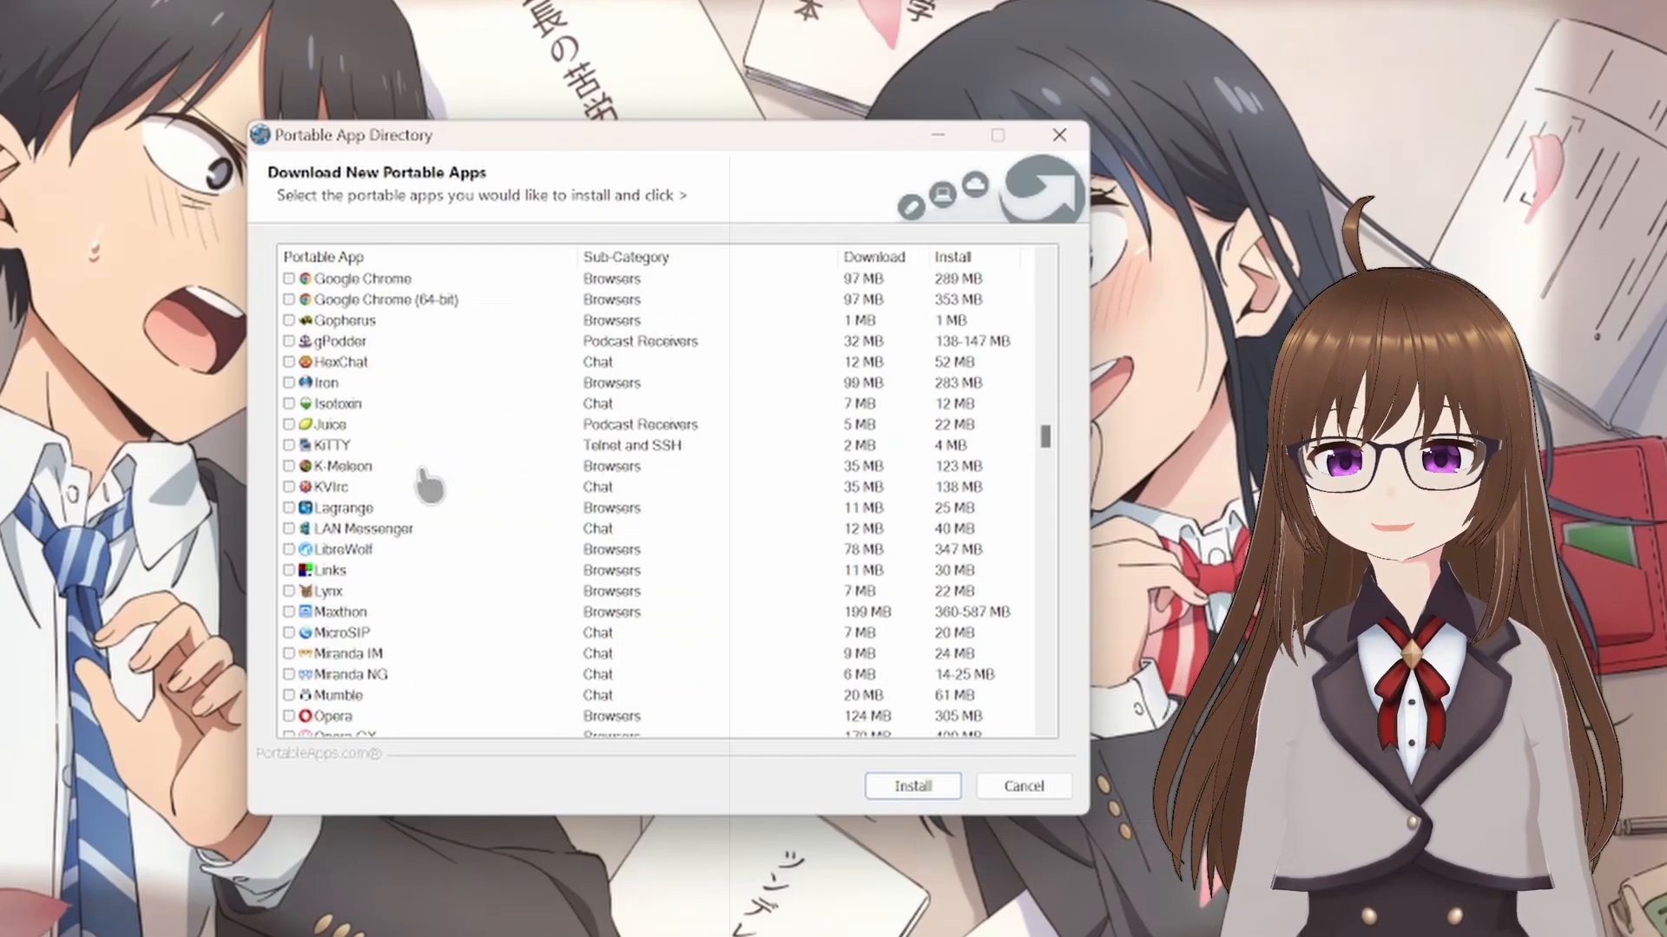
scroll(down, 3)
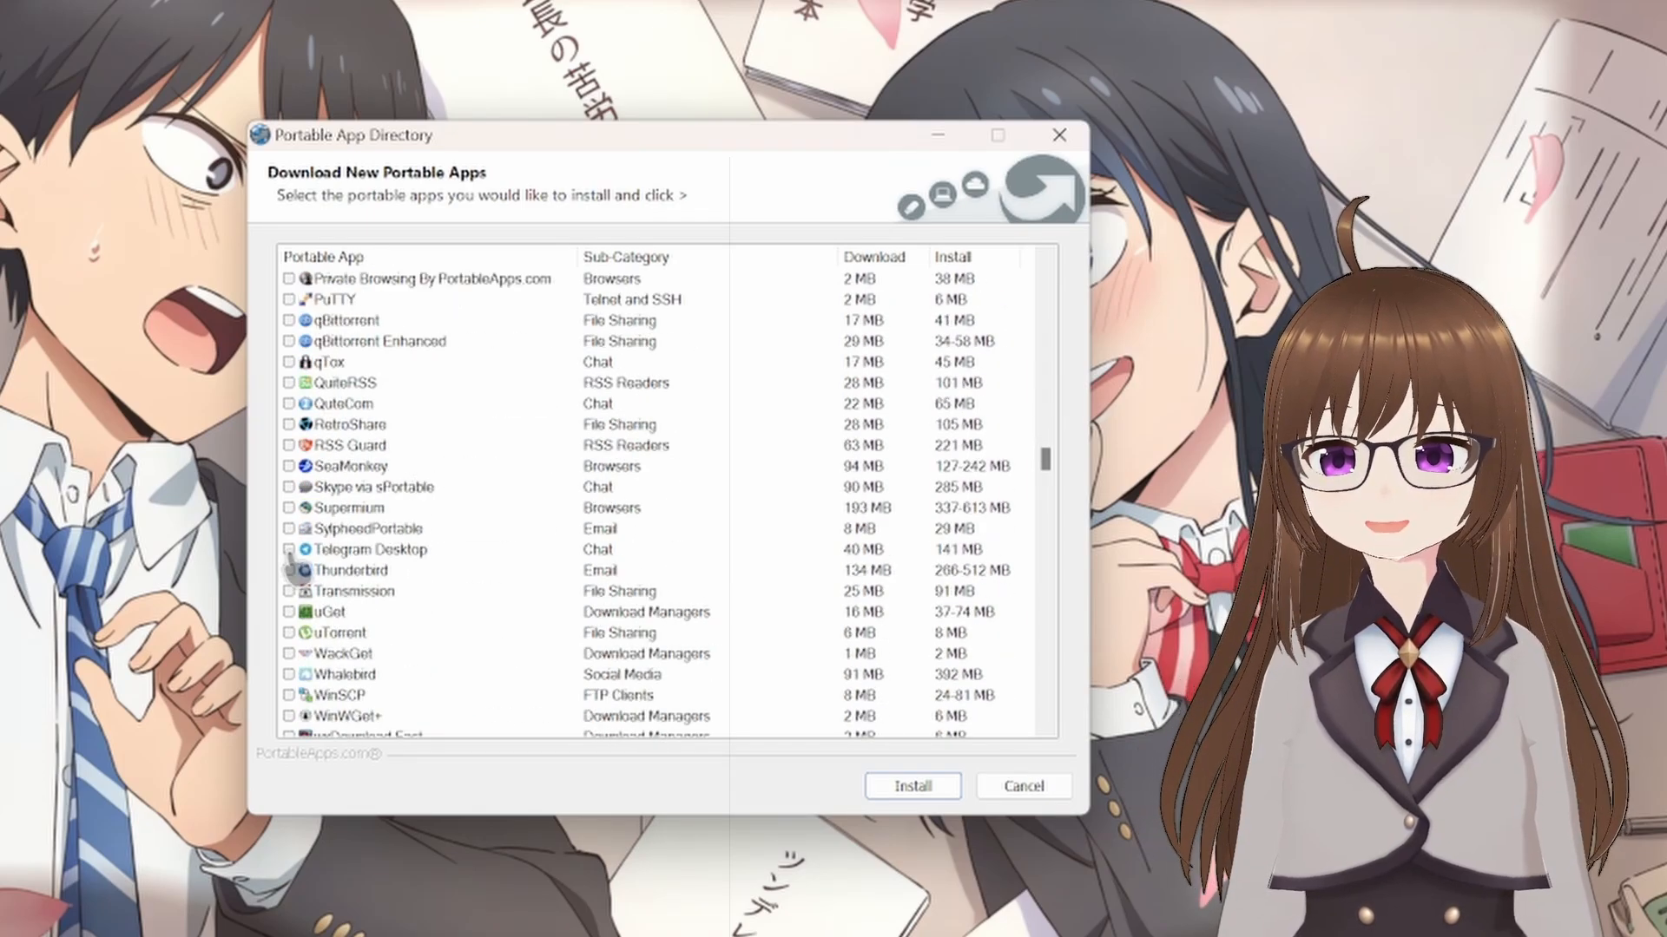
click(289, 549)
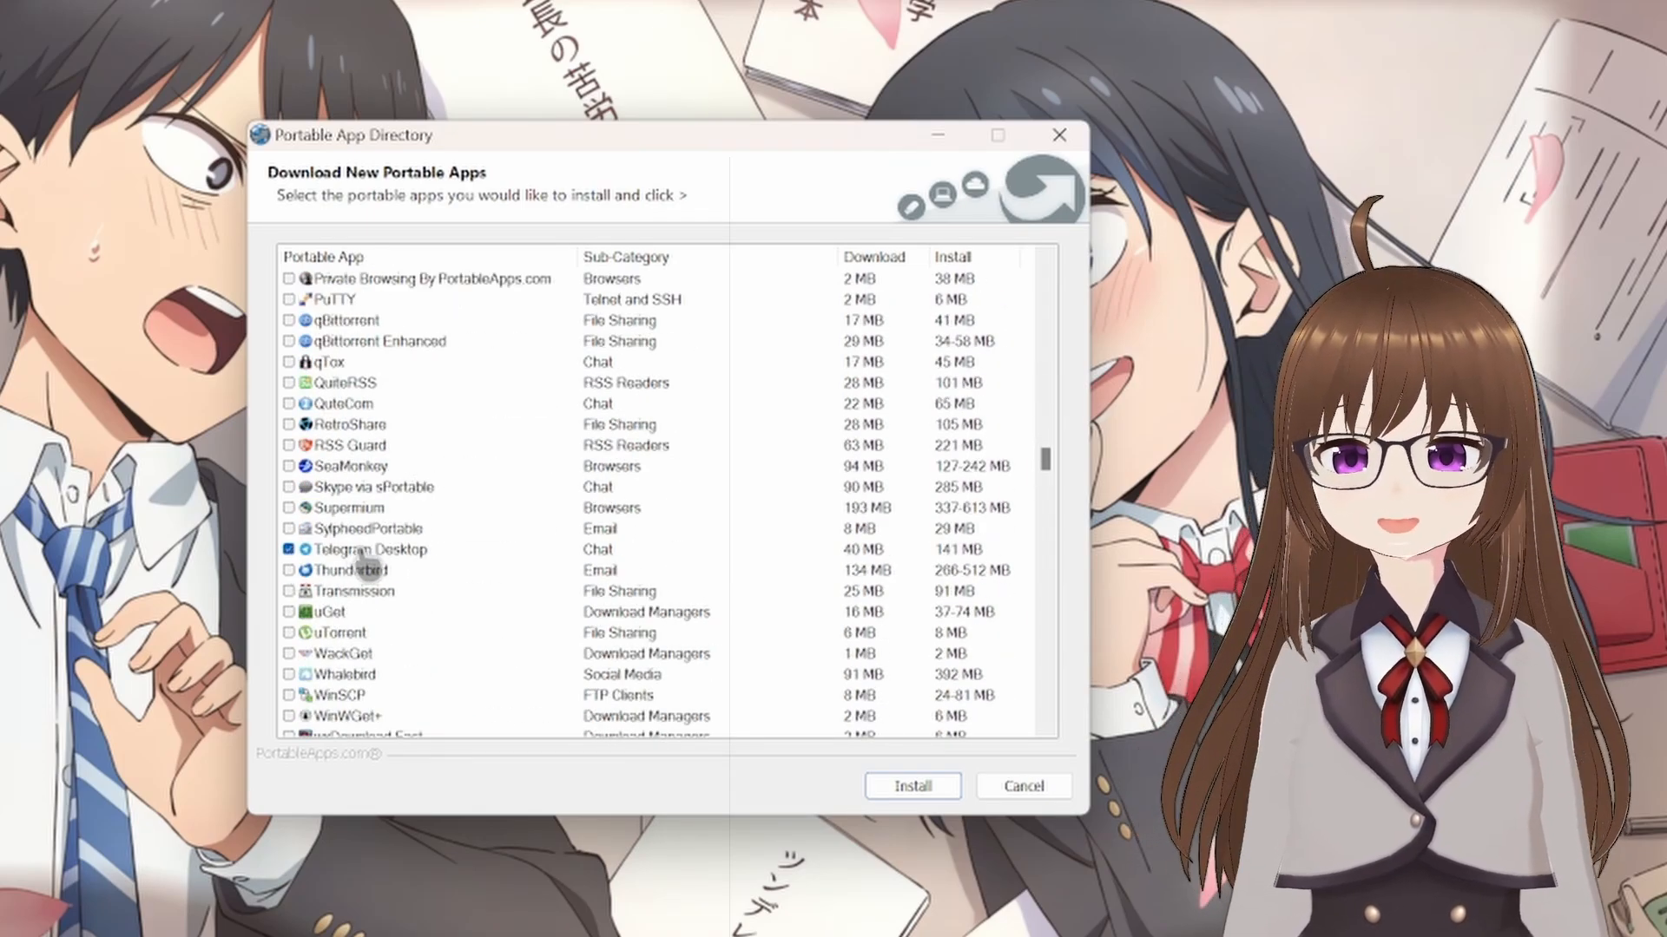
scroll(down, 3)
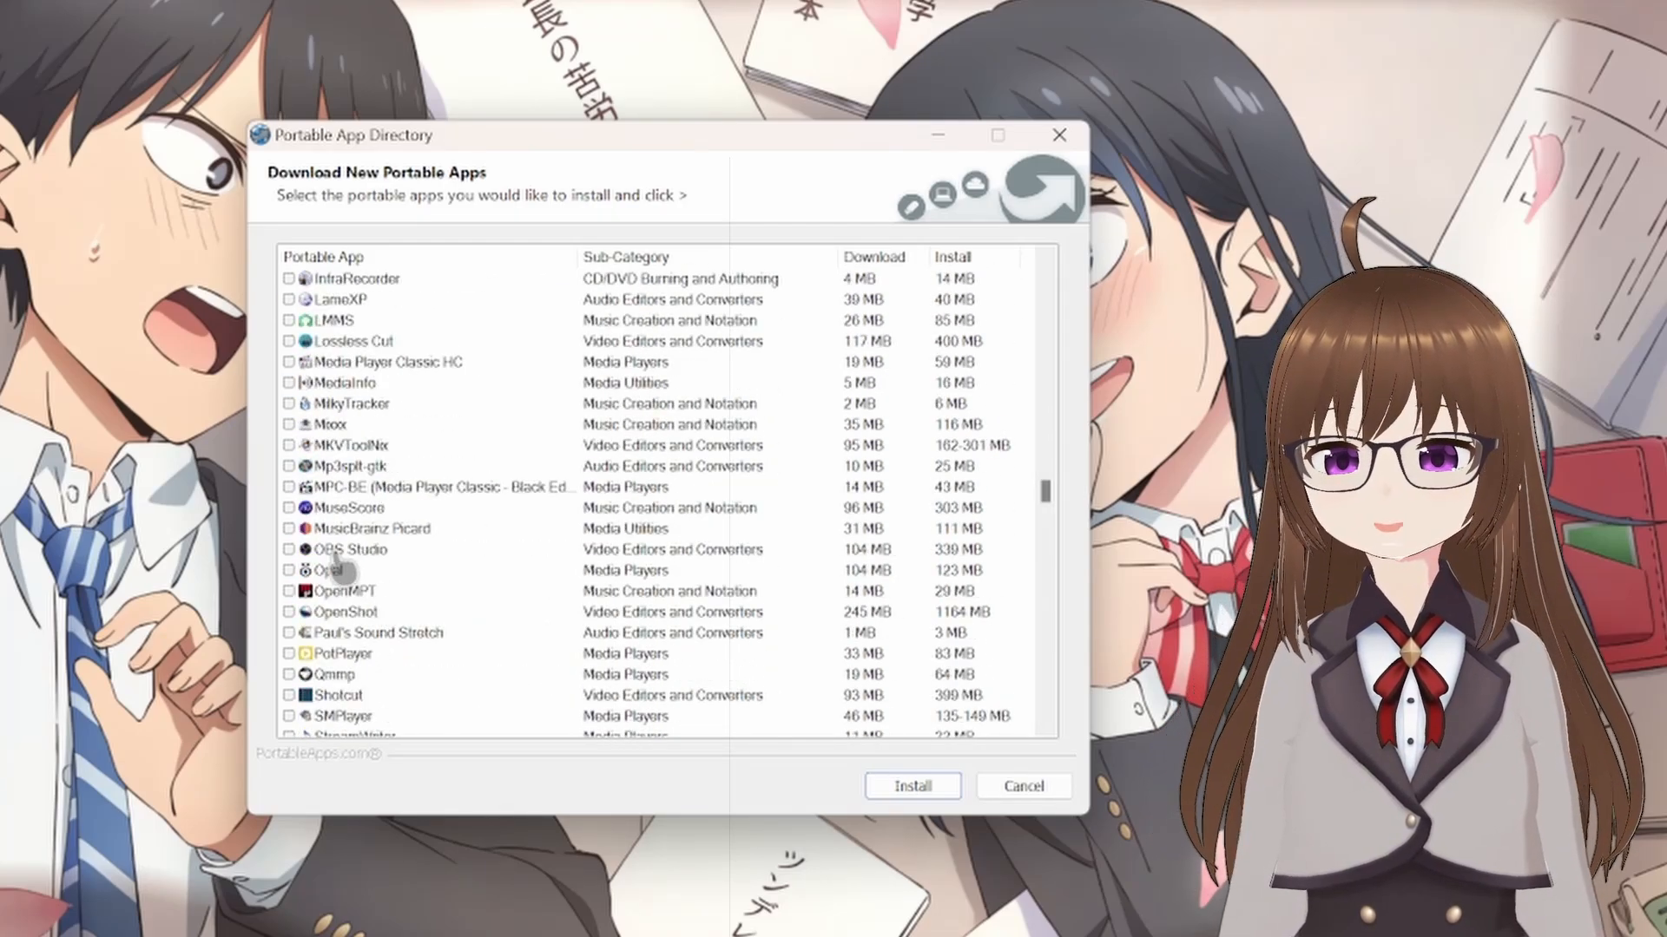
scroll(down, 3)
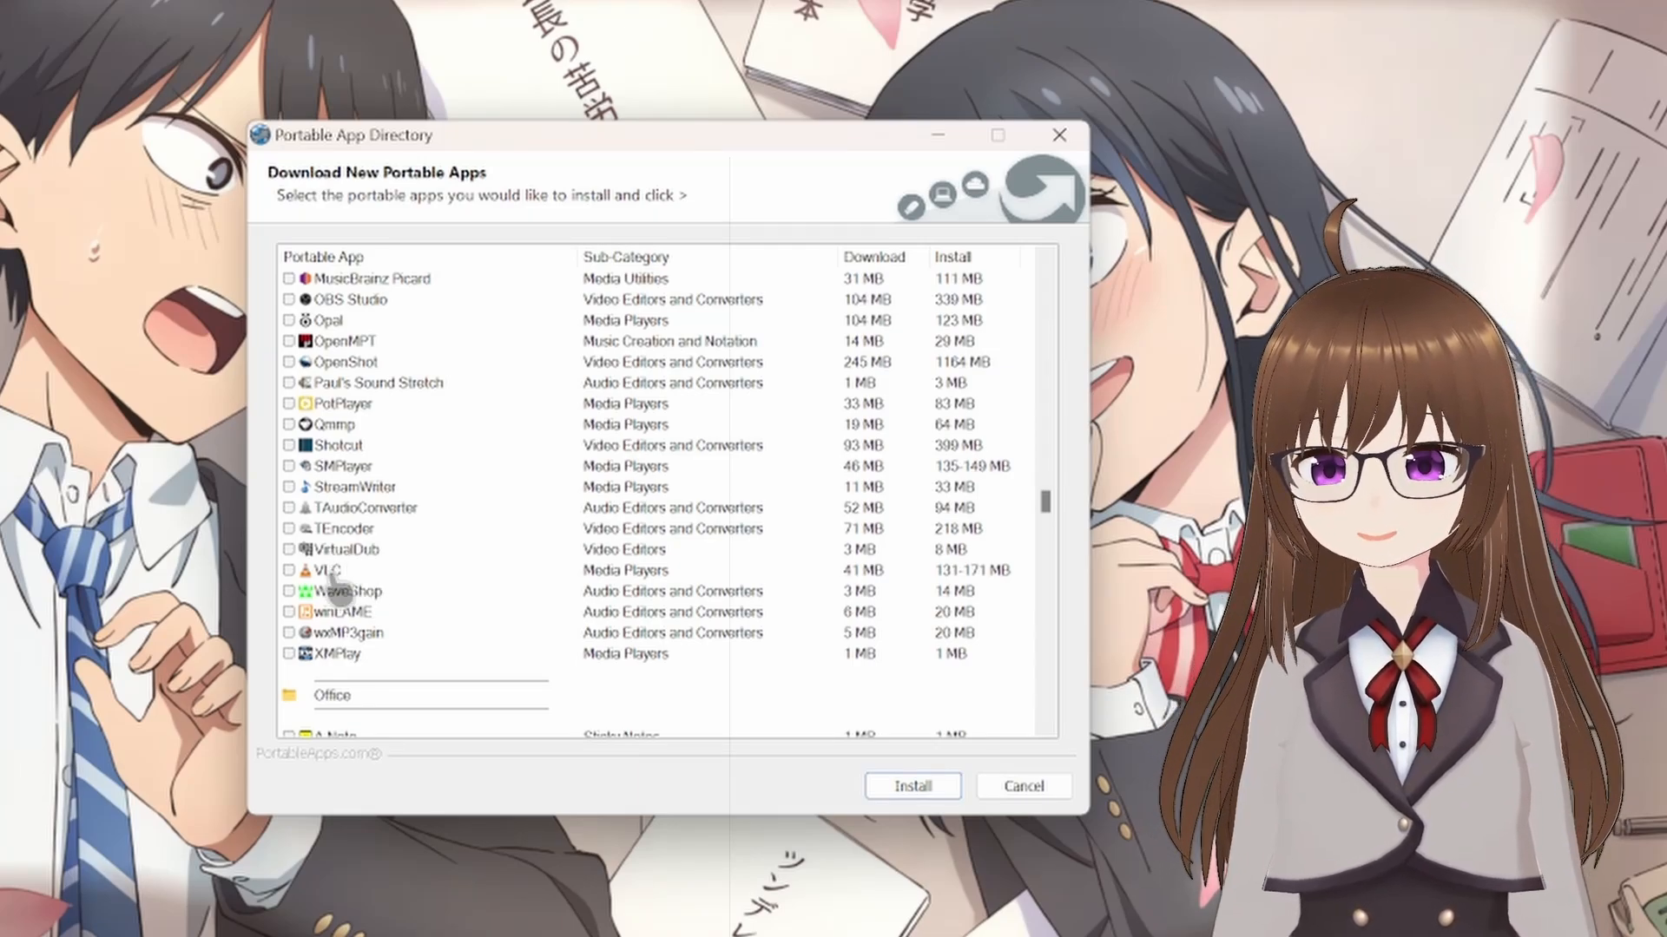
scroll(down, 3)
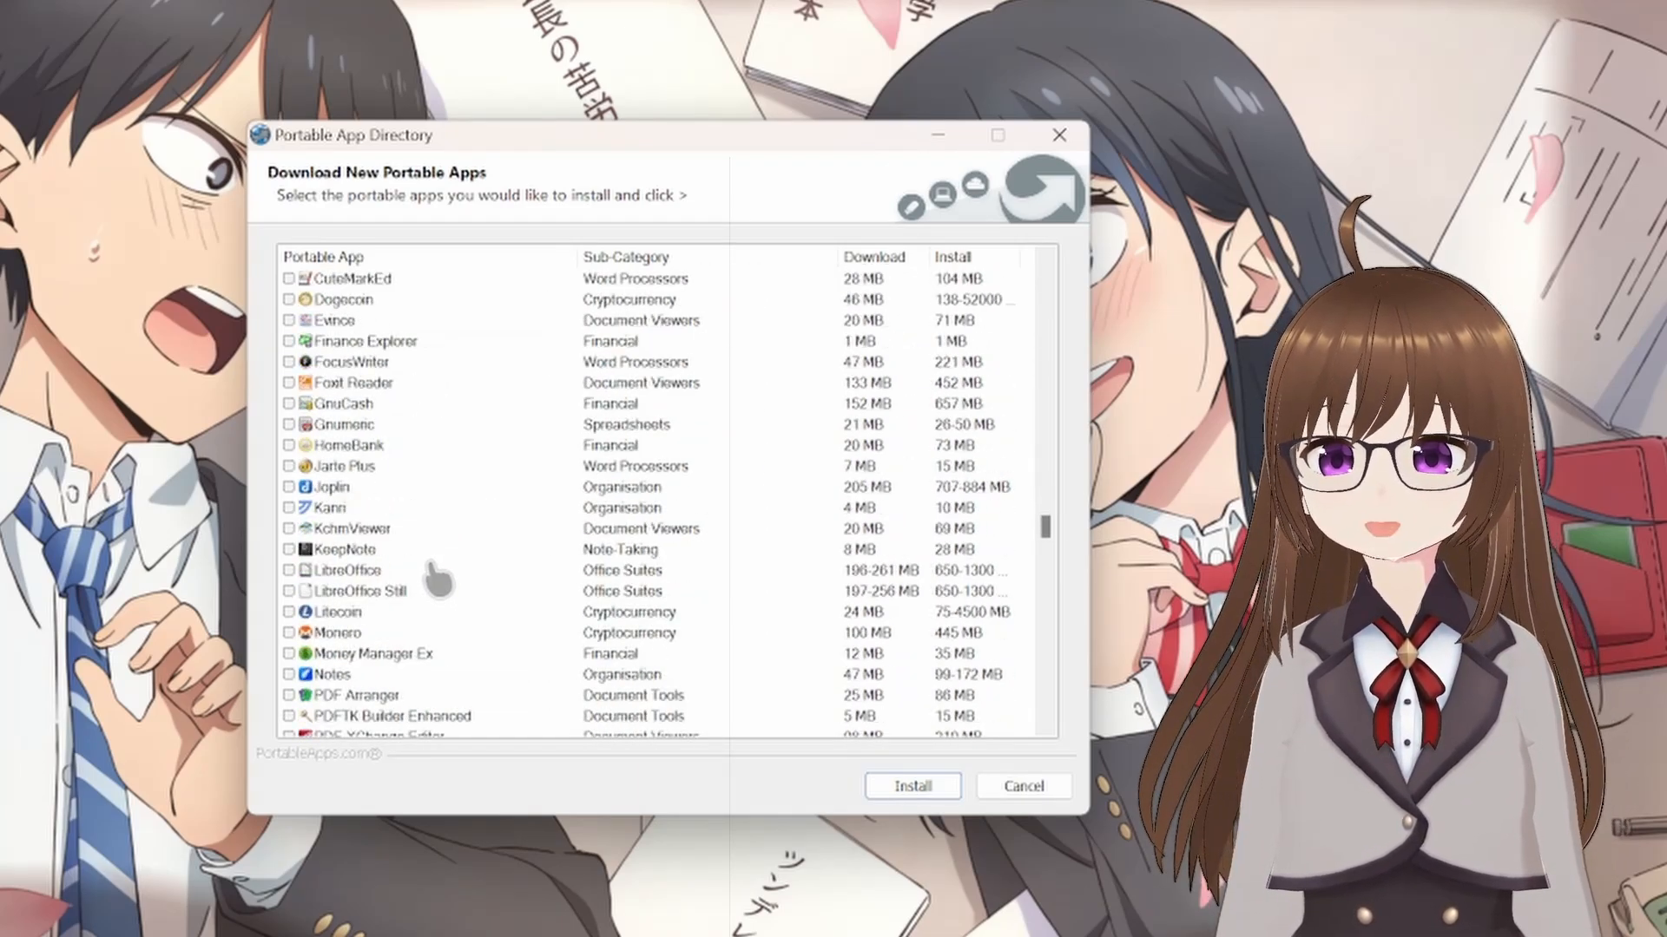
scroll(down, 3)
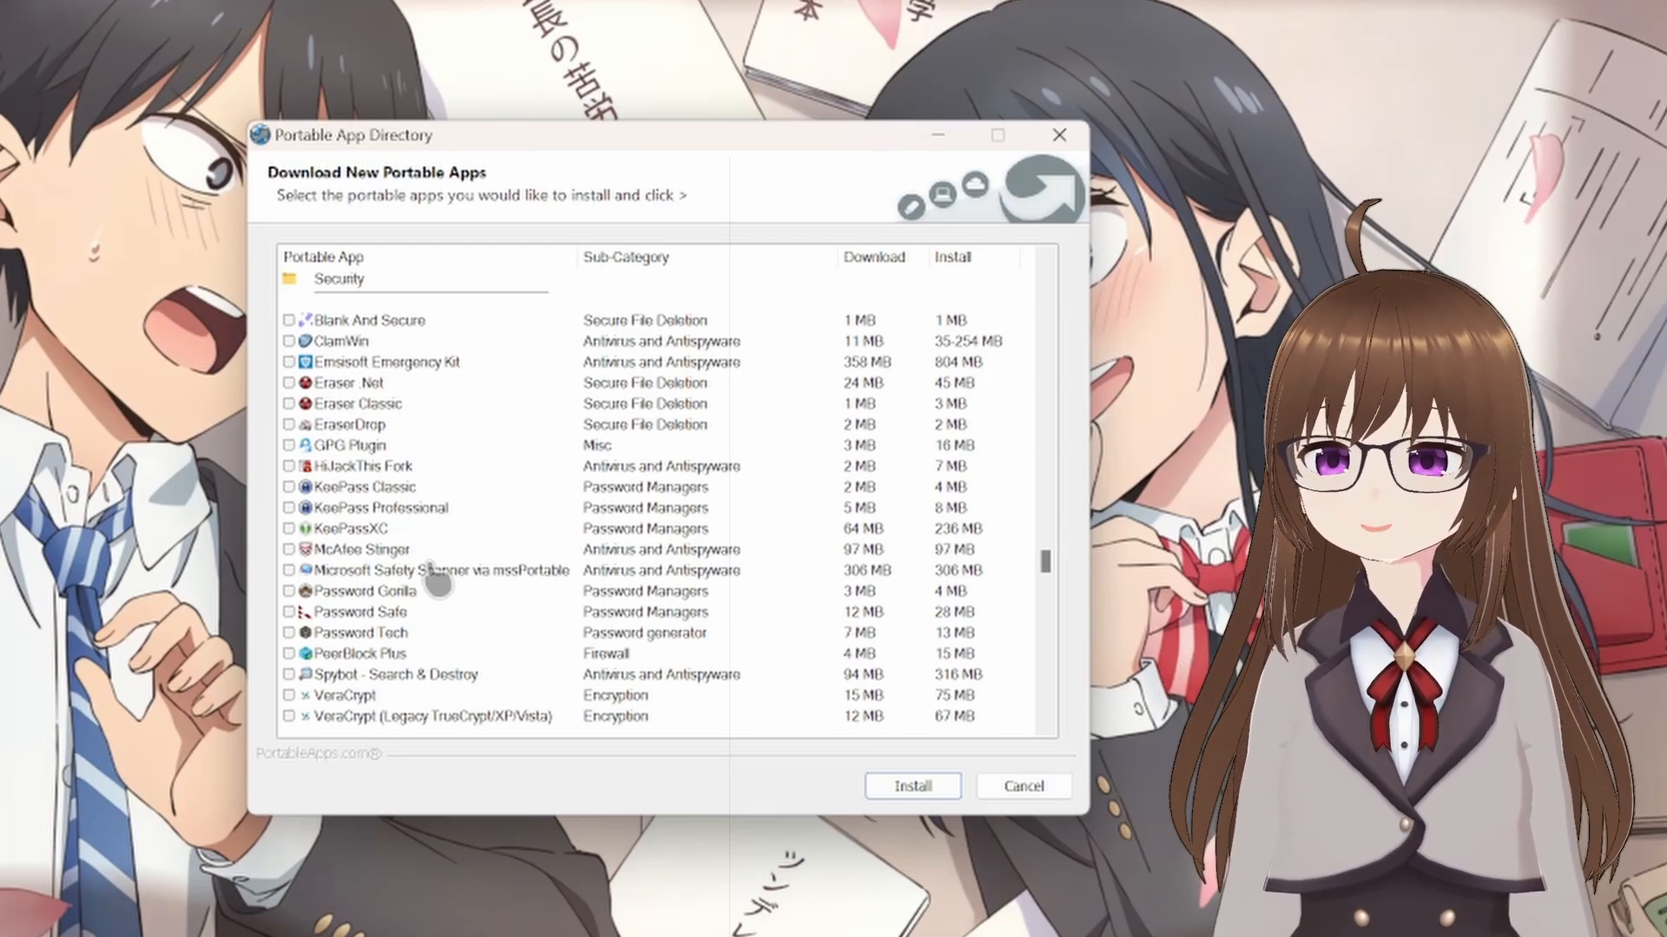
scroll(down, 3)
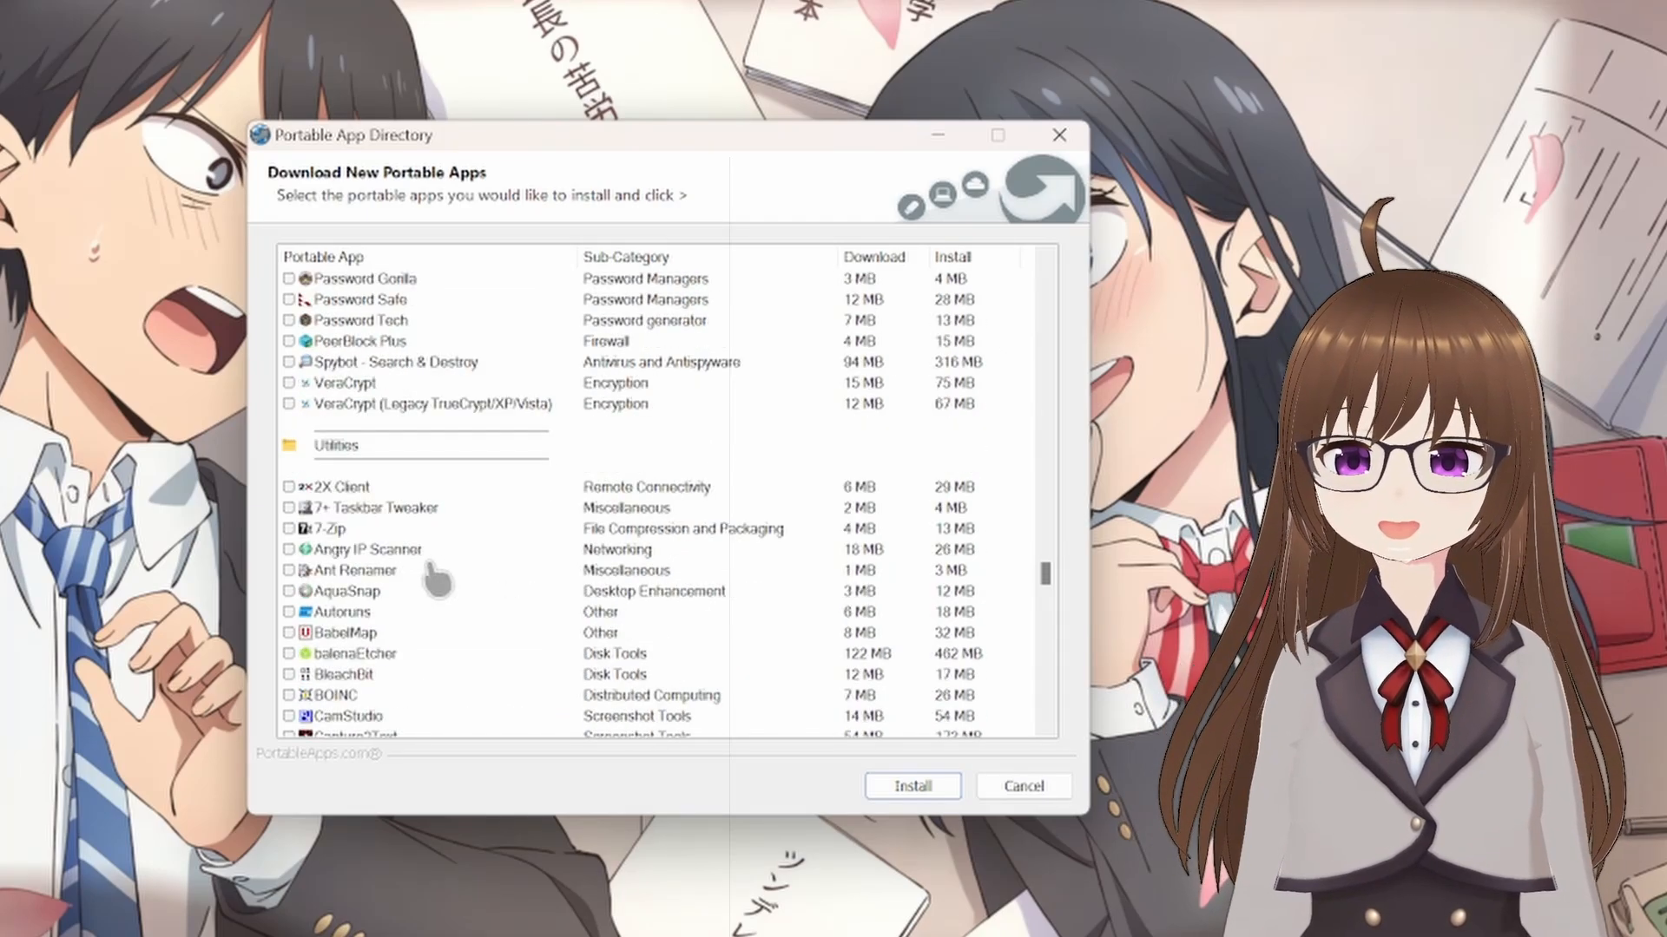
scroll(down, 3)
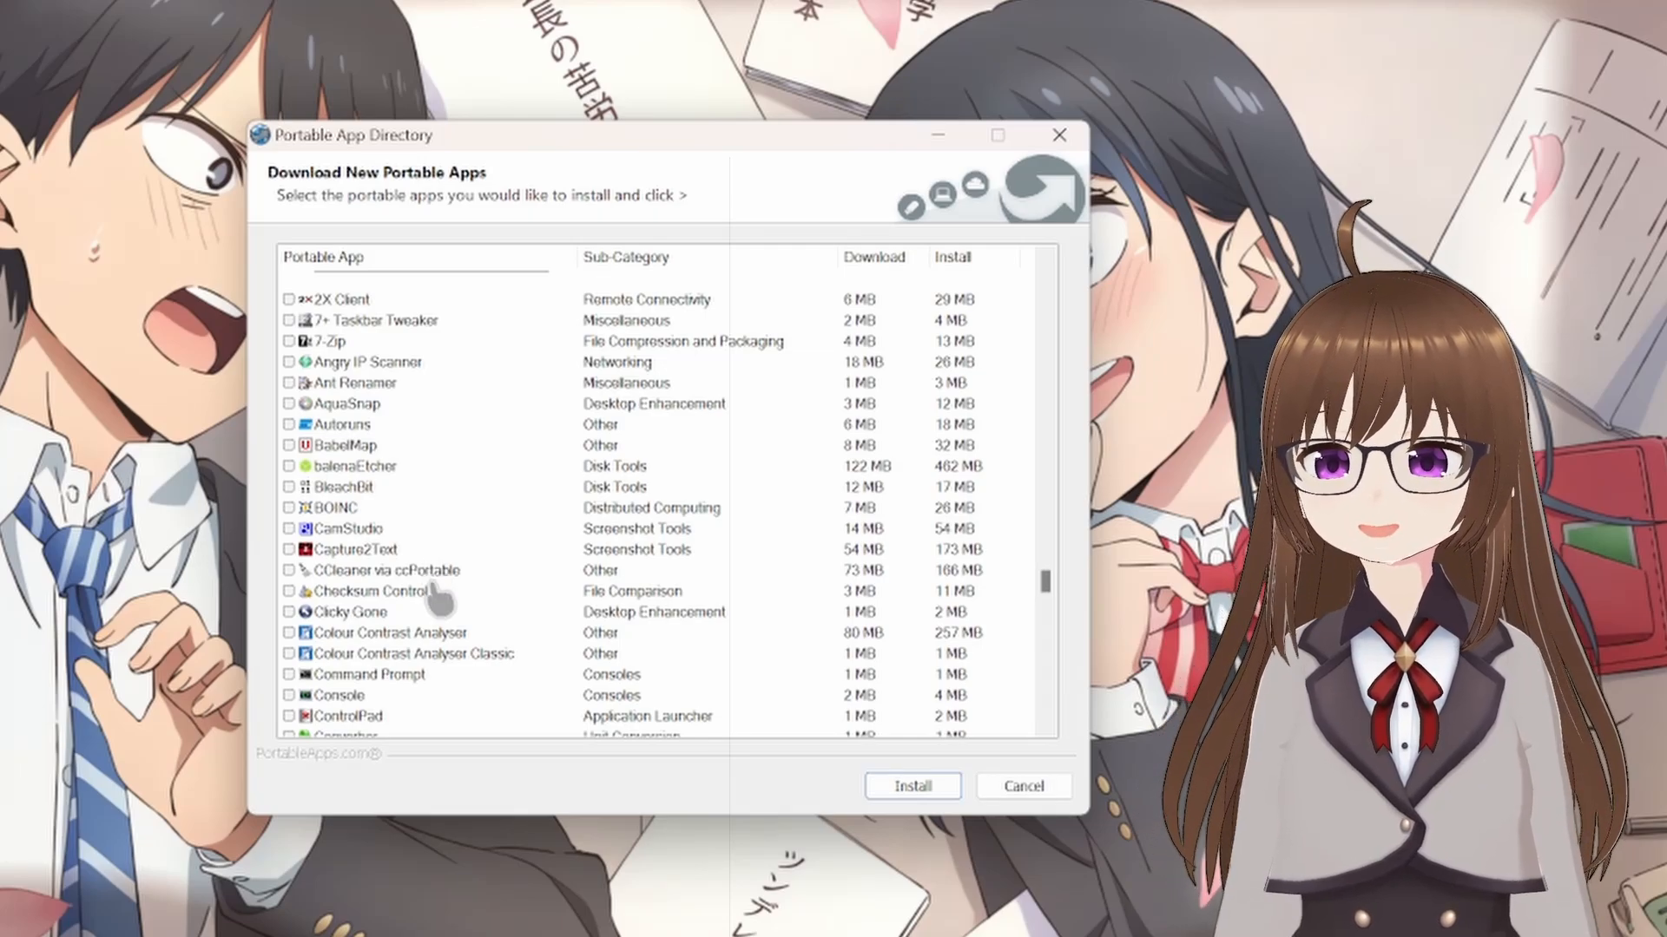
scroll(down, 3)
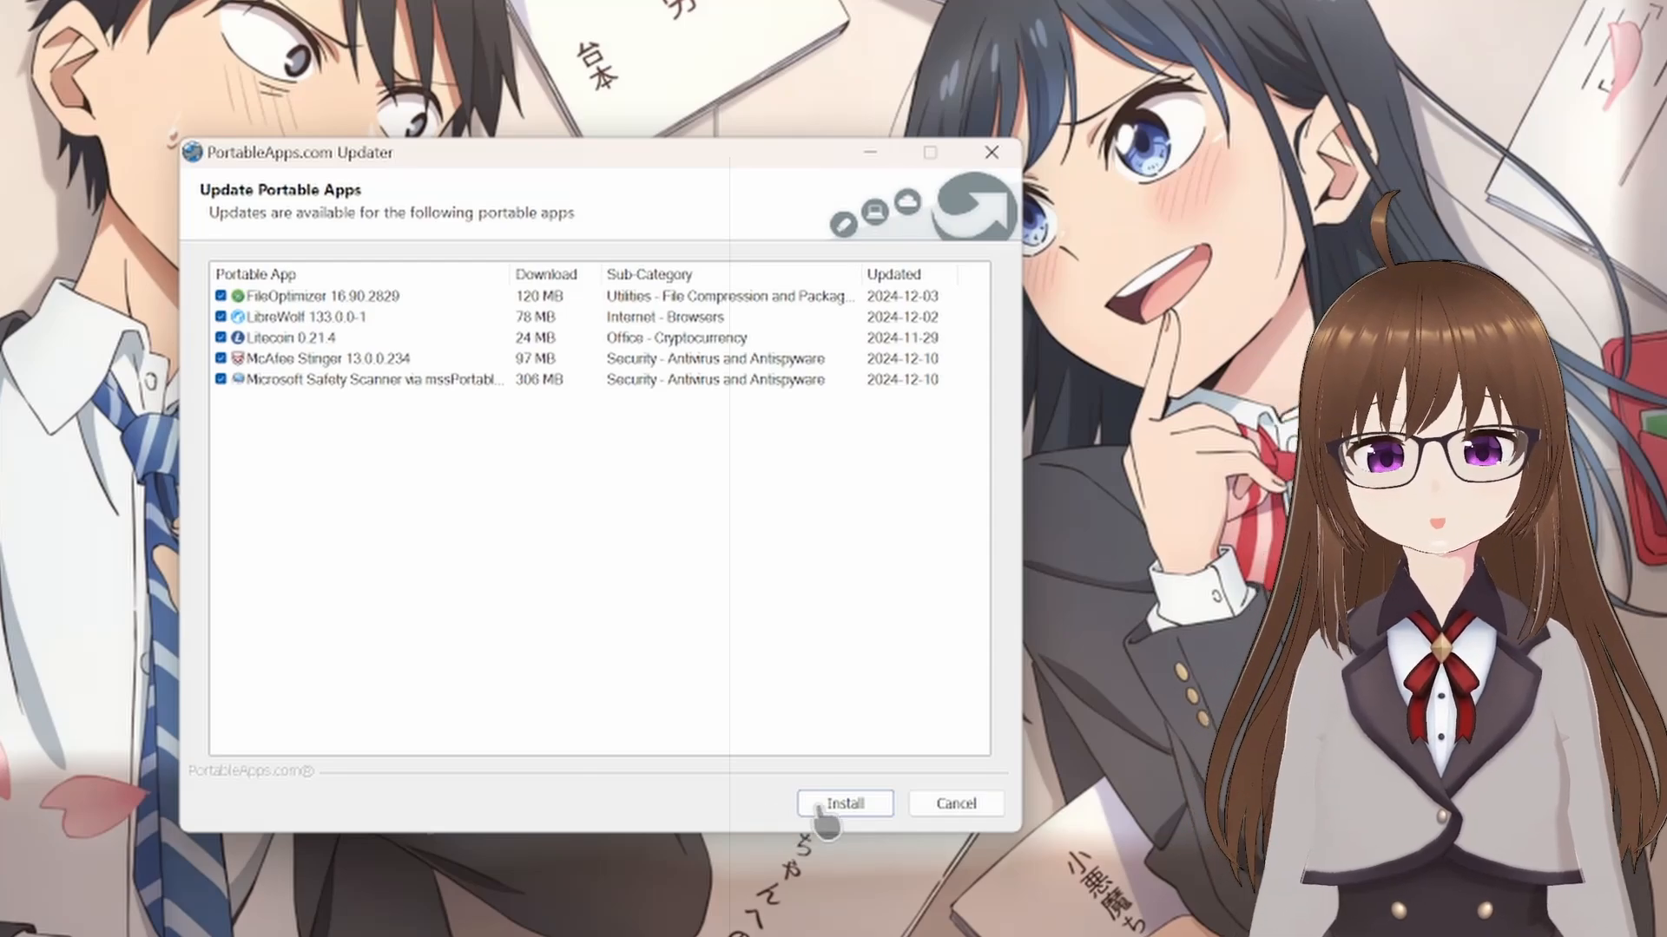
Install all five checked app updates, including FileOptimizer, LibreWolf and Litecoin.
click(844, 804)
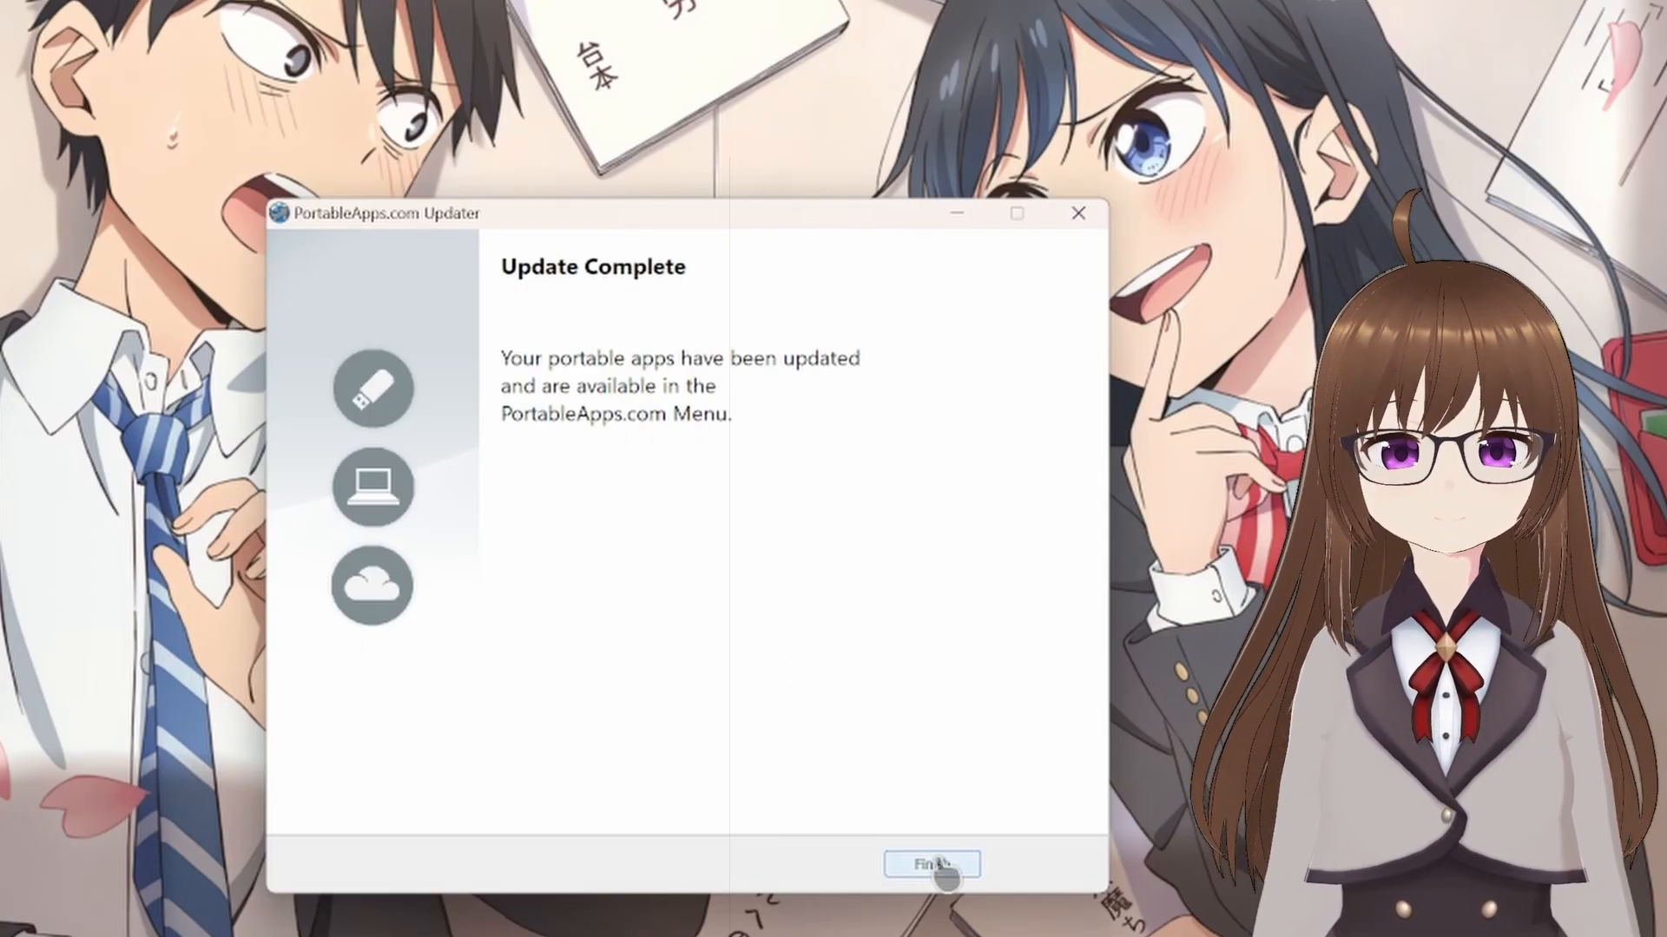
Click Finish in the Updater to return to the PortableApps.com Menu.
click(930, 863)
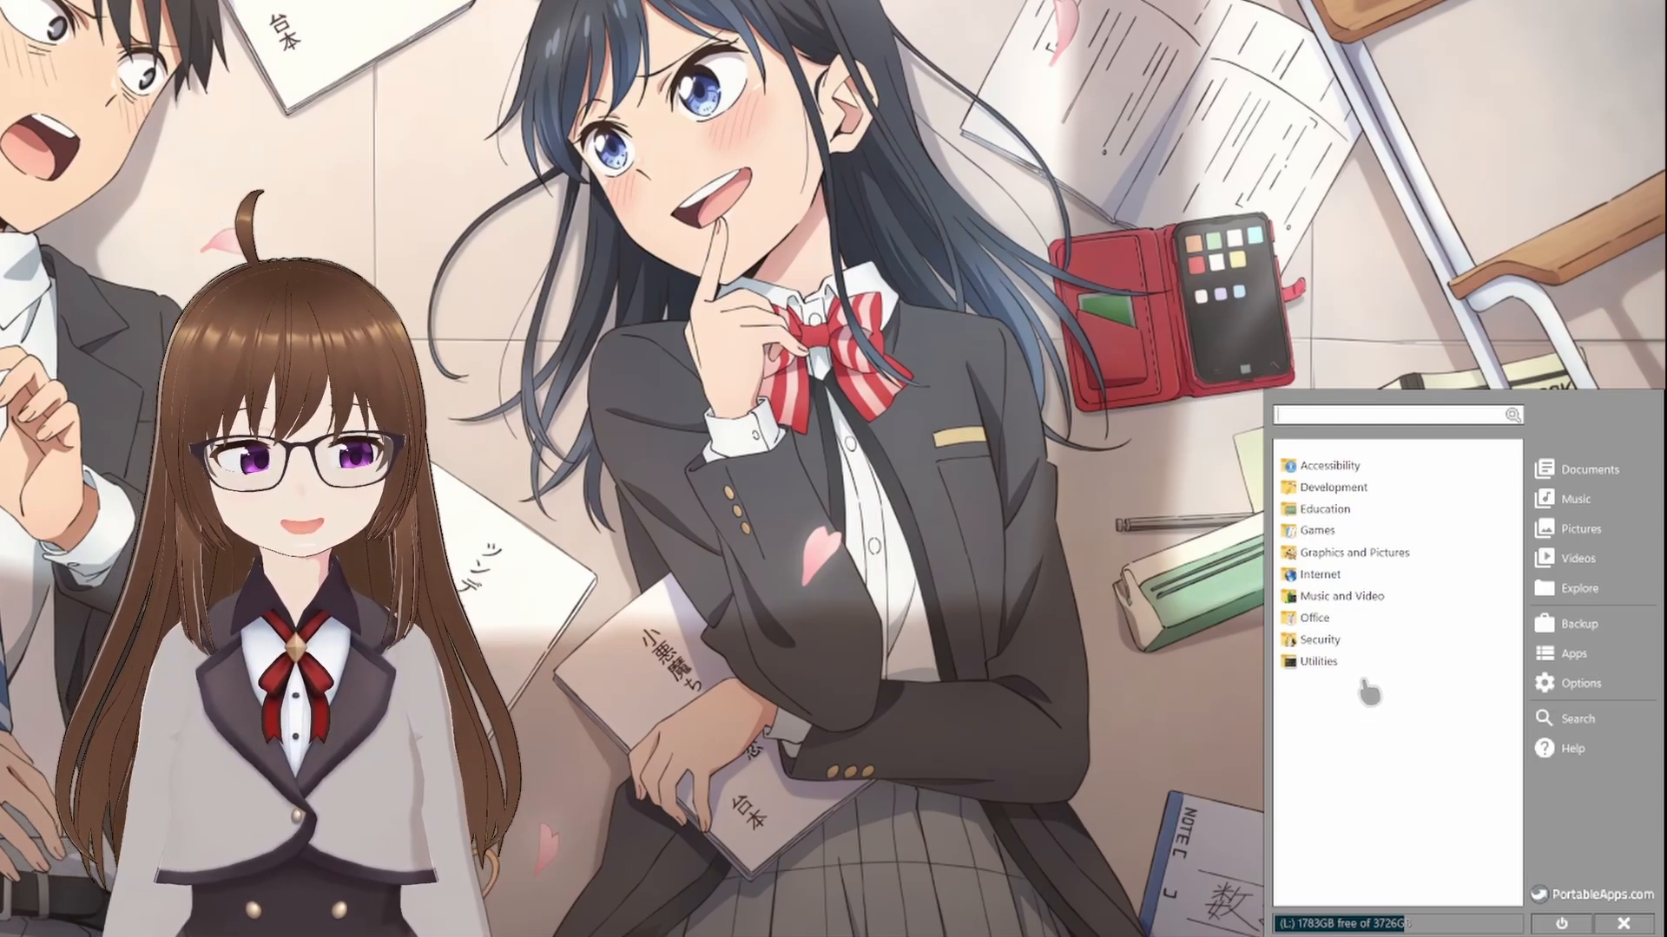
Expand all menu categories and scroll through the app list down to Utilities.
click(1329, 465)
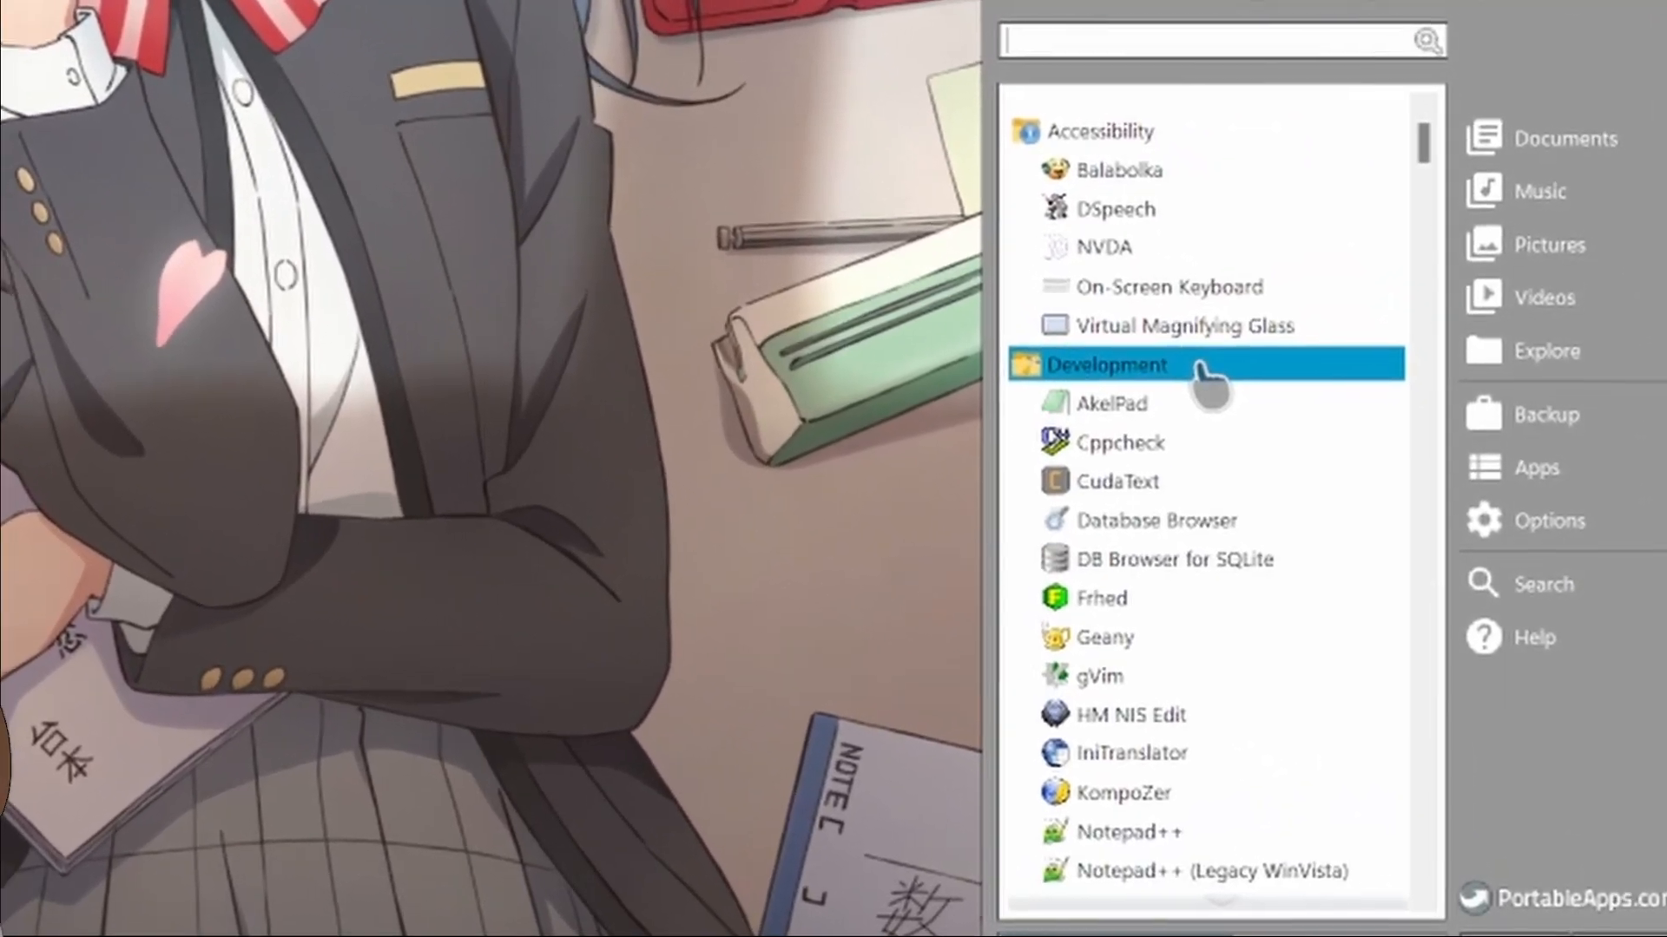
scroll(down, 3)
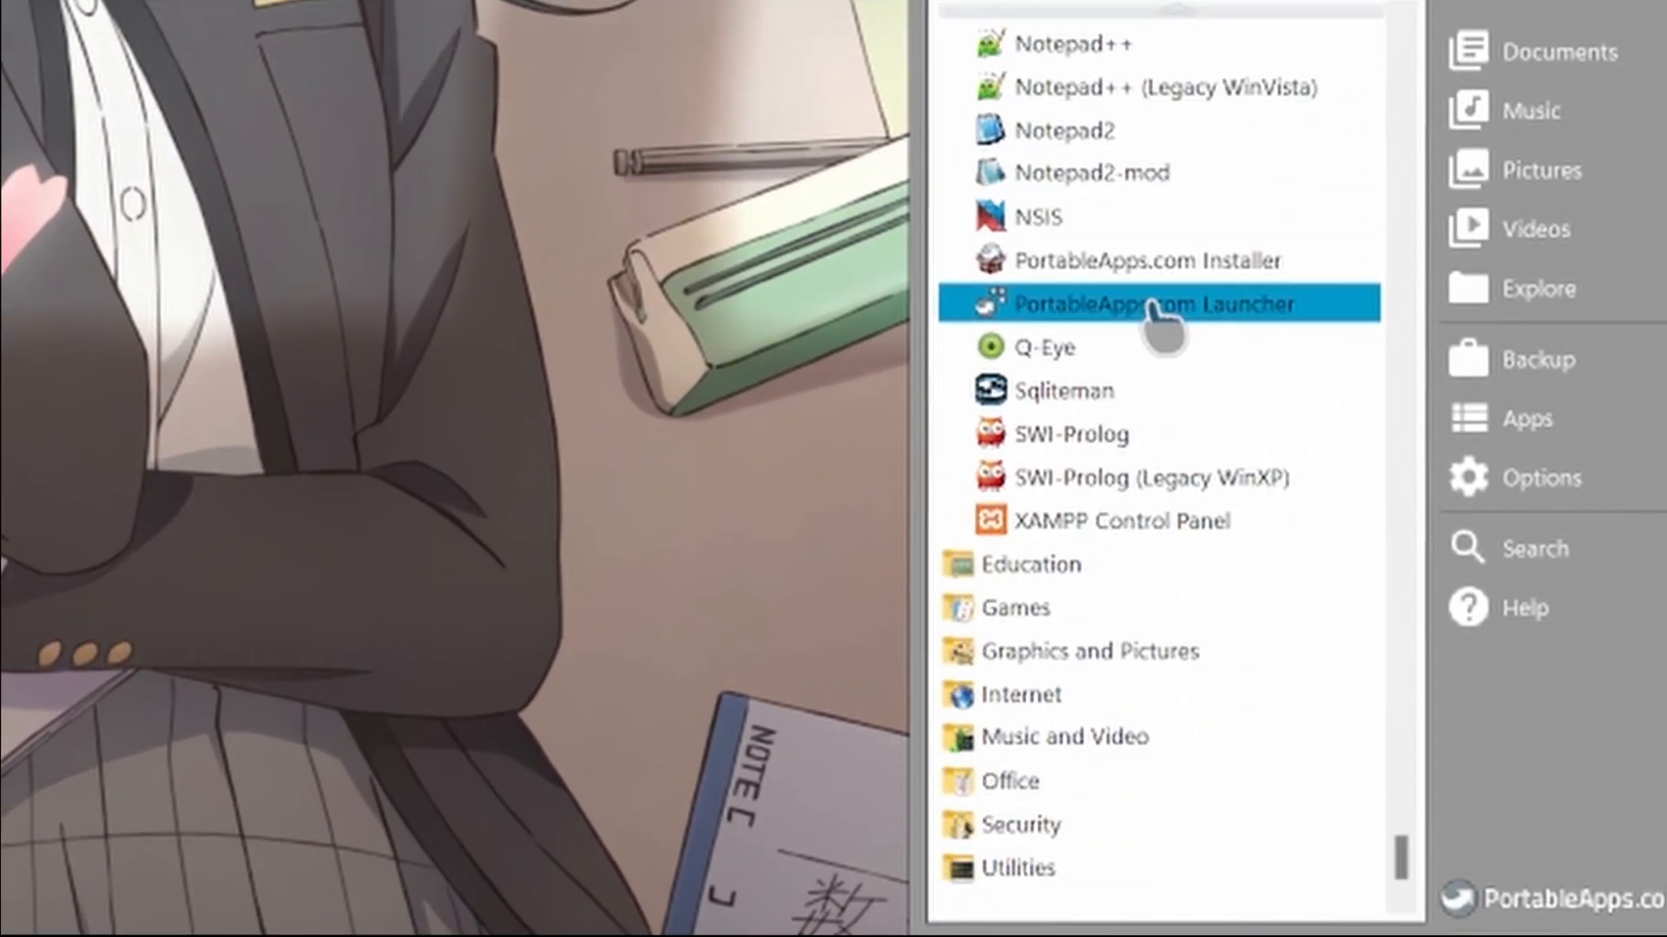
scroll(down, 3)
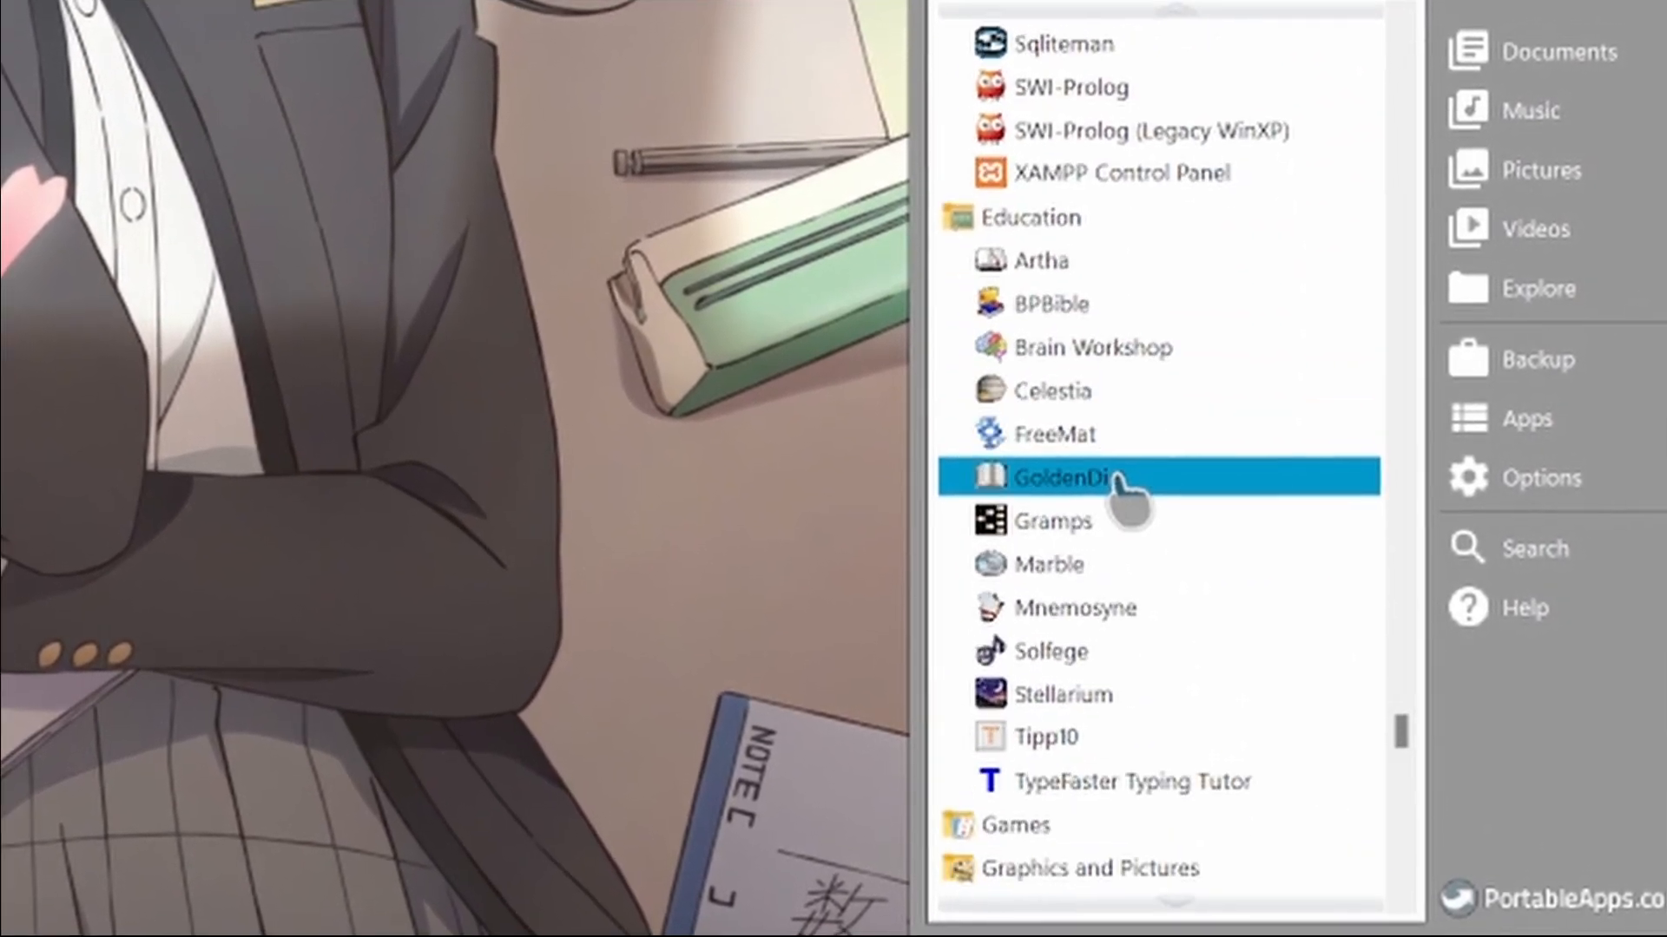
scroll(down, 3)
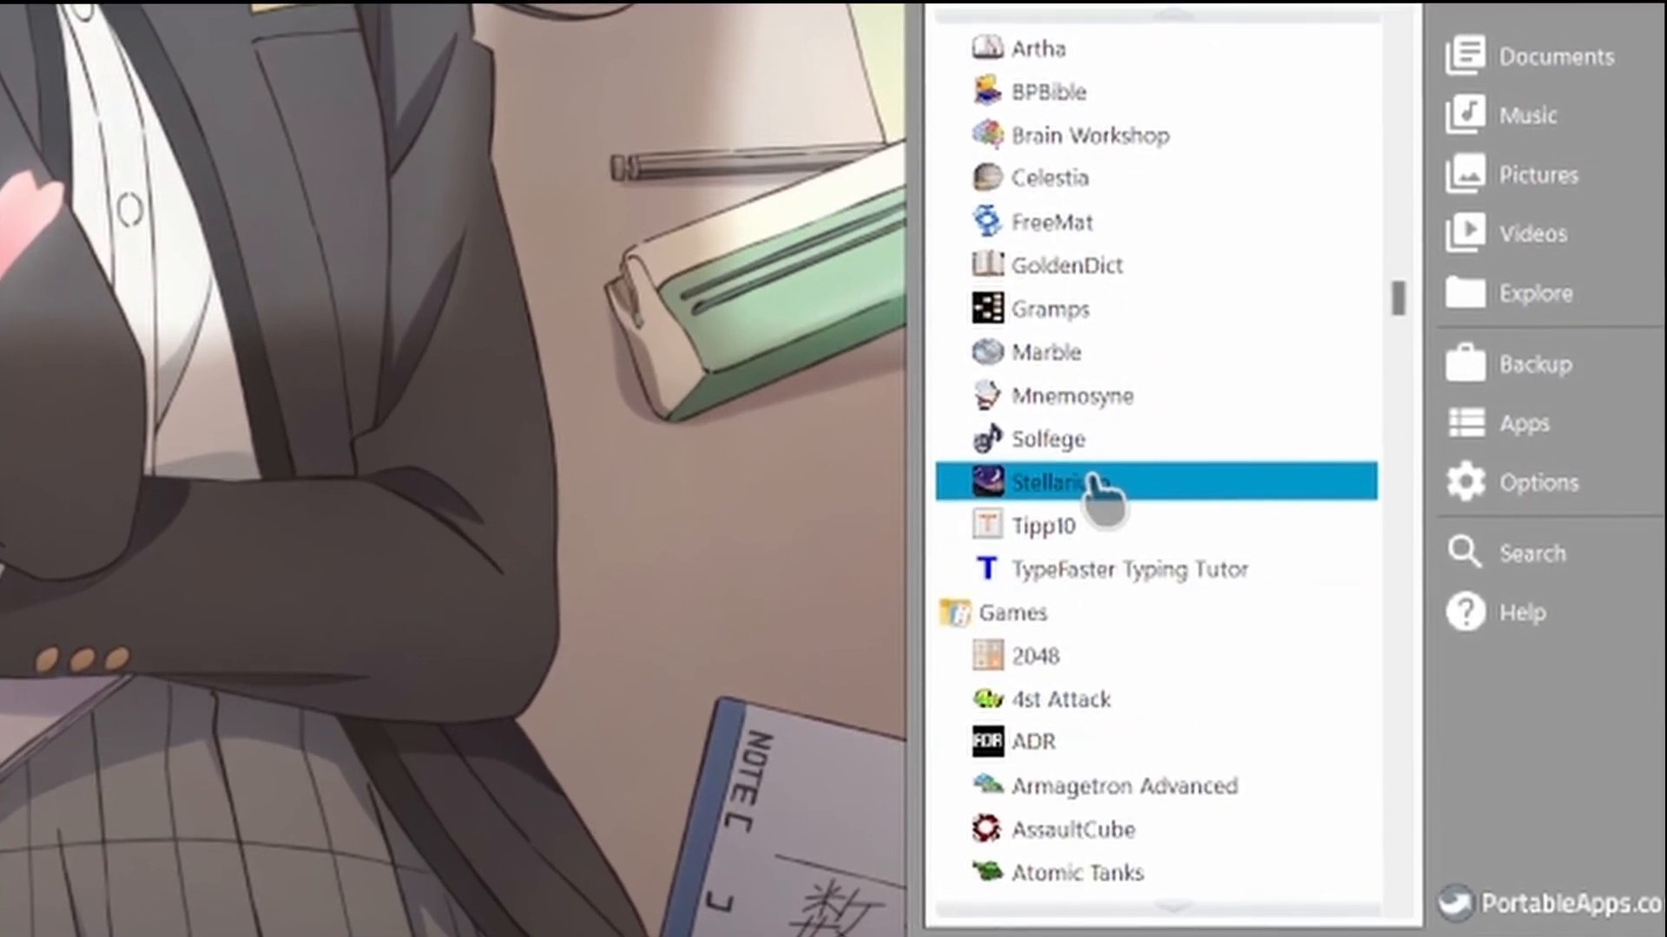
scroll(down, 3)
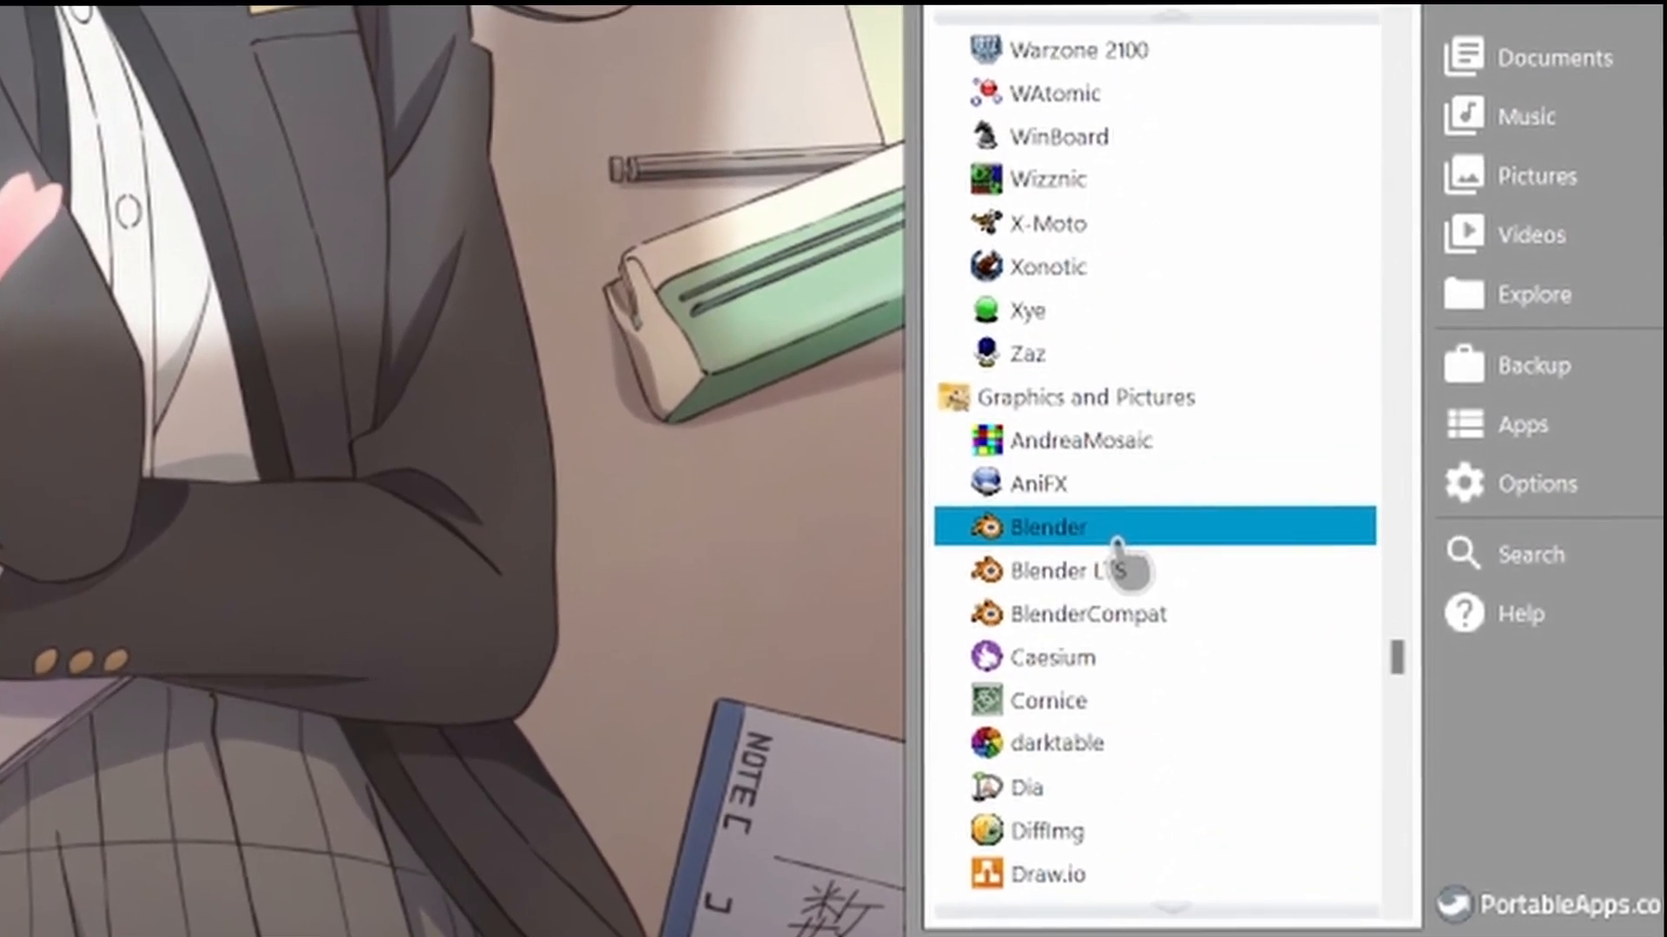
scroll(down, 3)
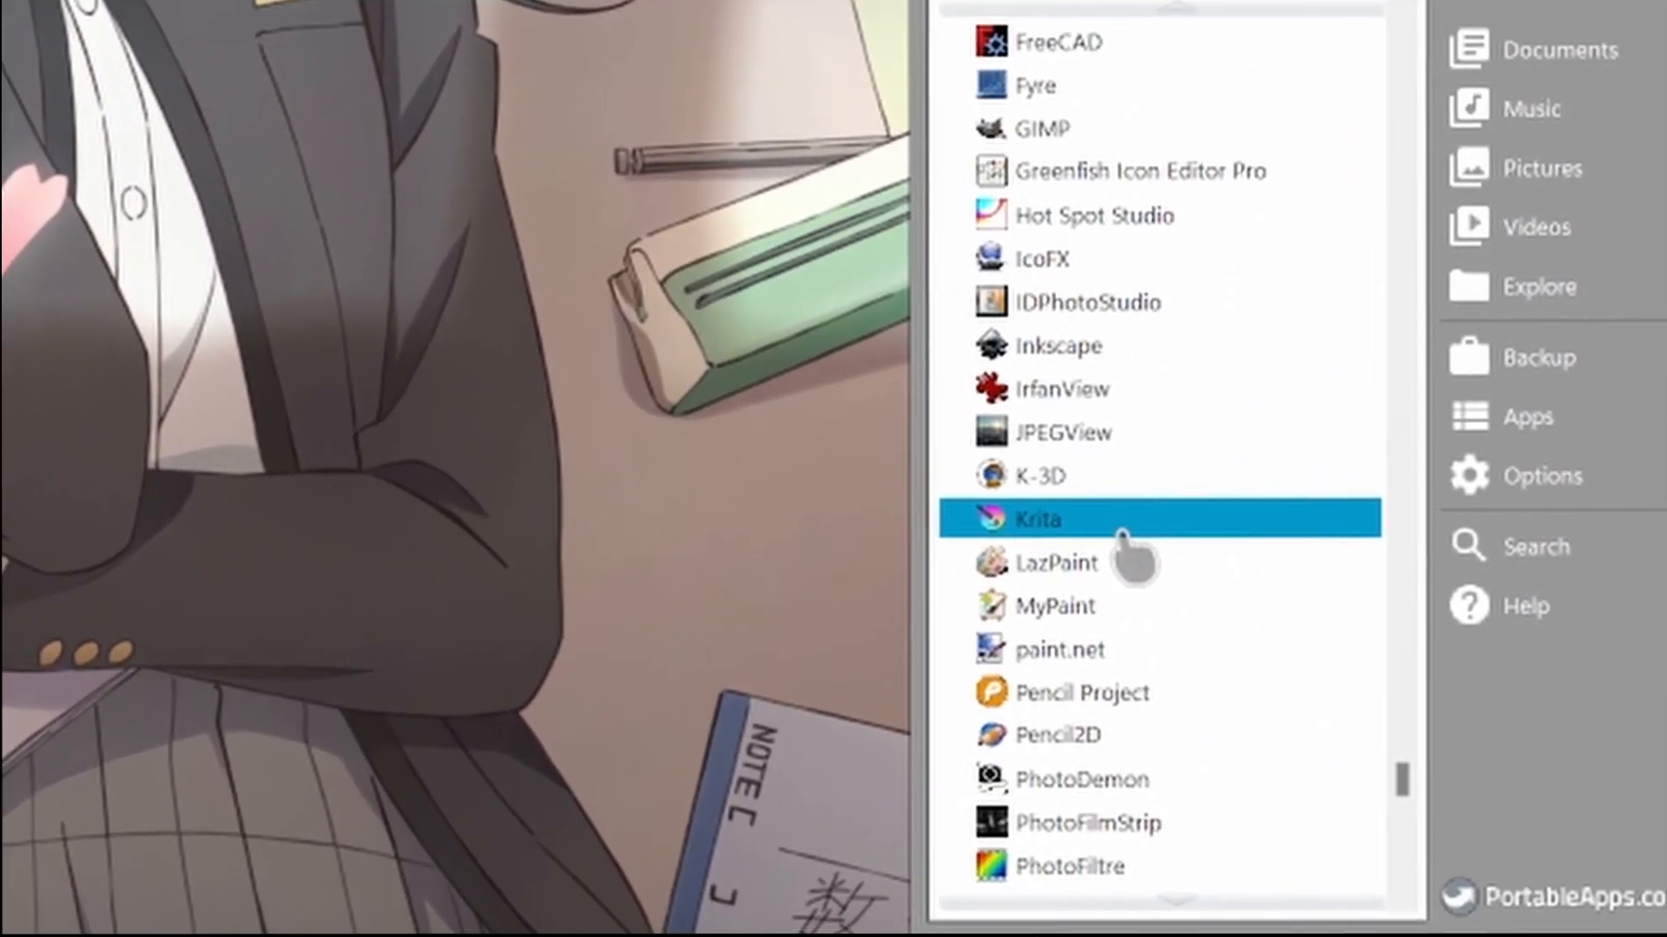
scroll(down, 3)
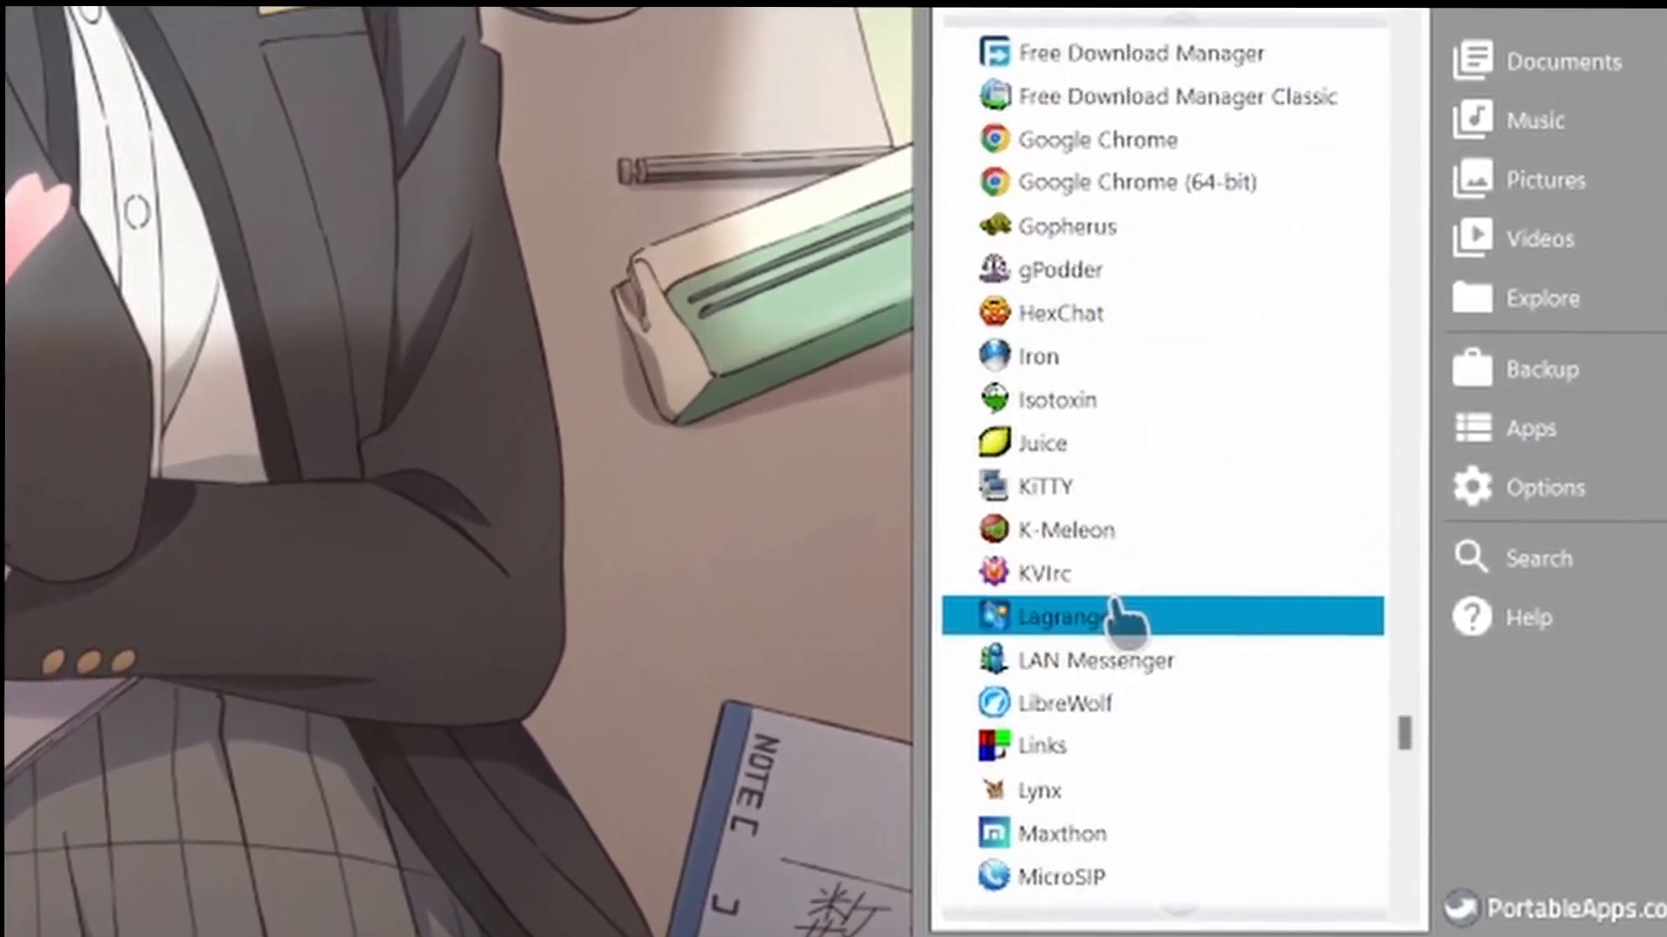
scroll(down, 3)
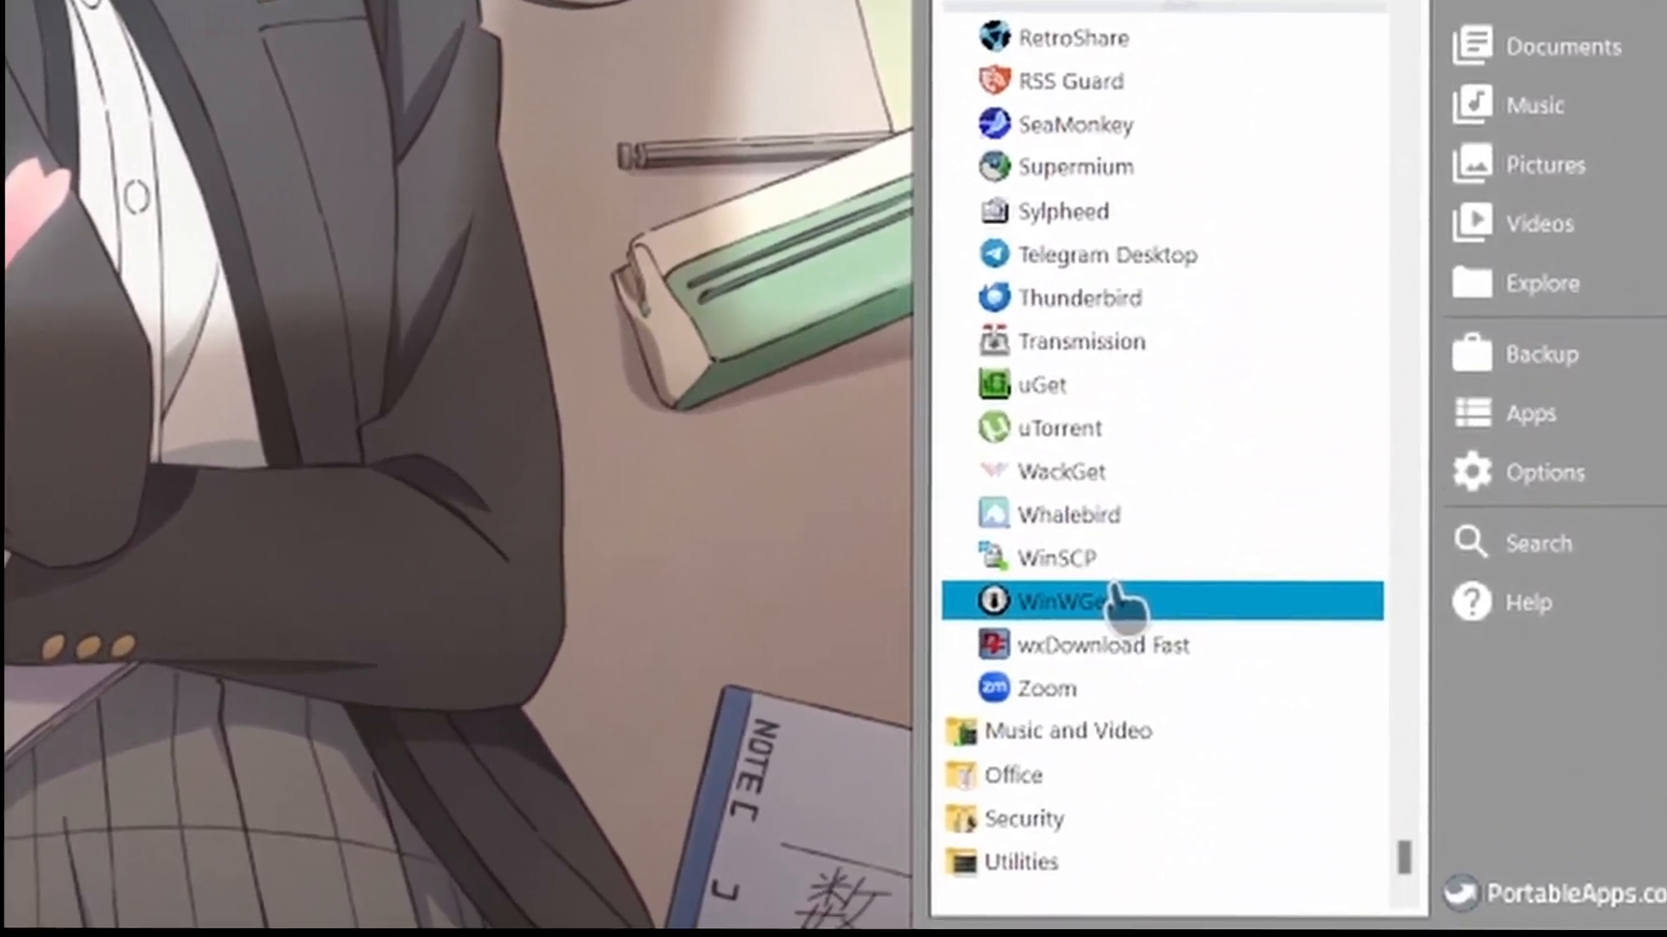
scroll(down, 3)
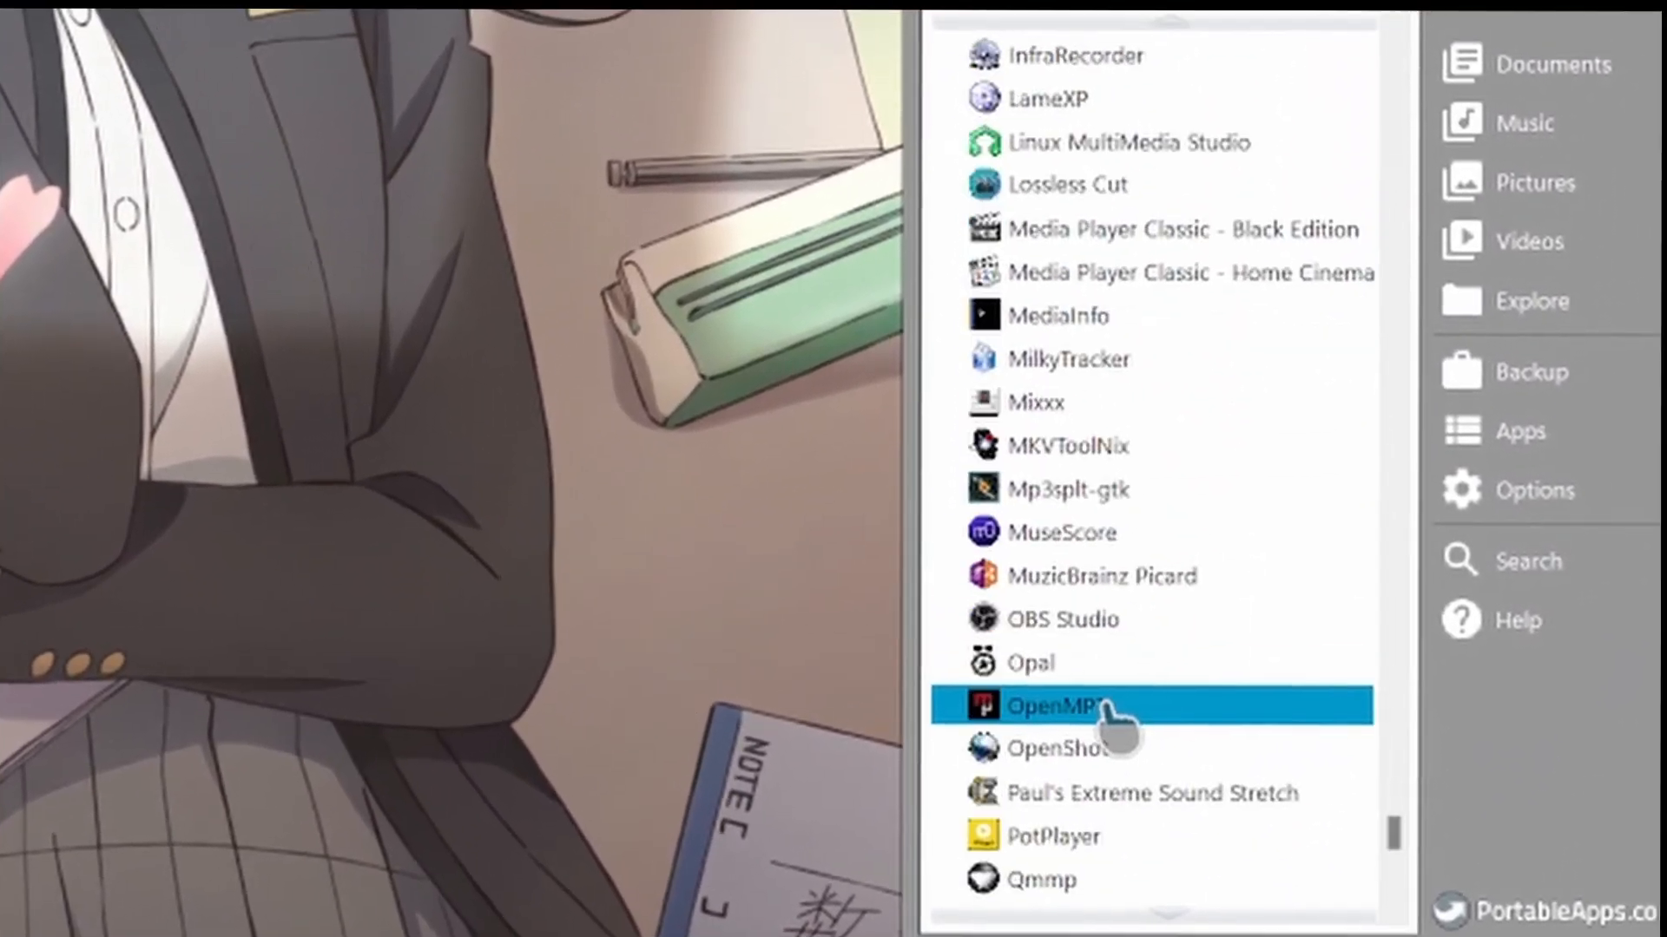
scroll(down, 3)
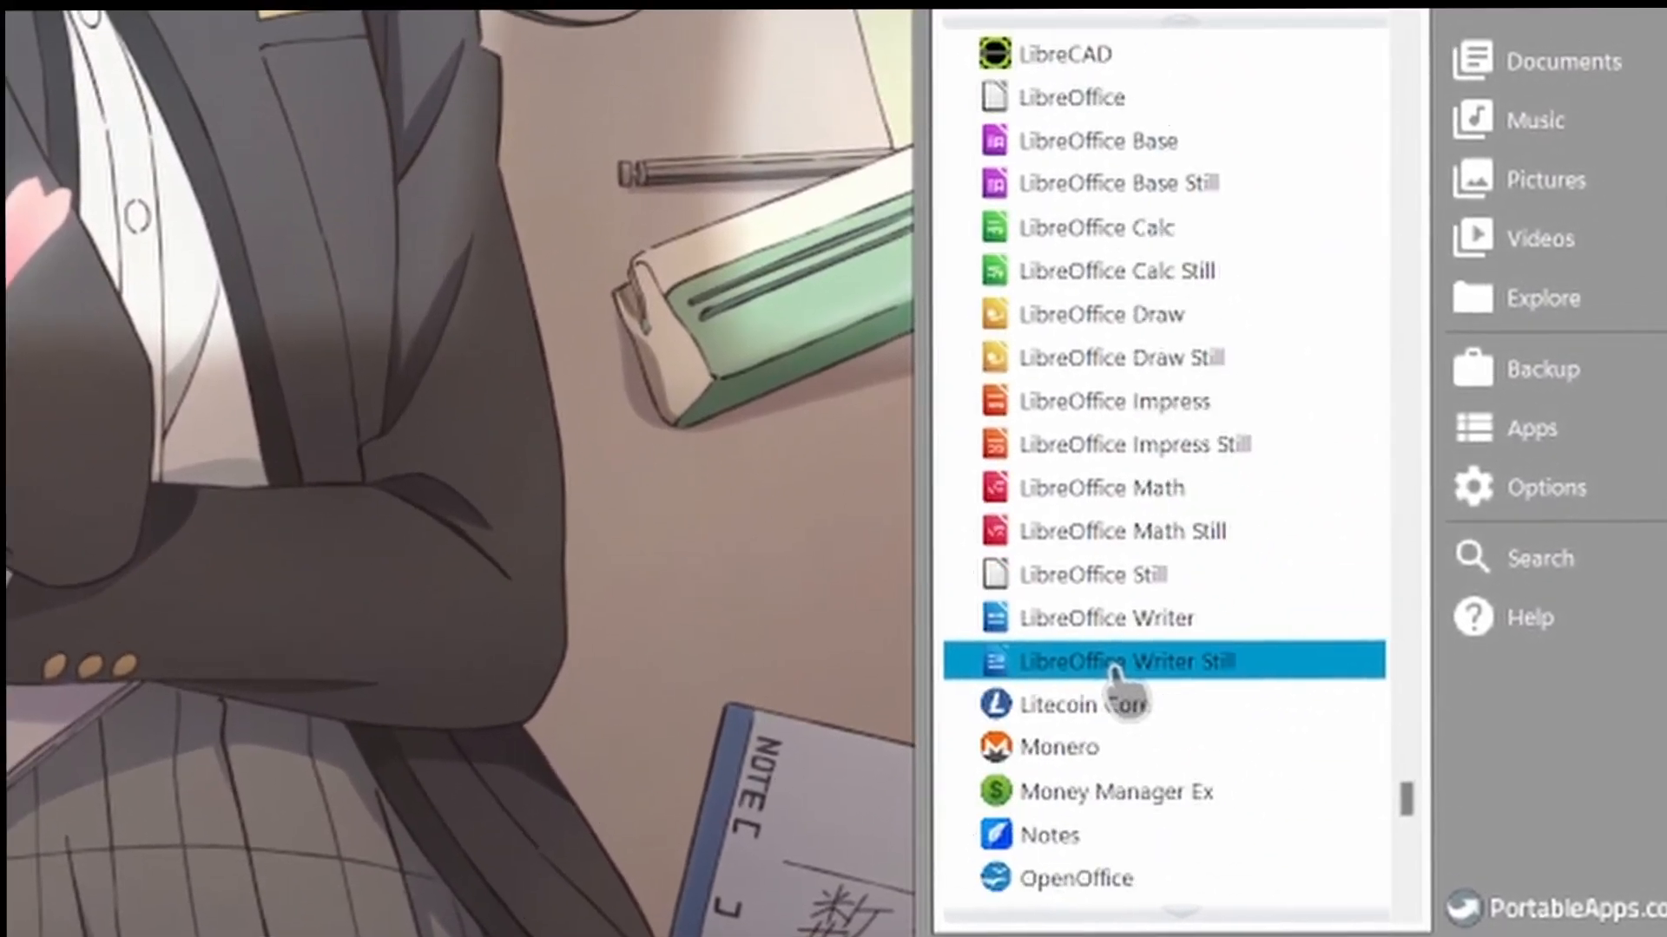
scroll(down, 3)
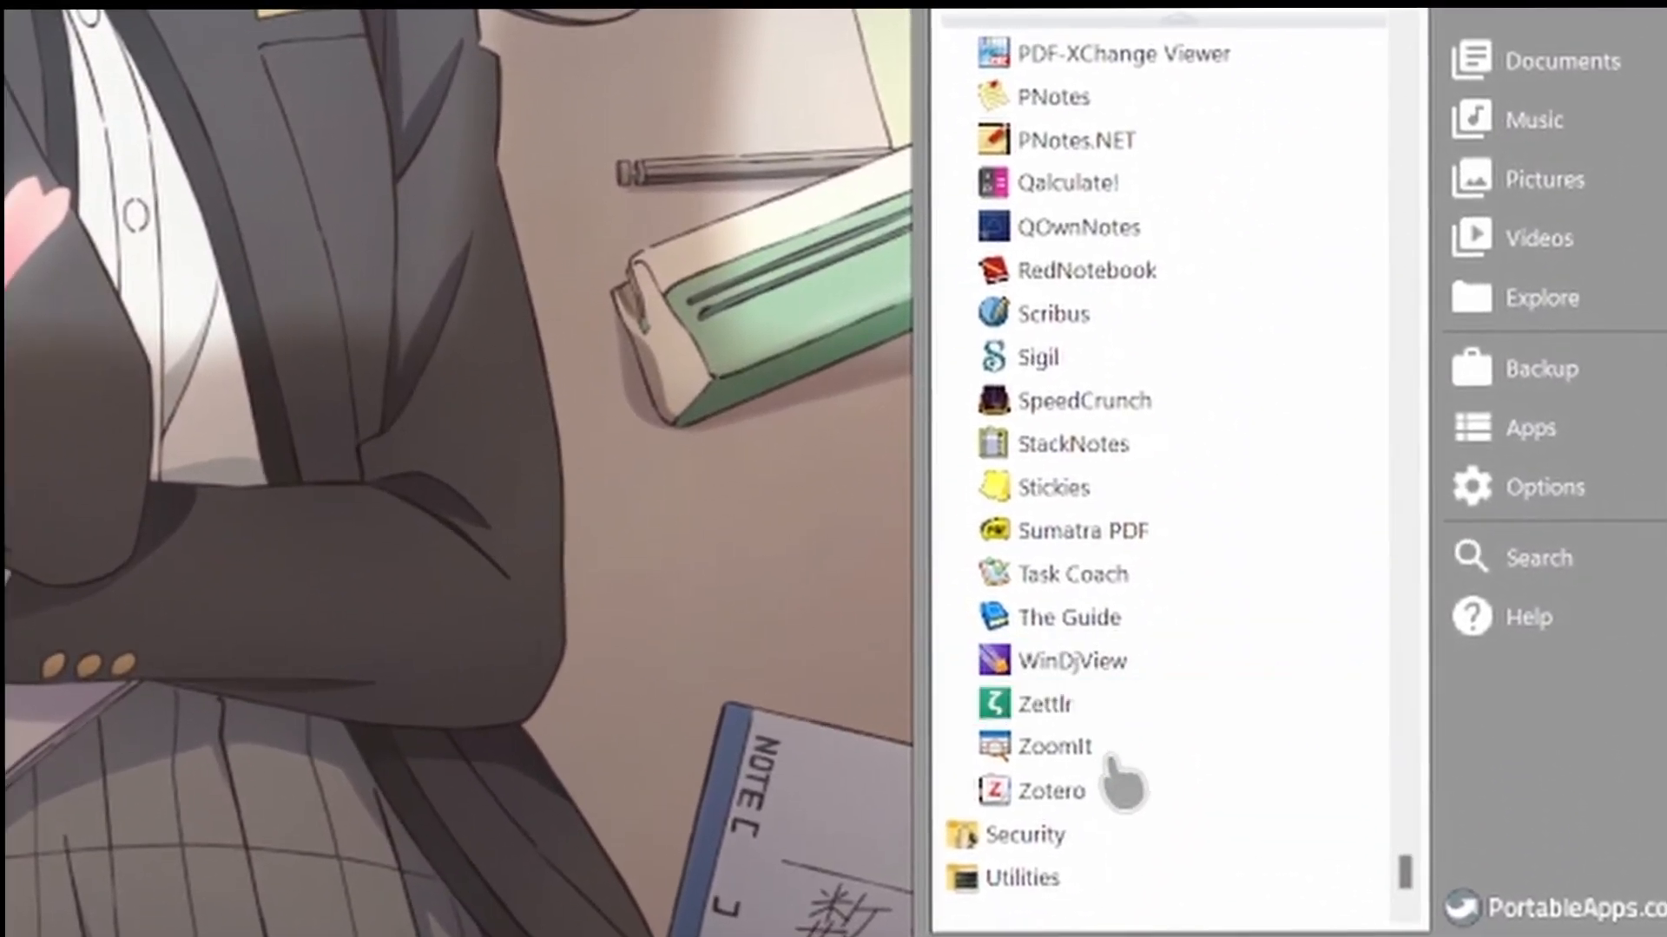
scroll(down, 3)
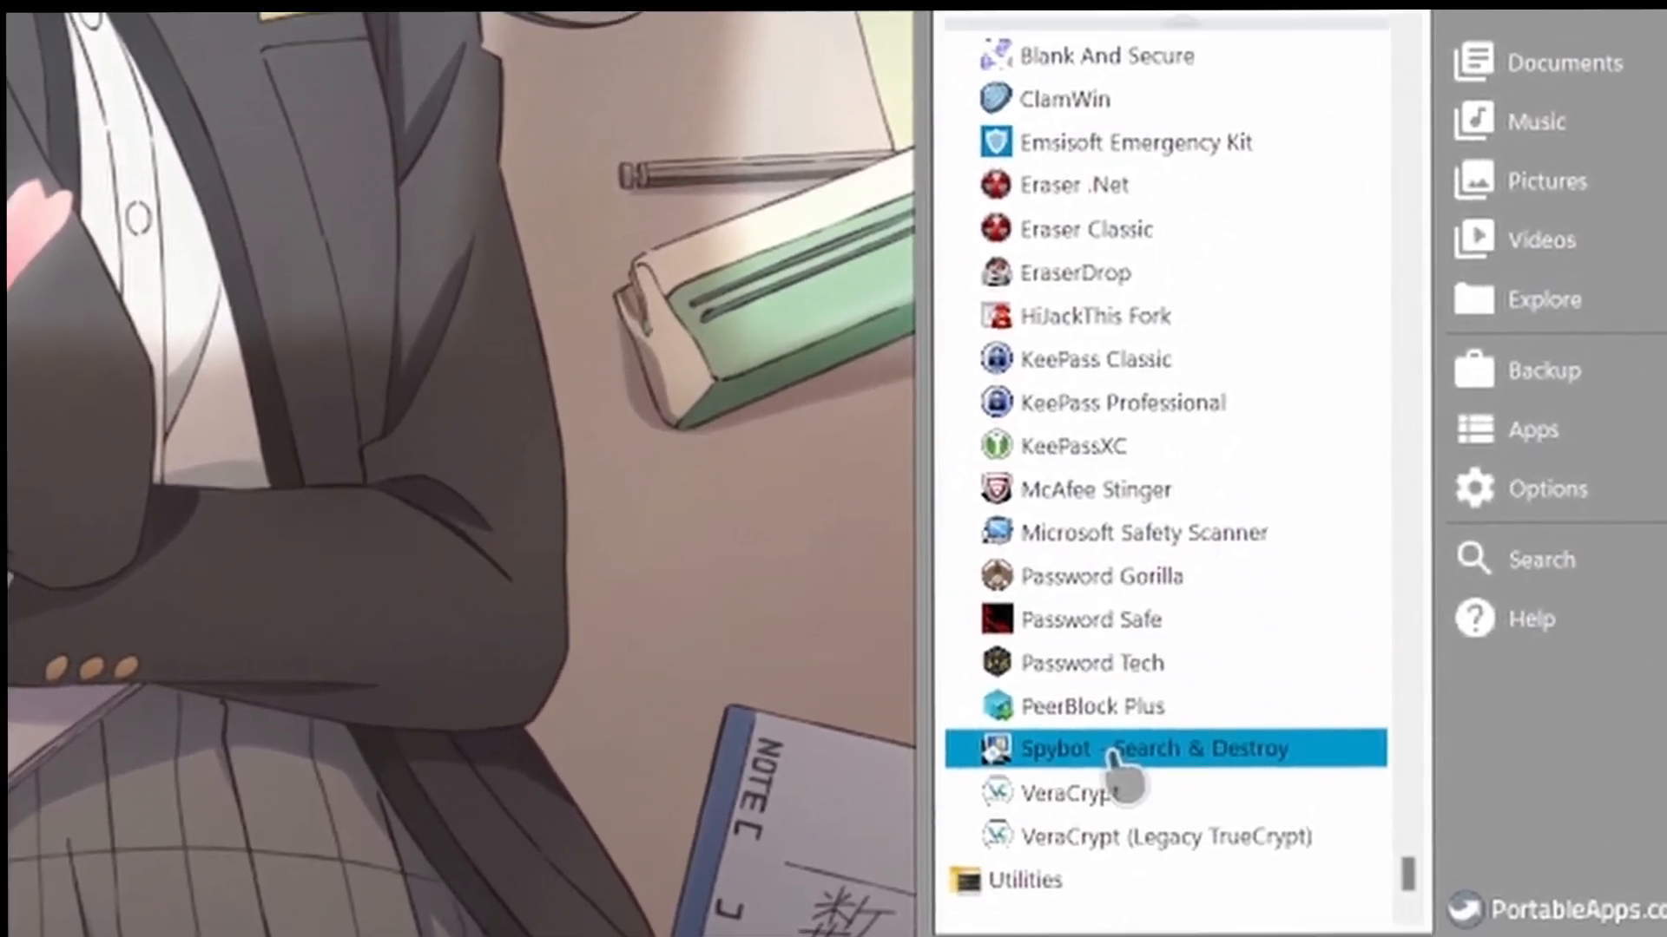
scroll(down, 3)
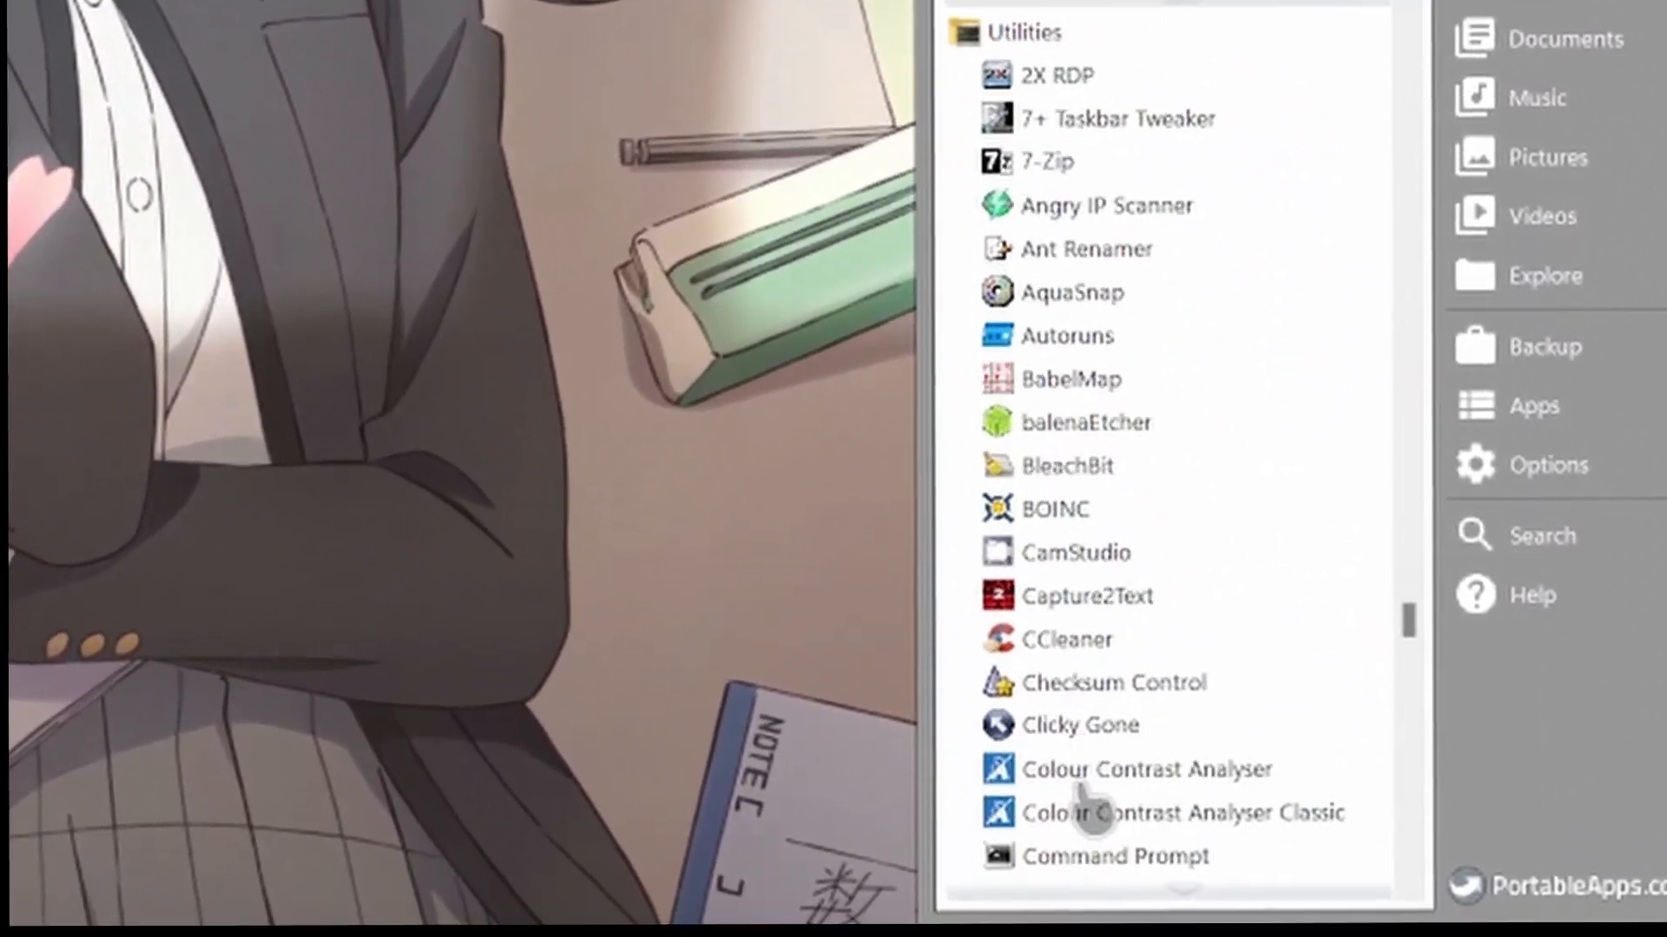
scroll(down, 3)
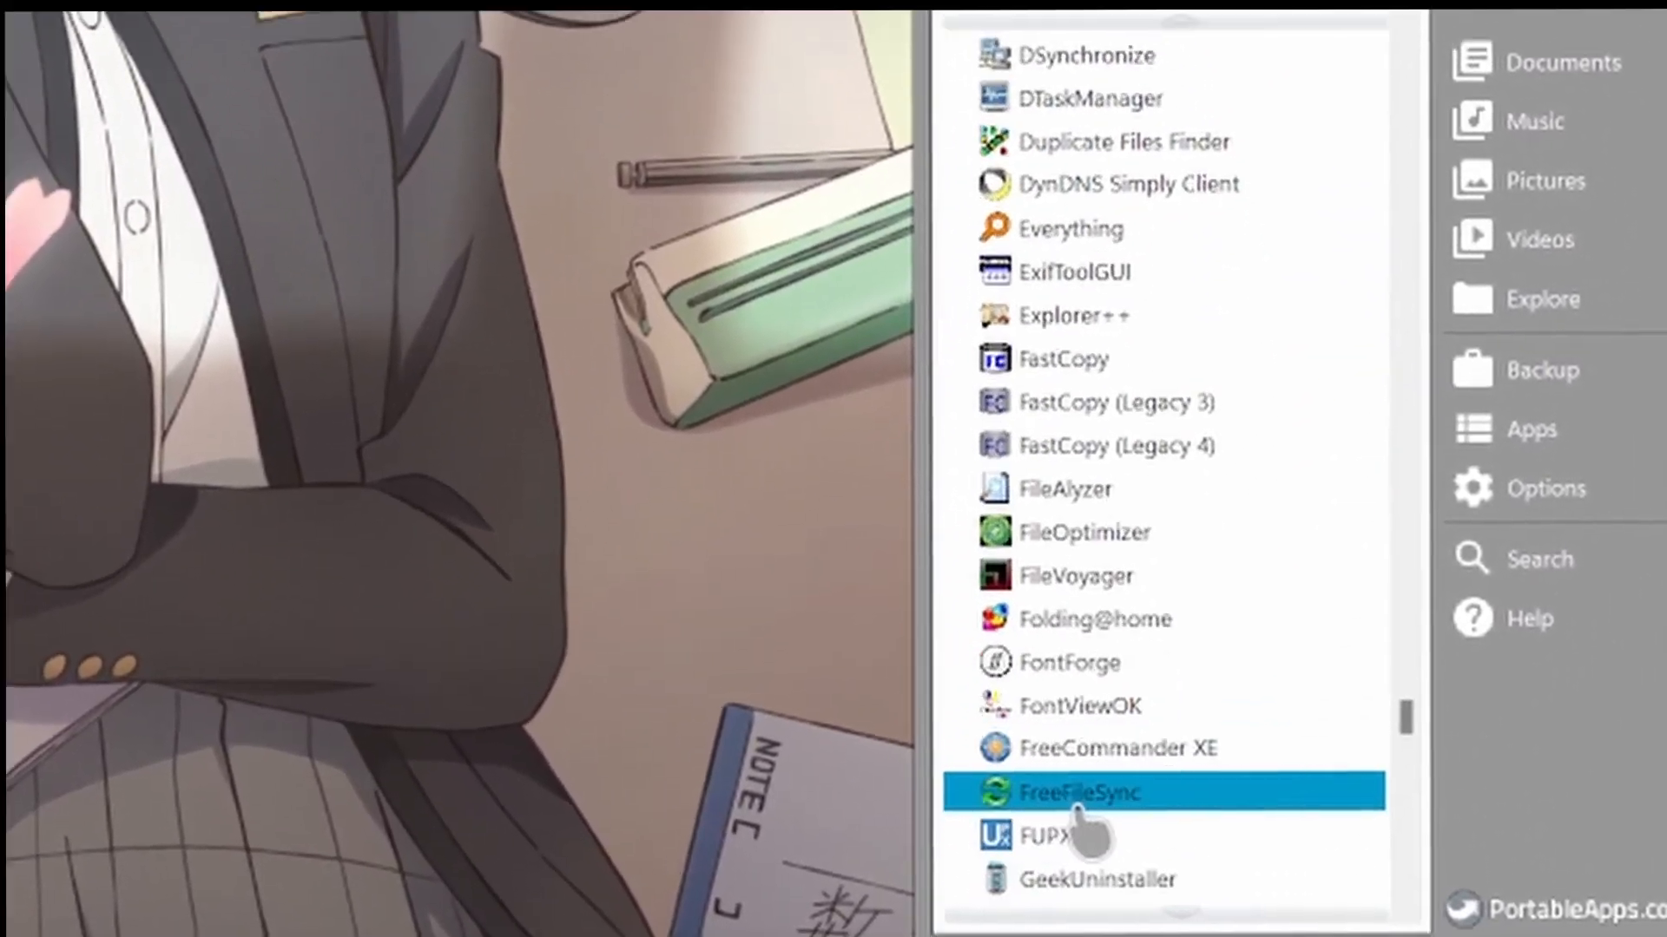
scroll(down, 3)
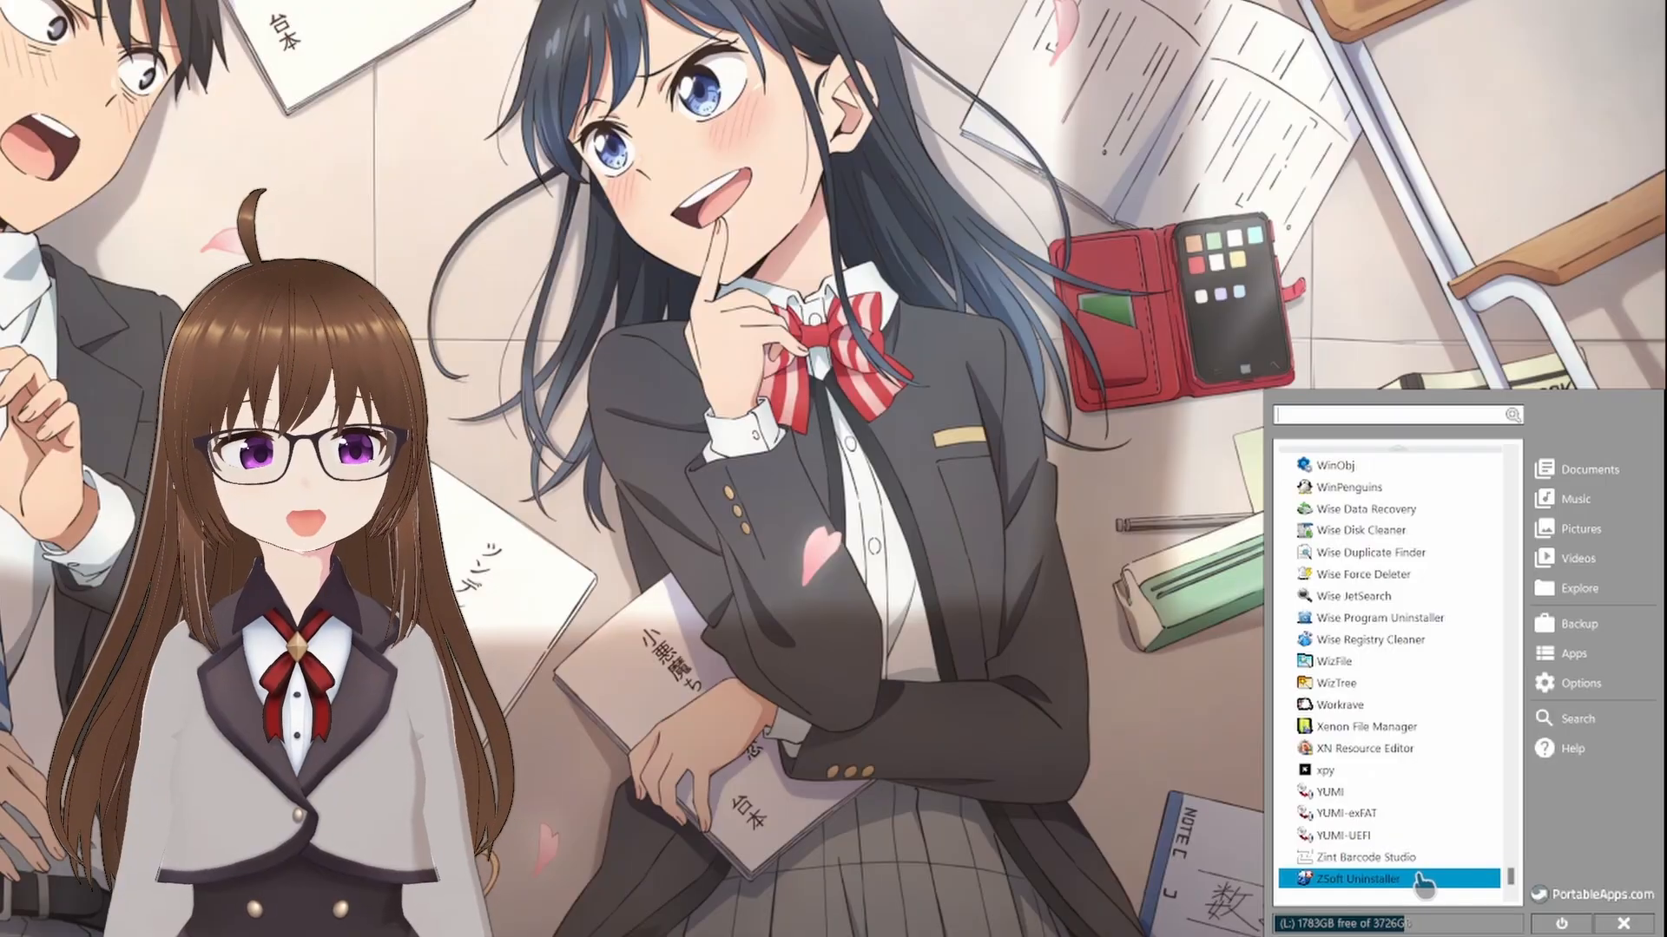
mouse_move(1371, 856)
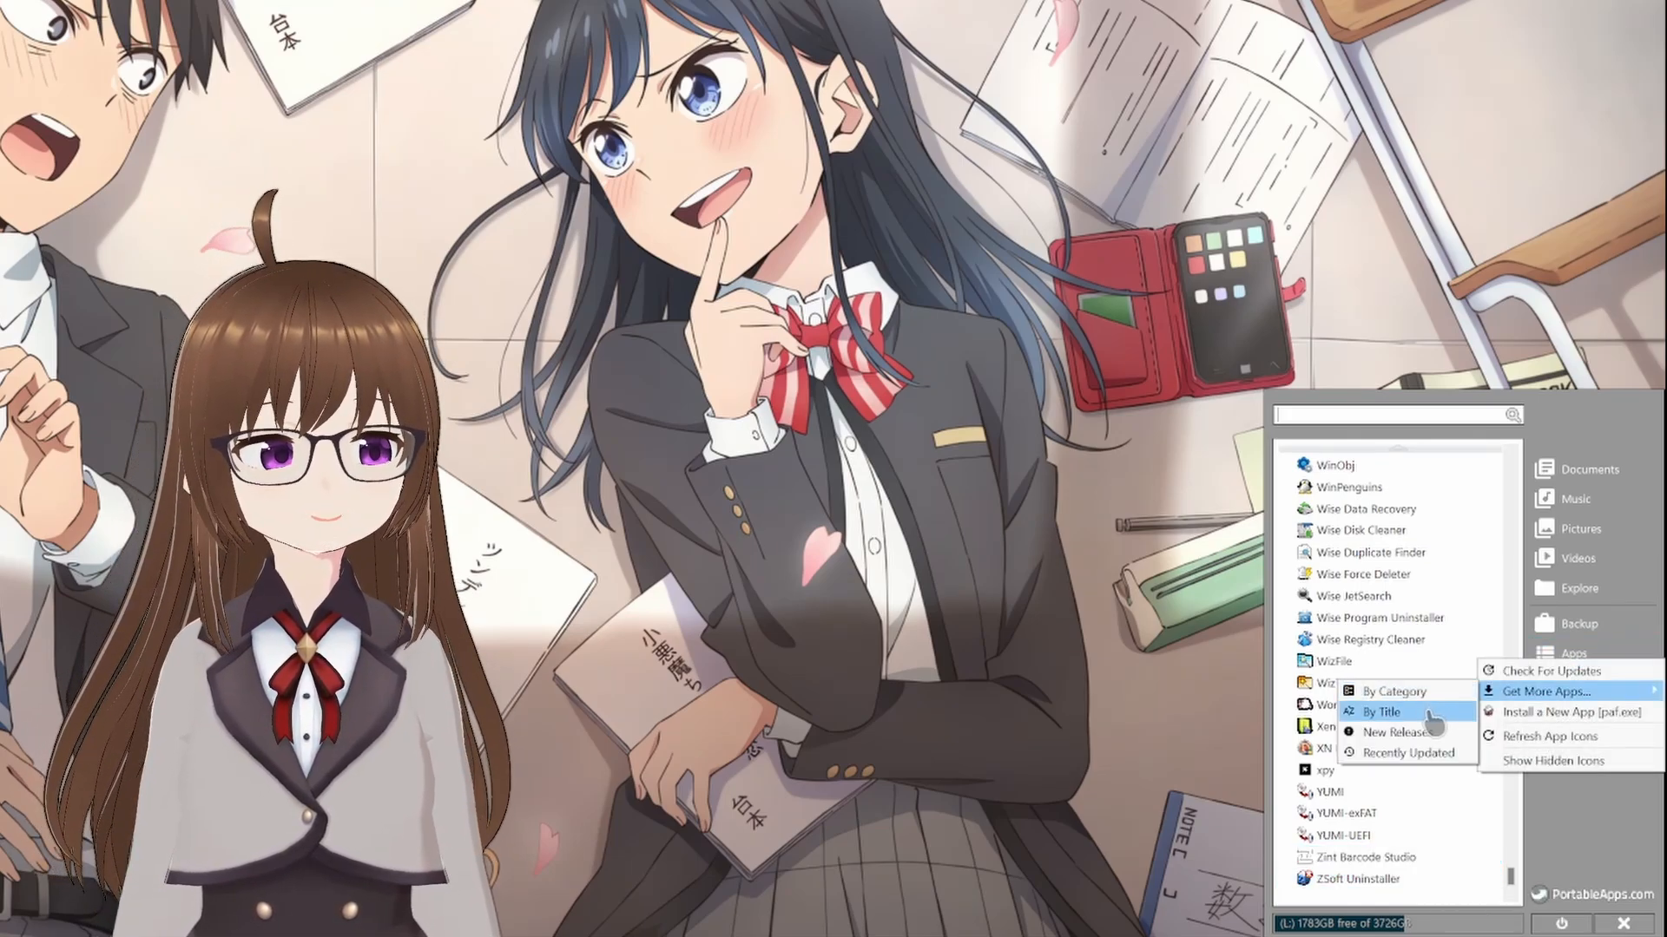
Open Get More Apps by Title, offering CDex, Run-Command and Skype via sPortable.
click(1544, 691)
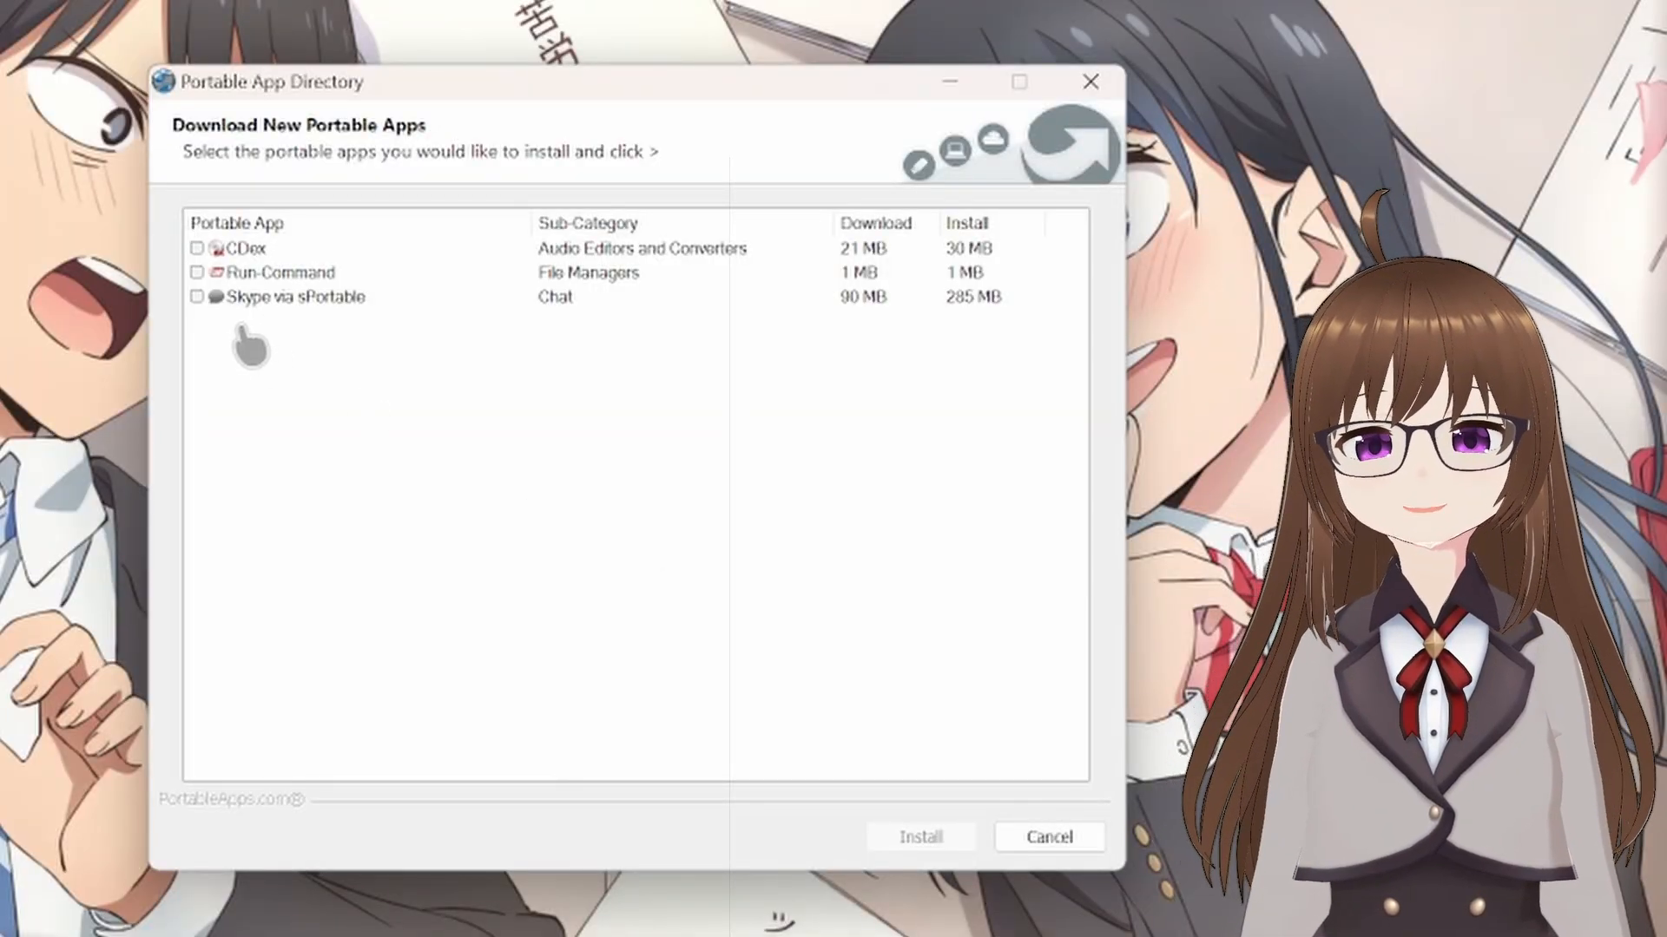